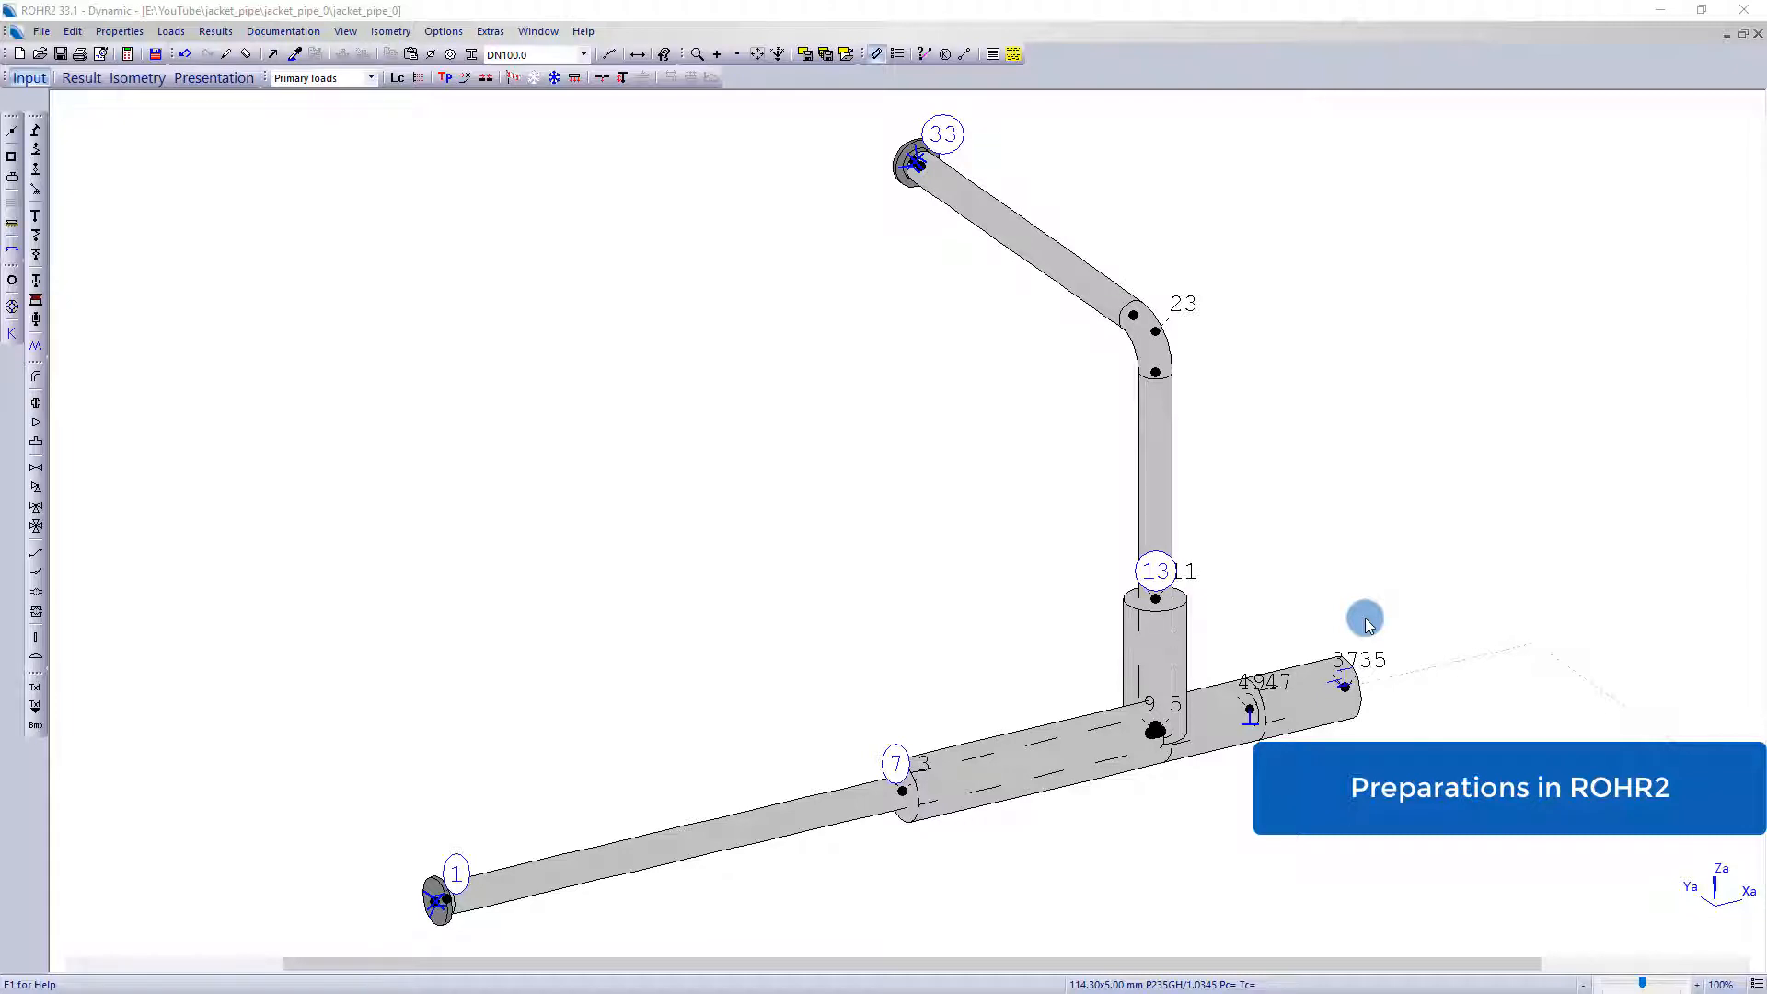
mouse_move(1332, 609)
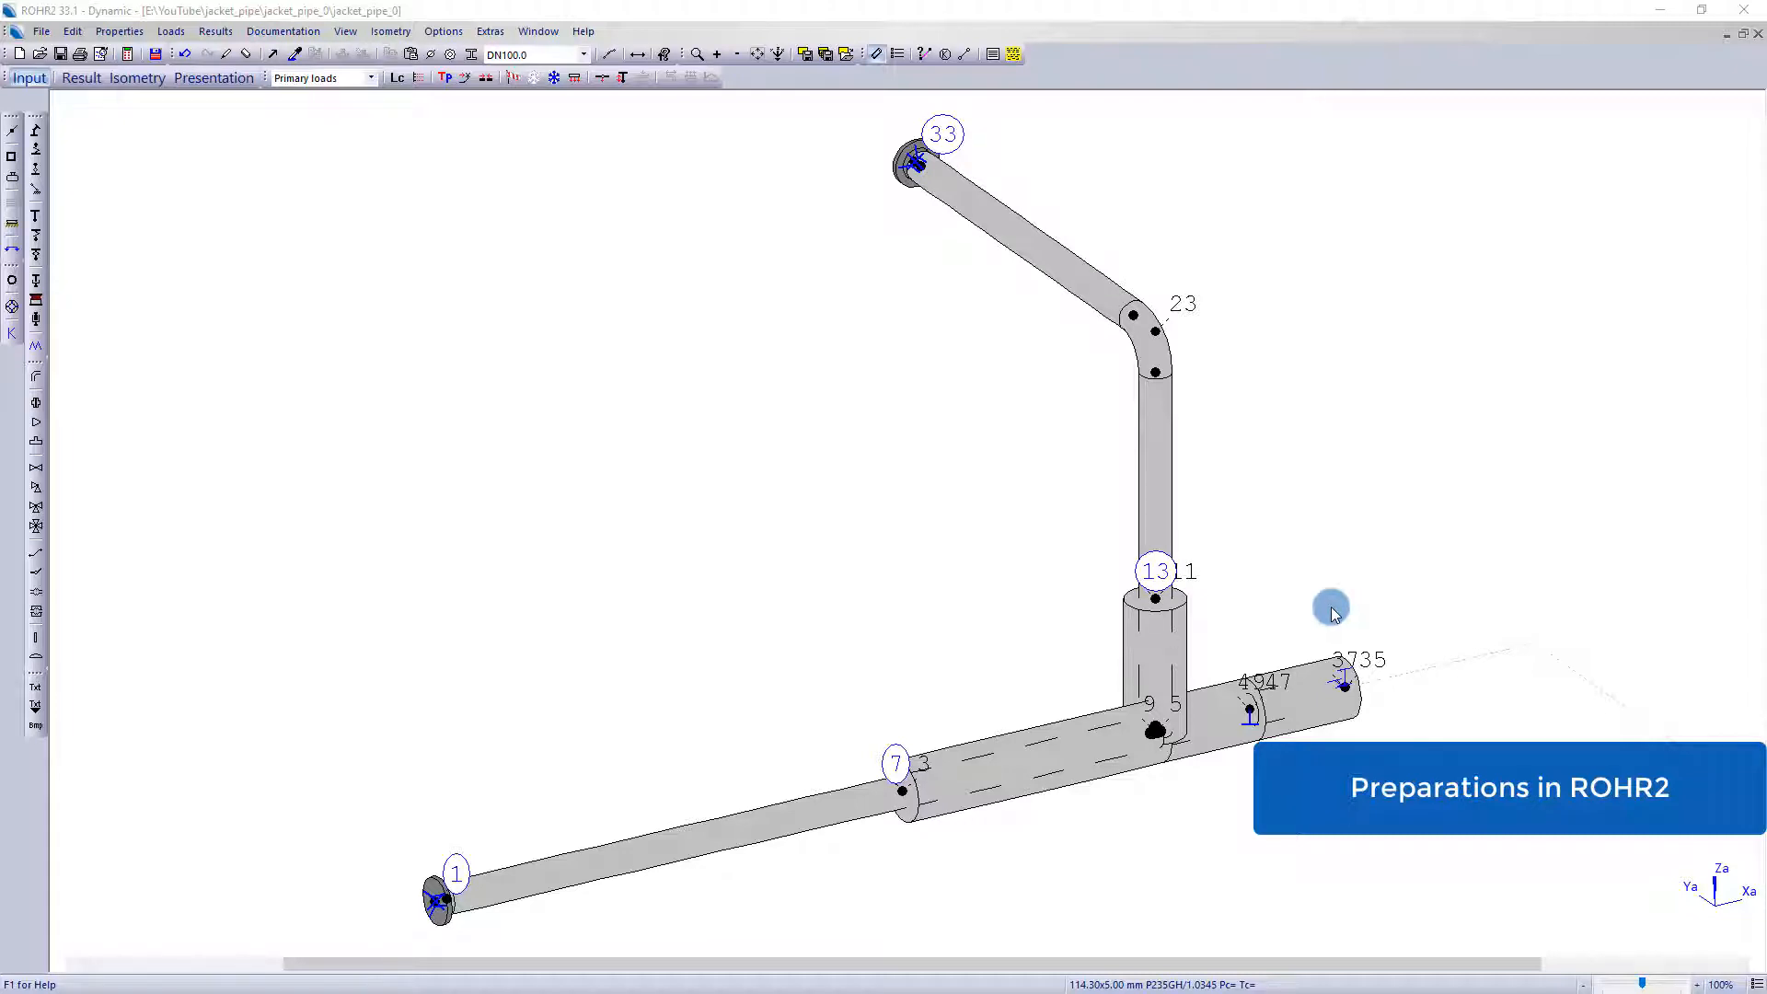
mouse_move(1320, 602)
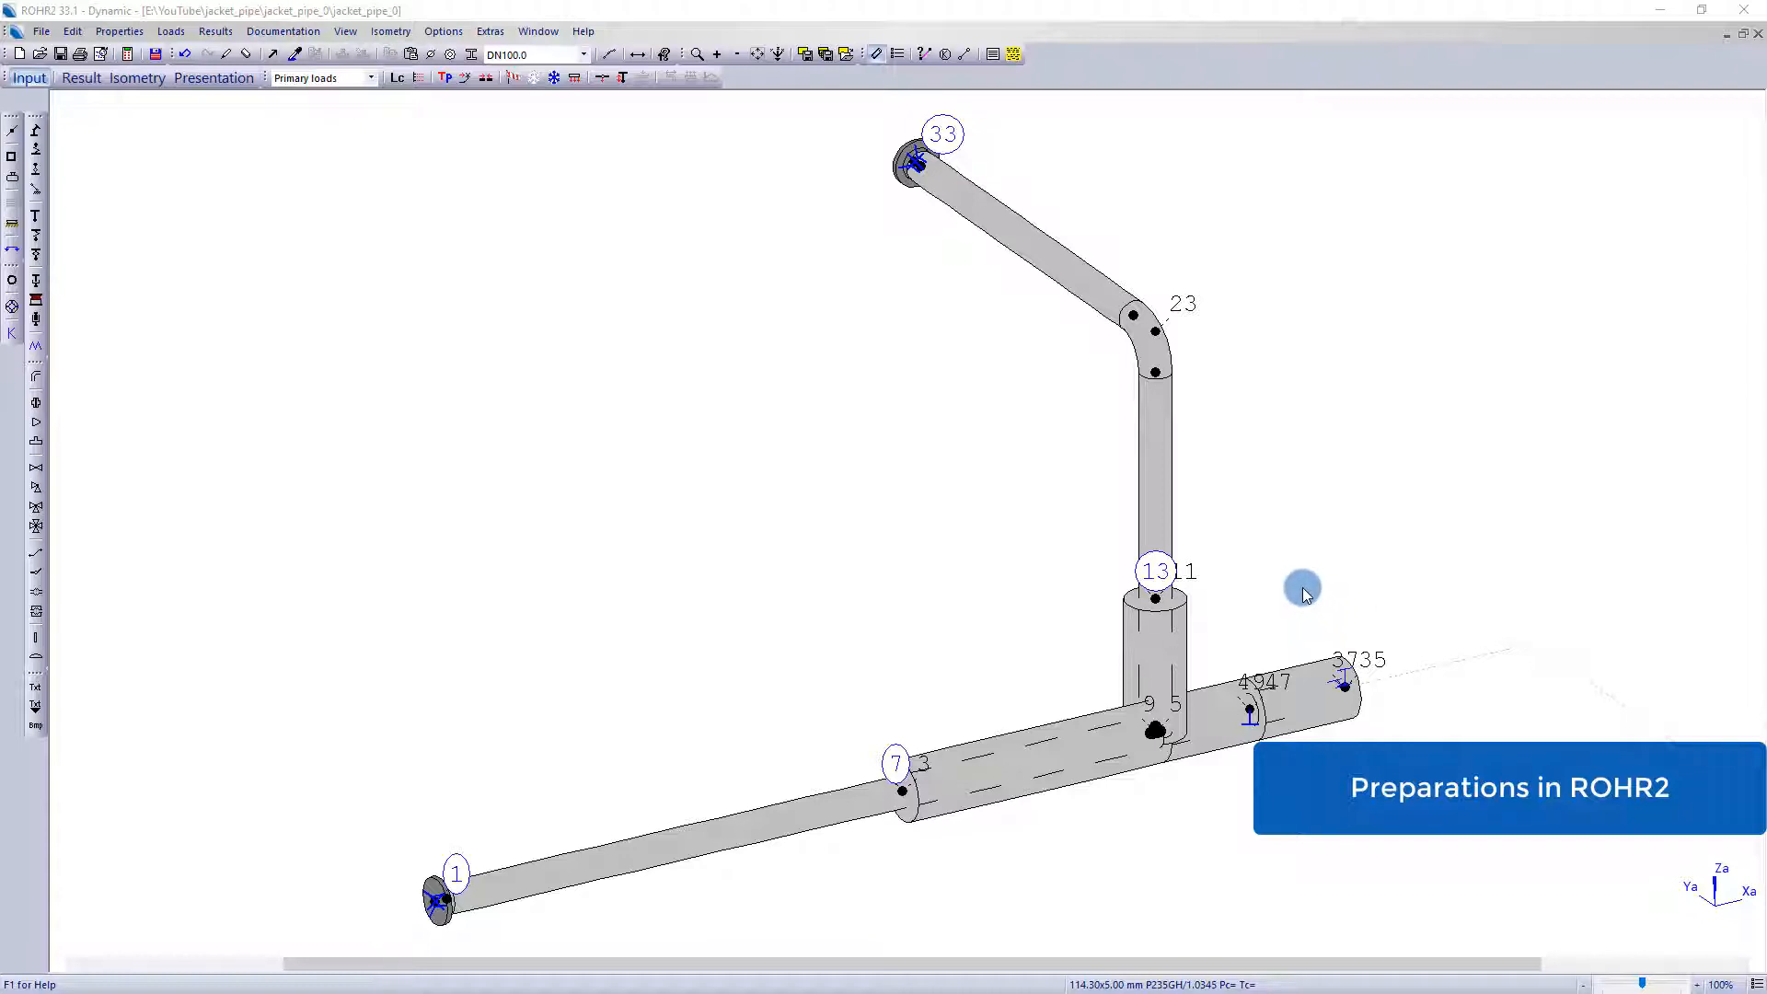
mouse_move(1250, 532)
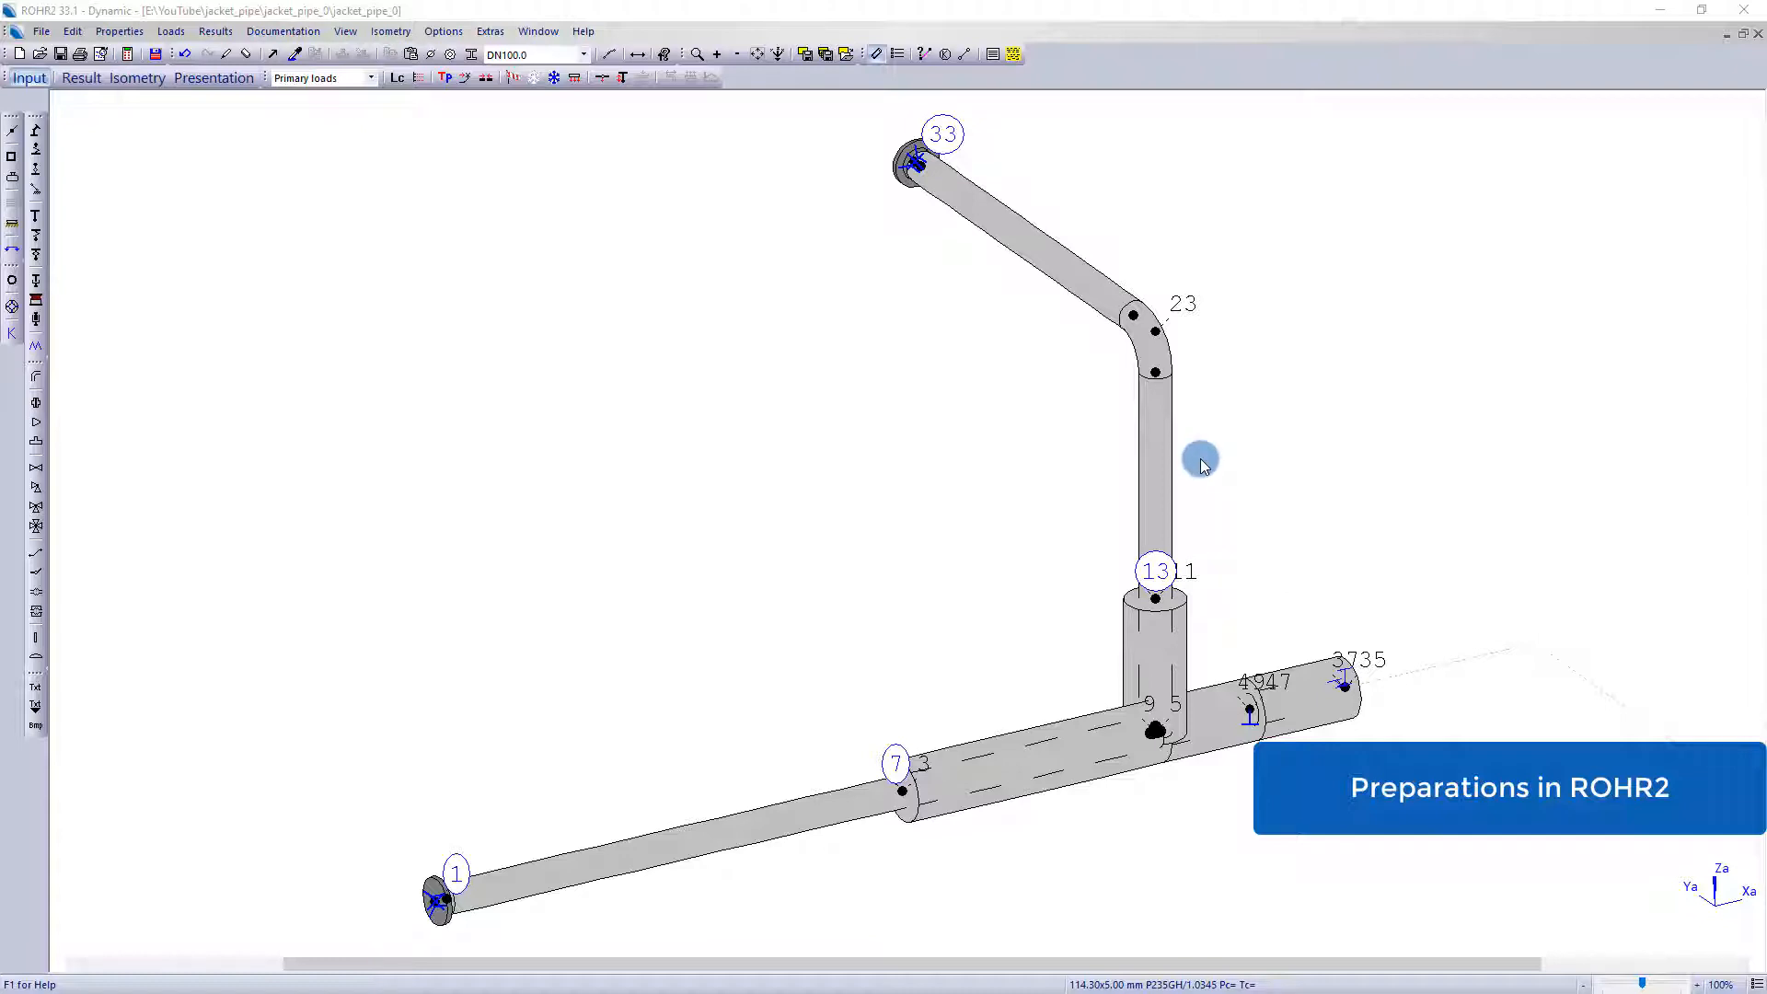
mouse_move(687, 370)
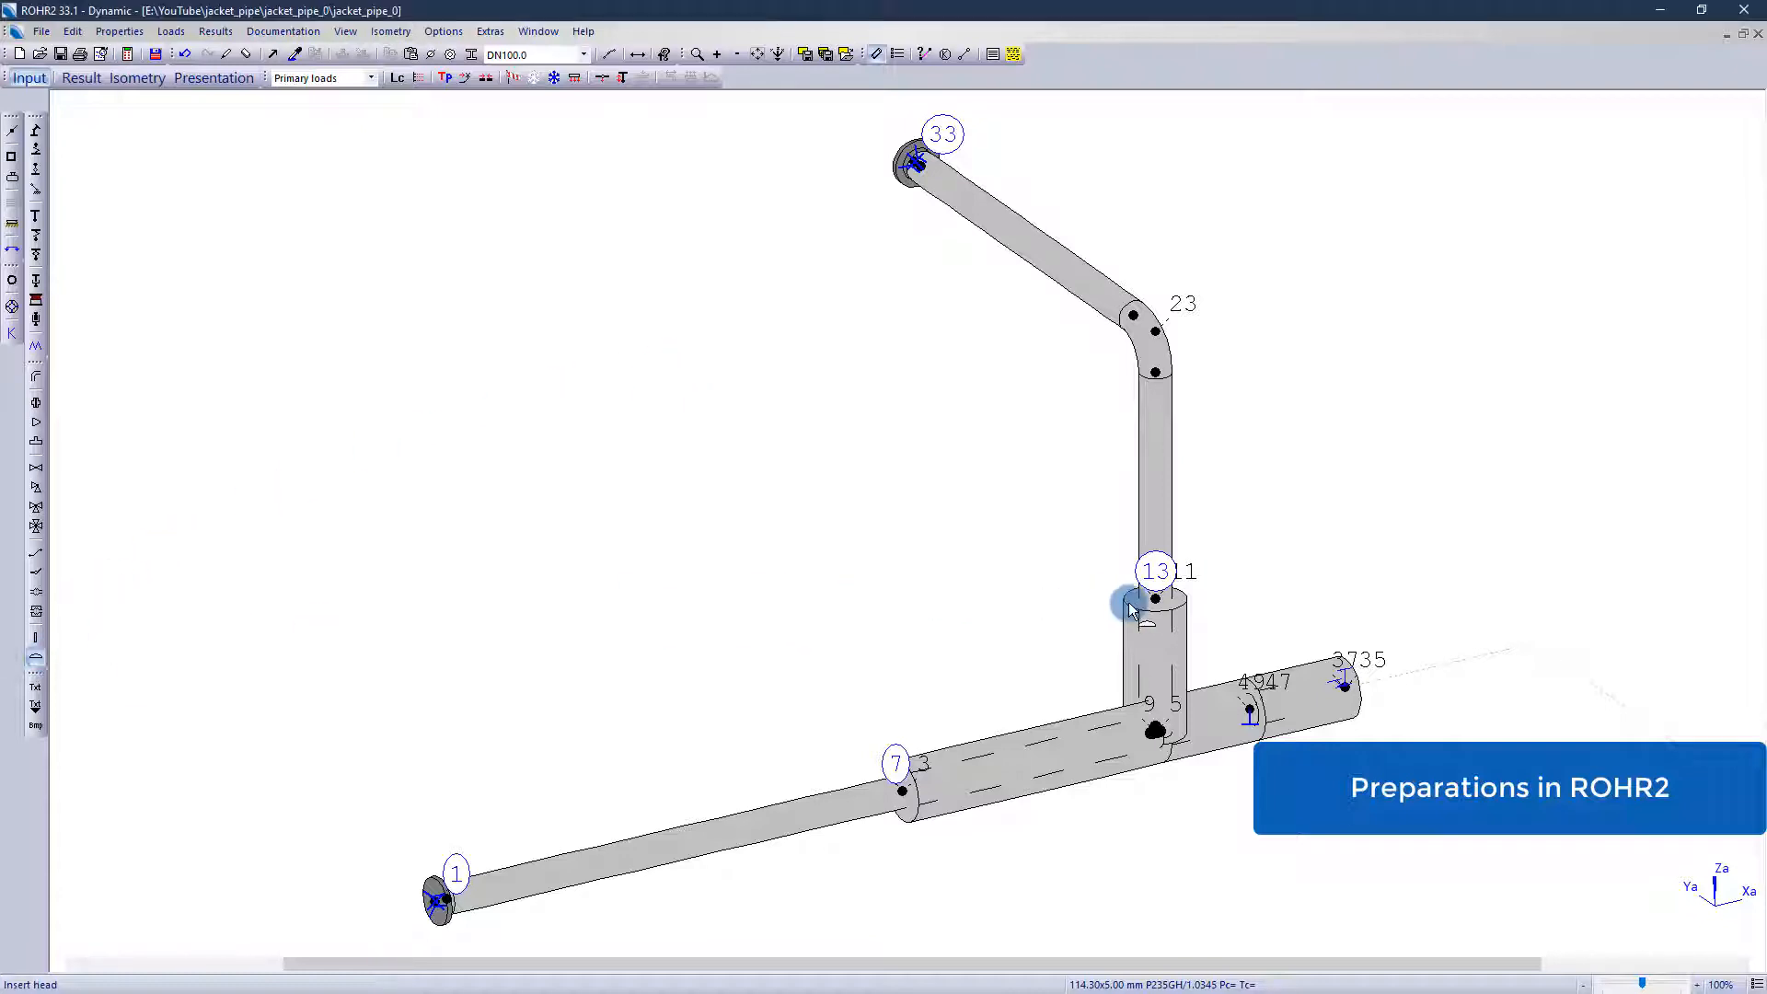
Insert a head on the outer jacket pipe at node 13
left_click(1133, 607)
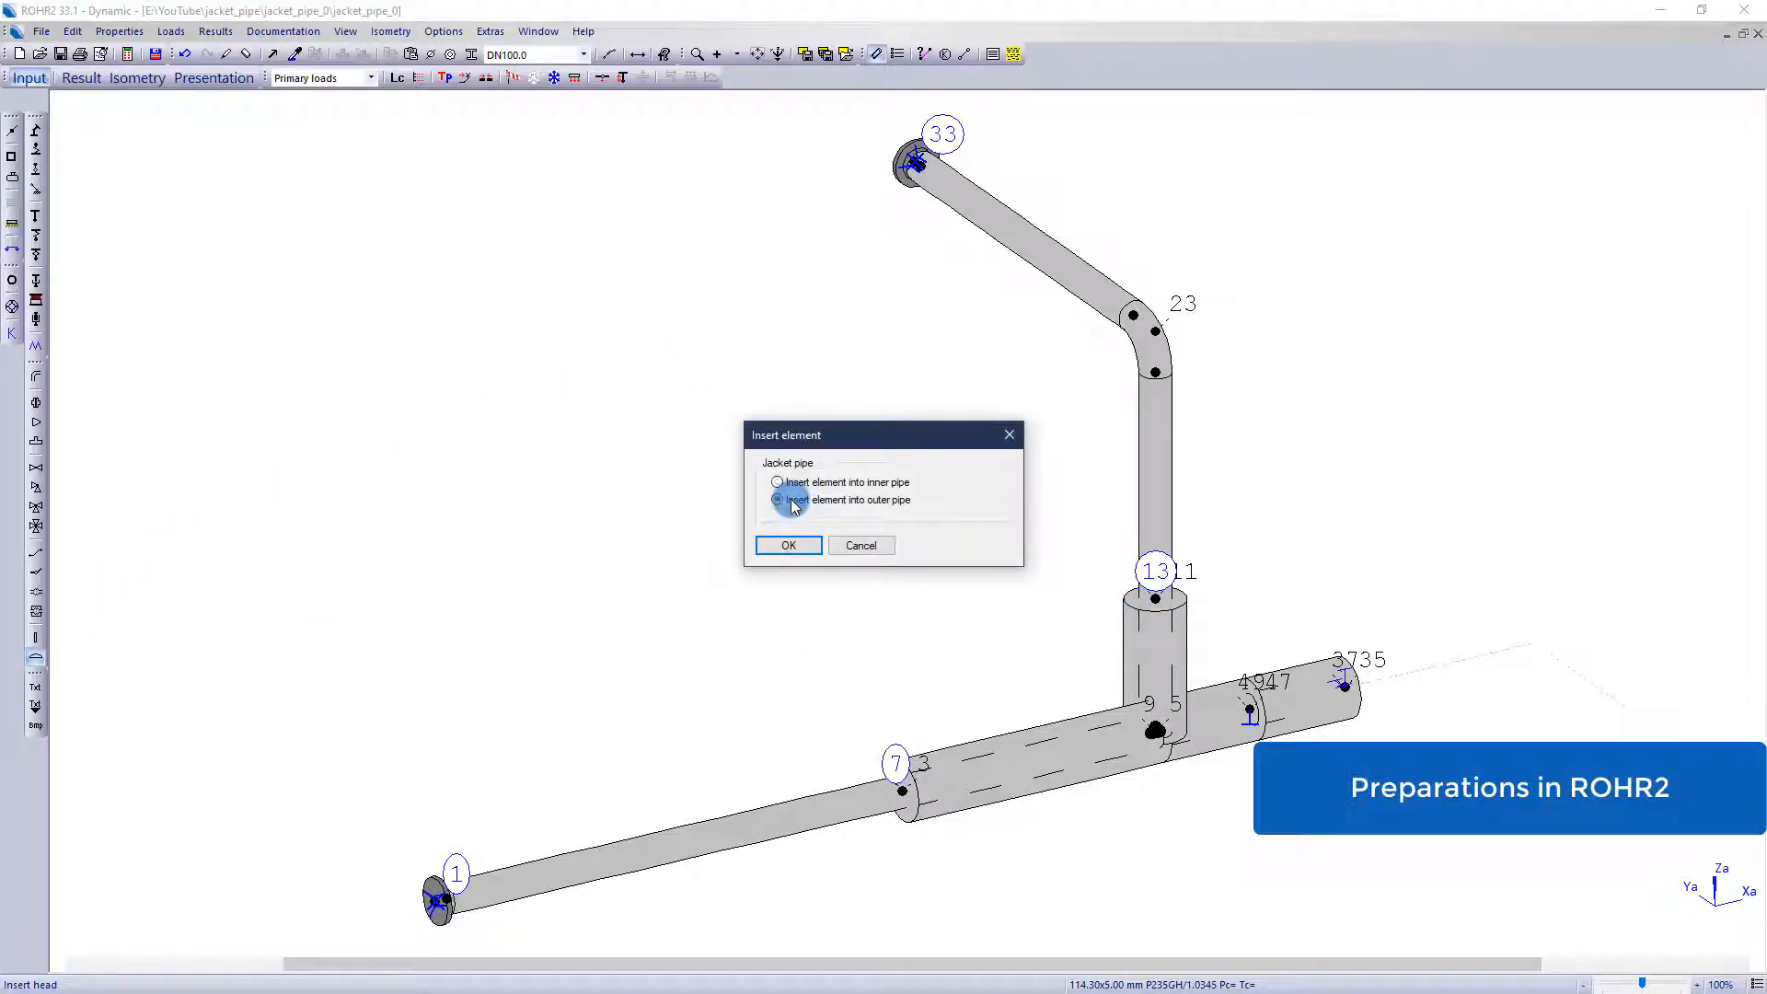
left_click(787, 544)
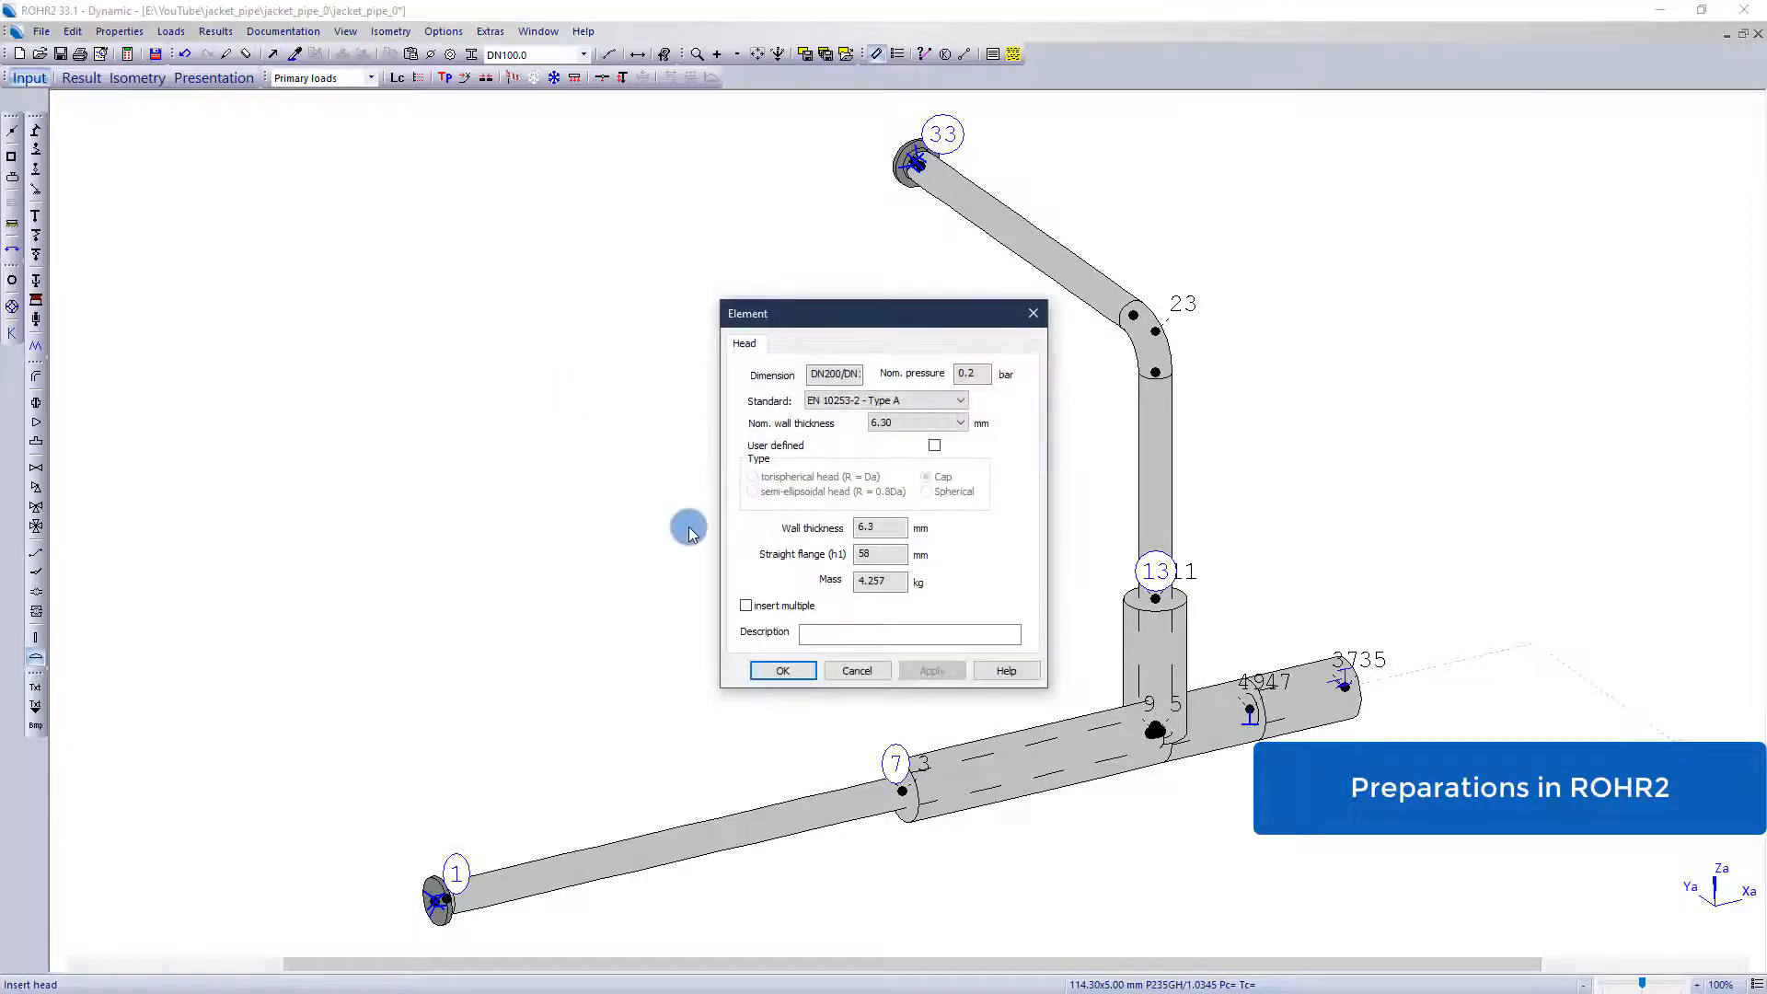
right_click(688, 531)
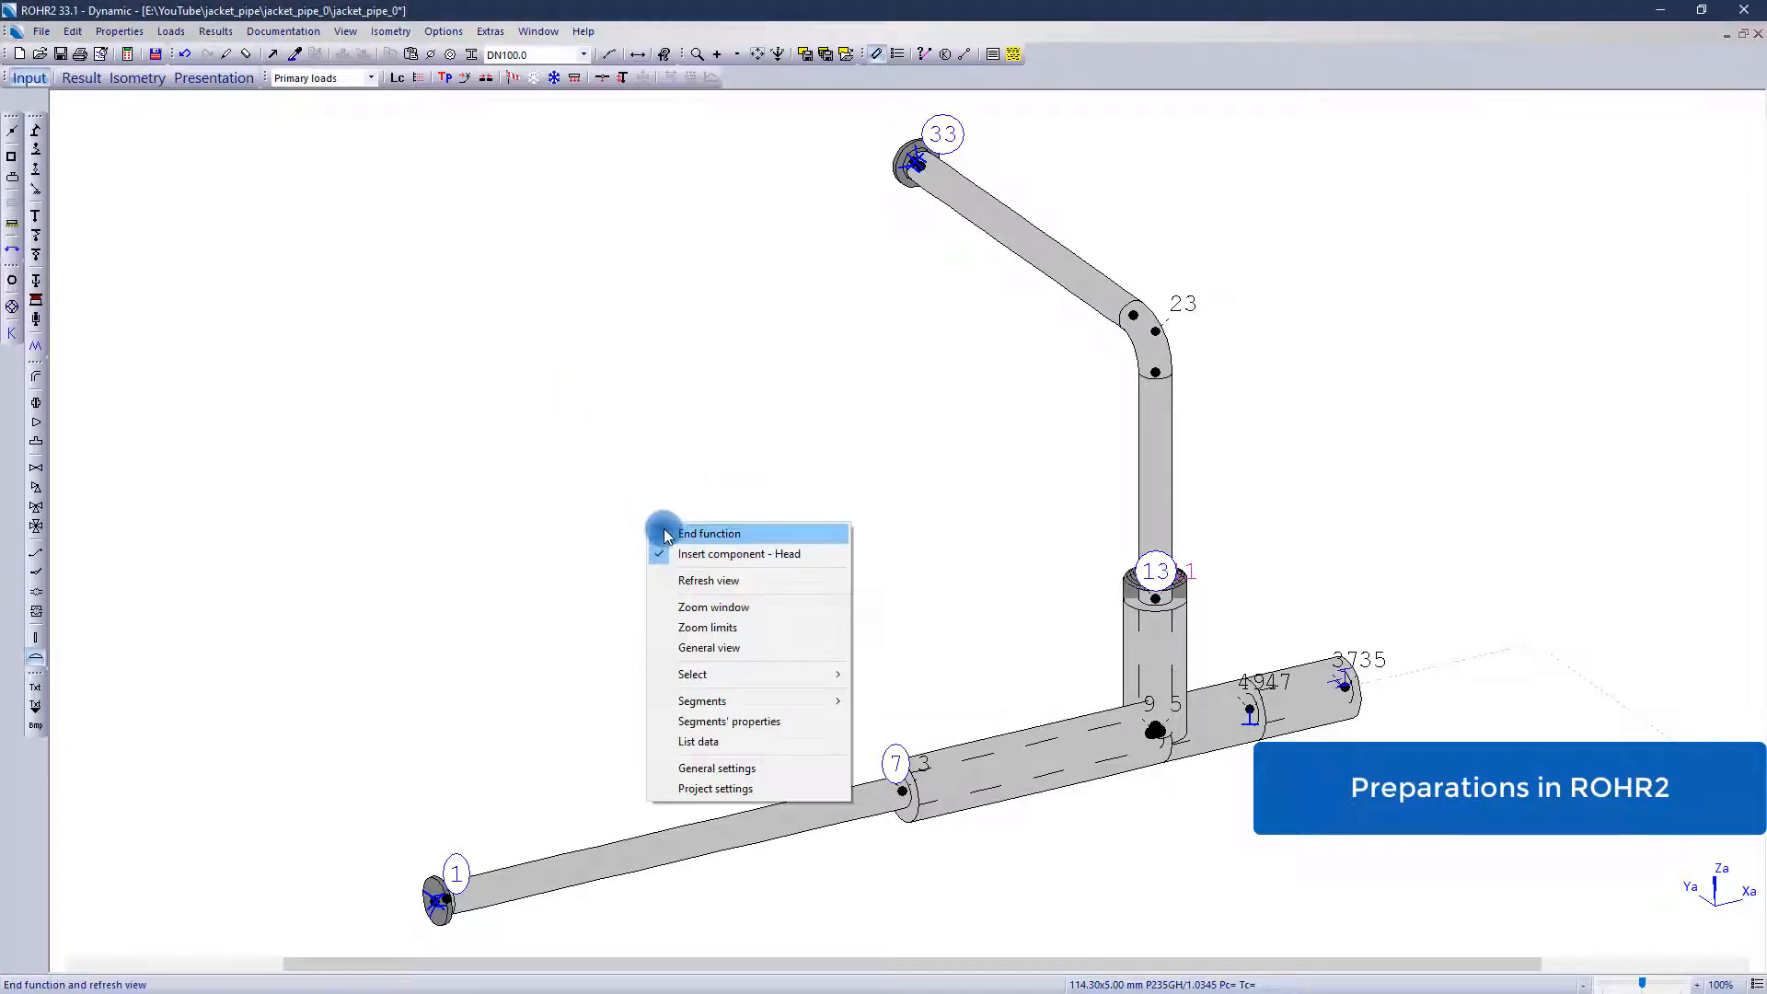
left_click(709, 533)
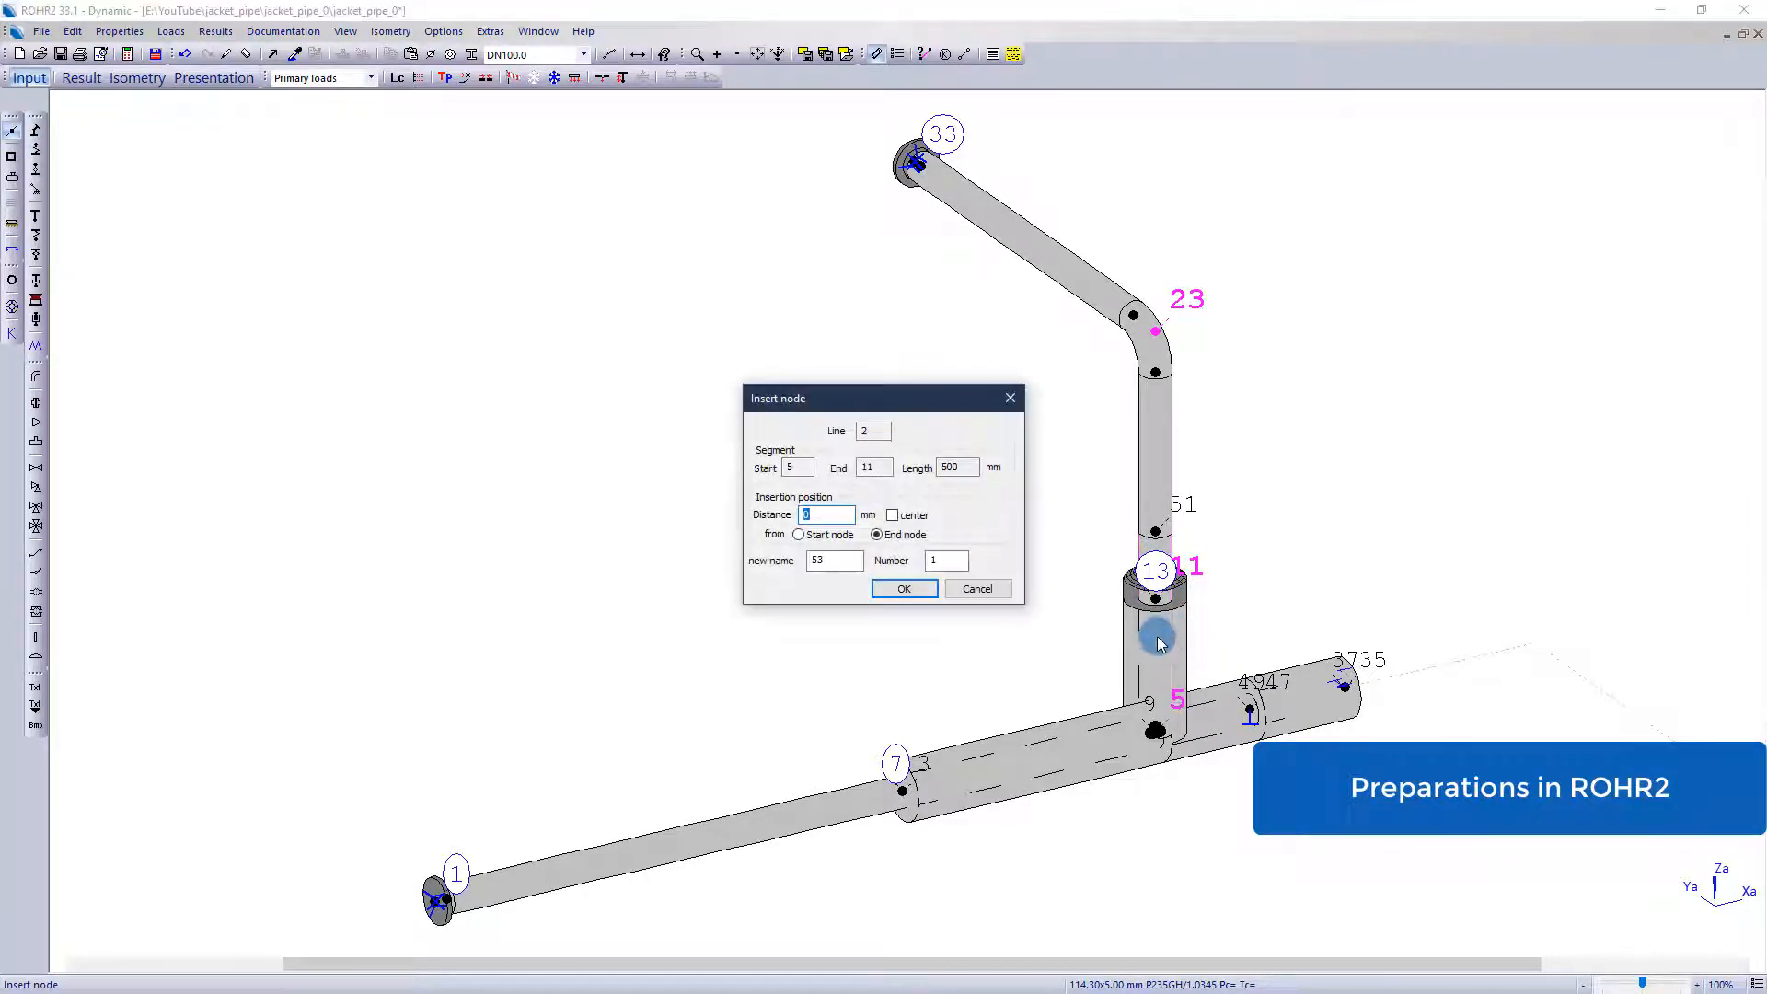
Insert node 53 150 mm from the end and assign that inner+outer segment to a substructure
type("150")
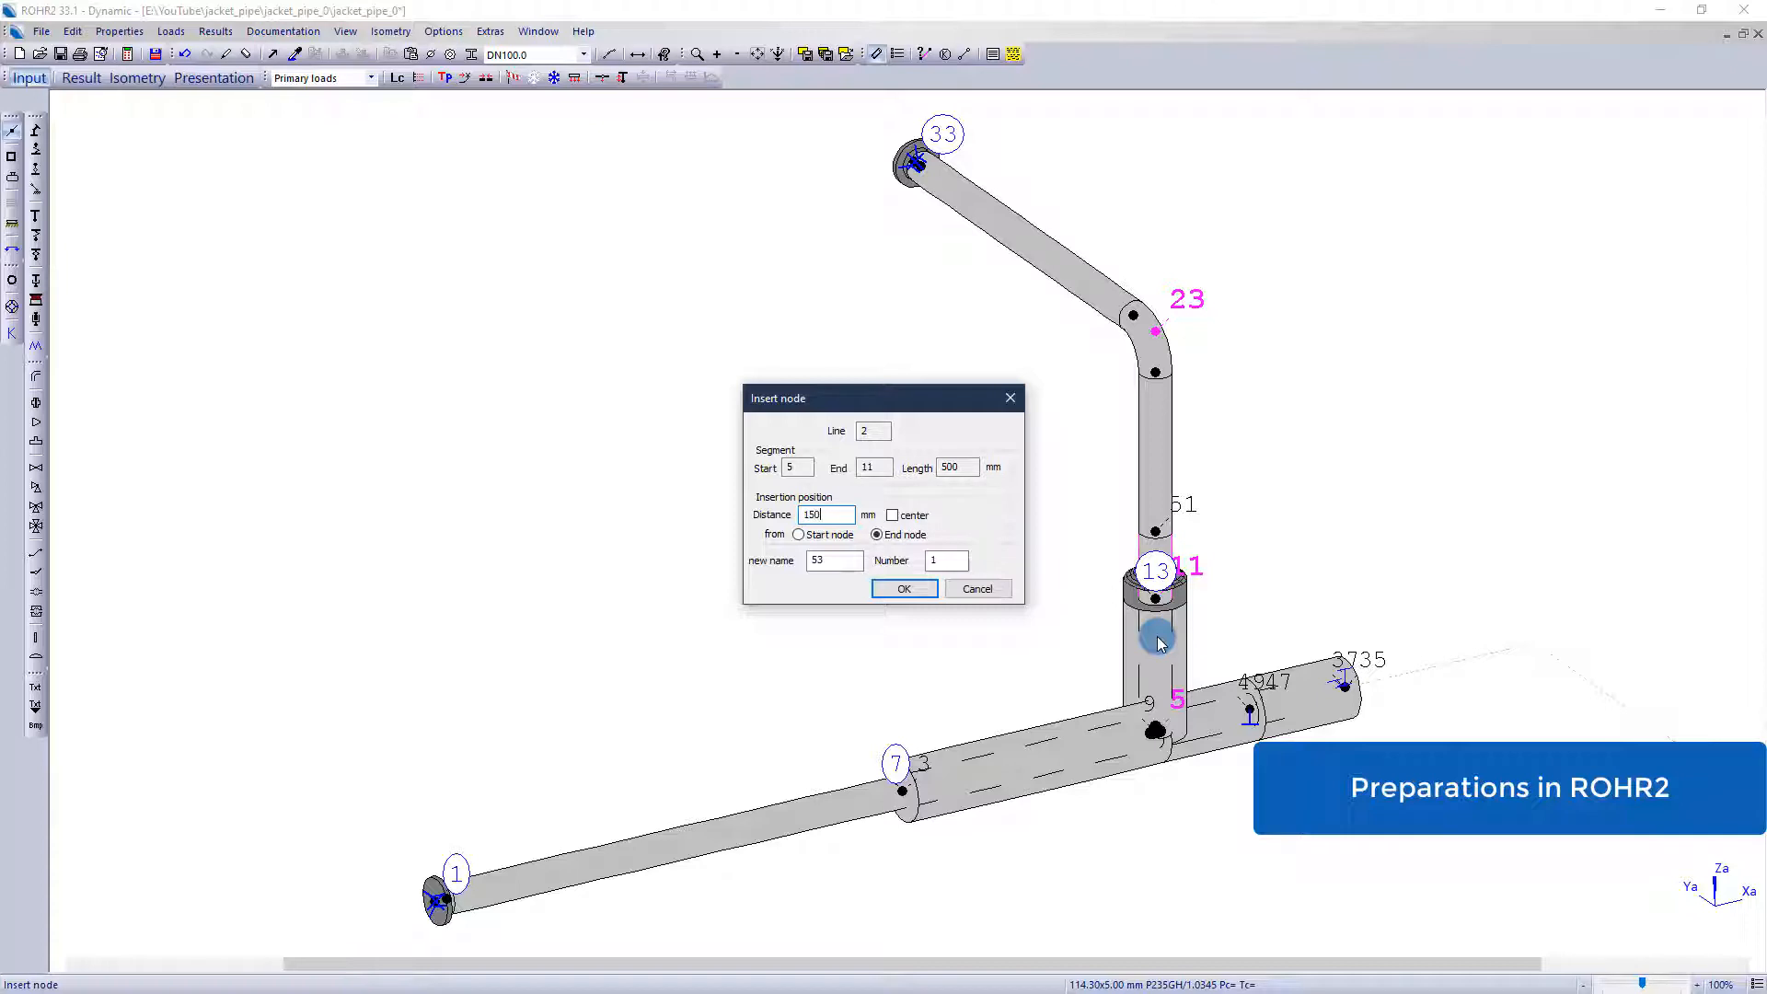
left_click(902, 588)
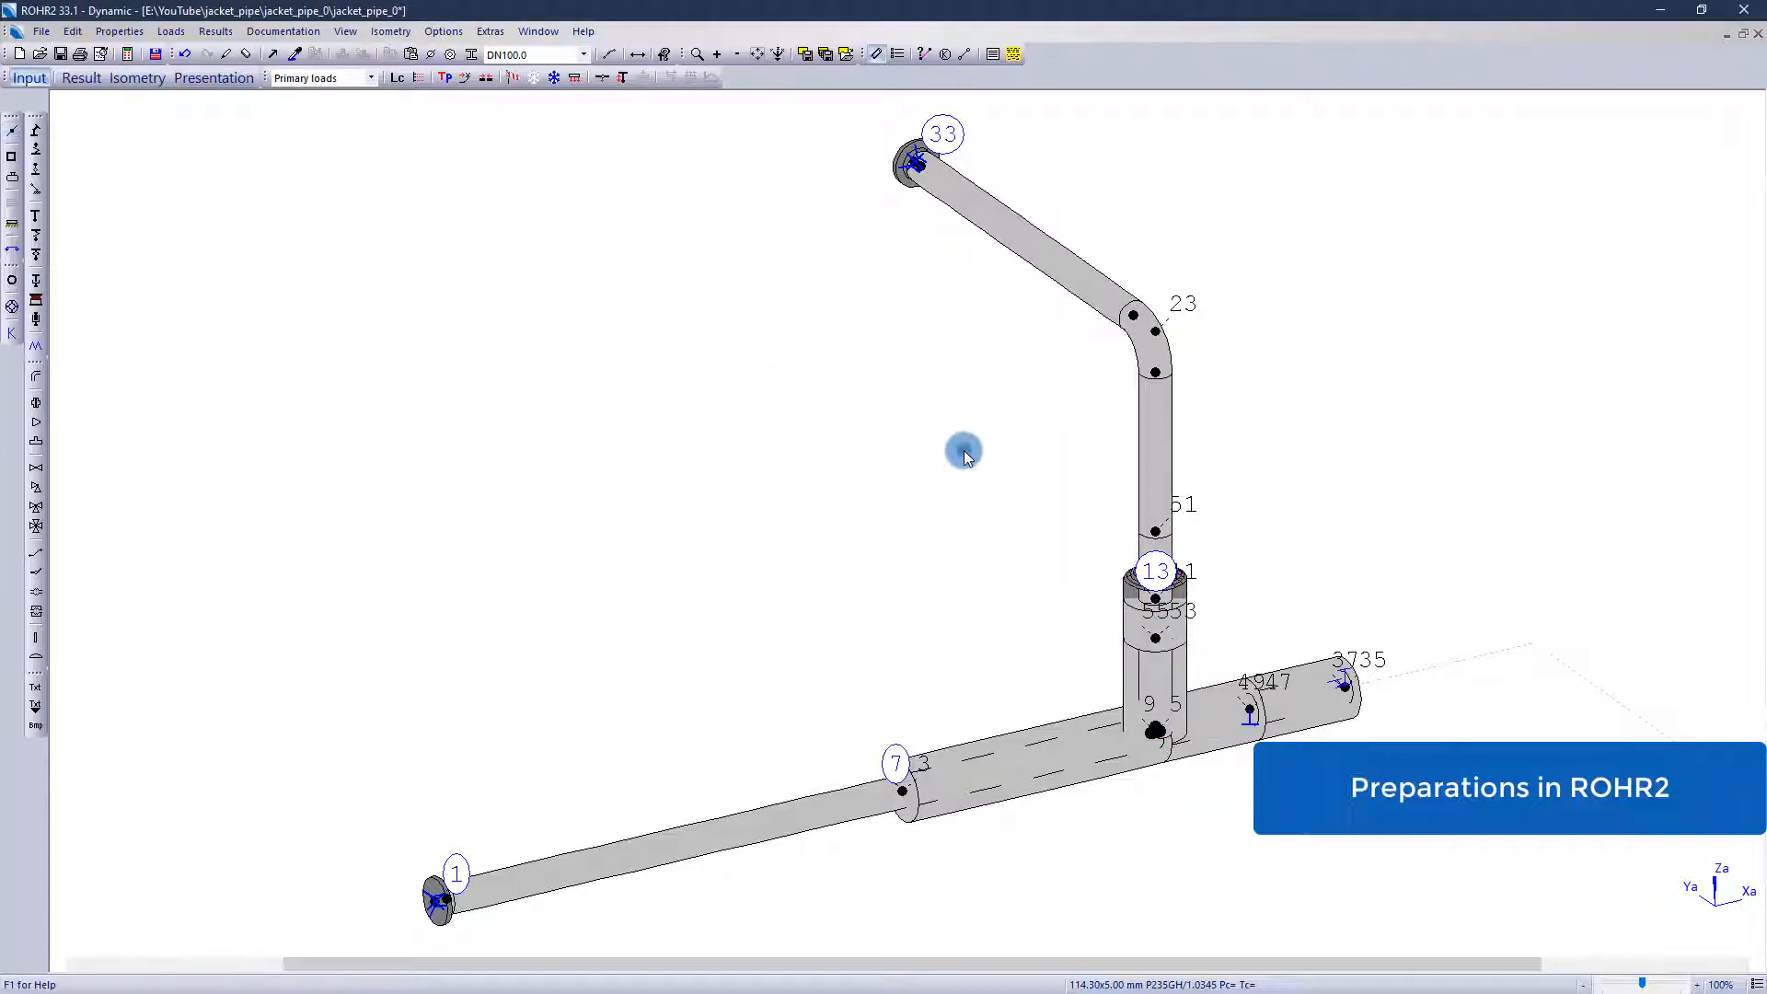
left_click(298, 54)
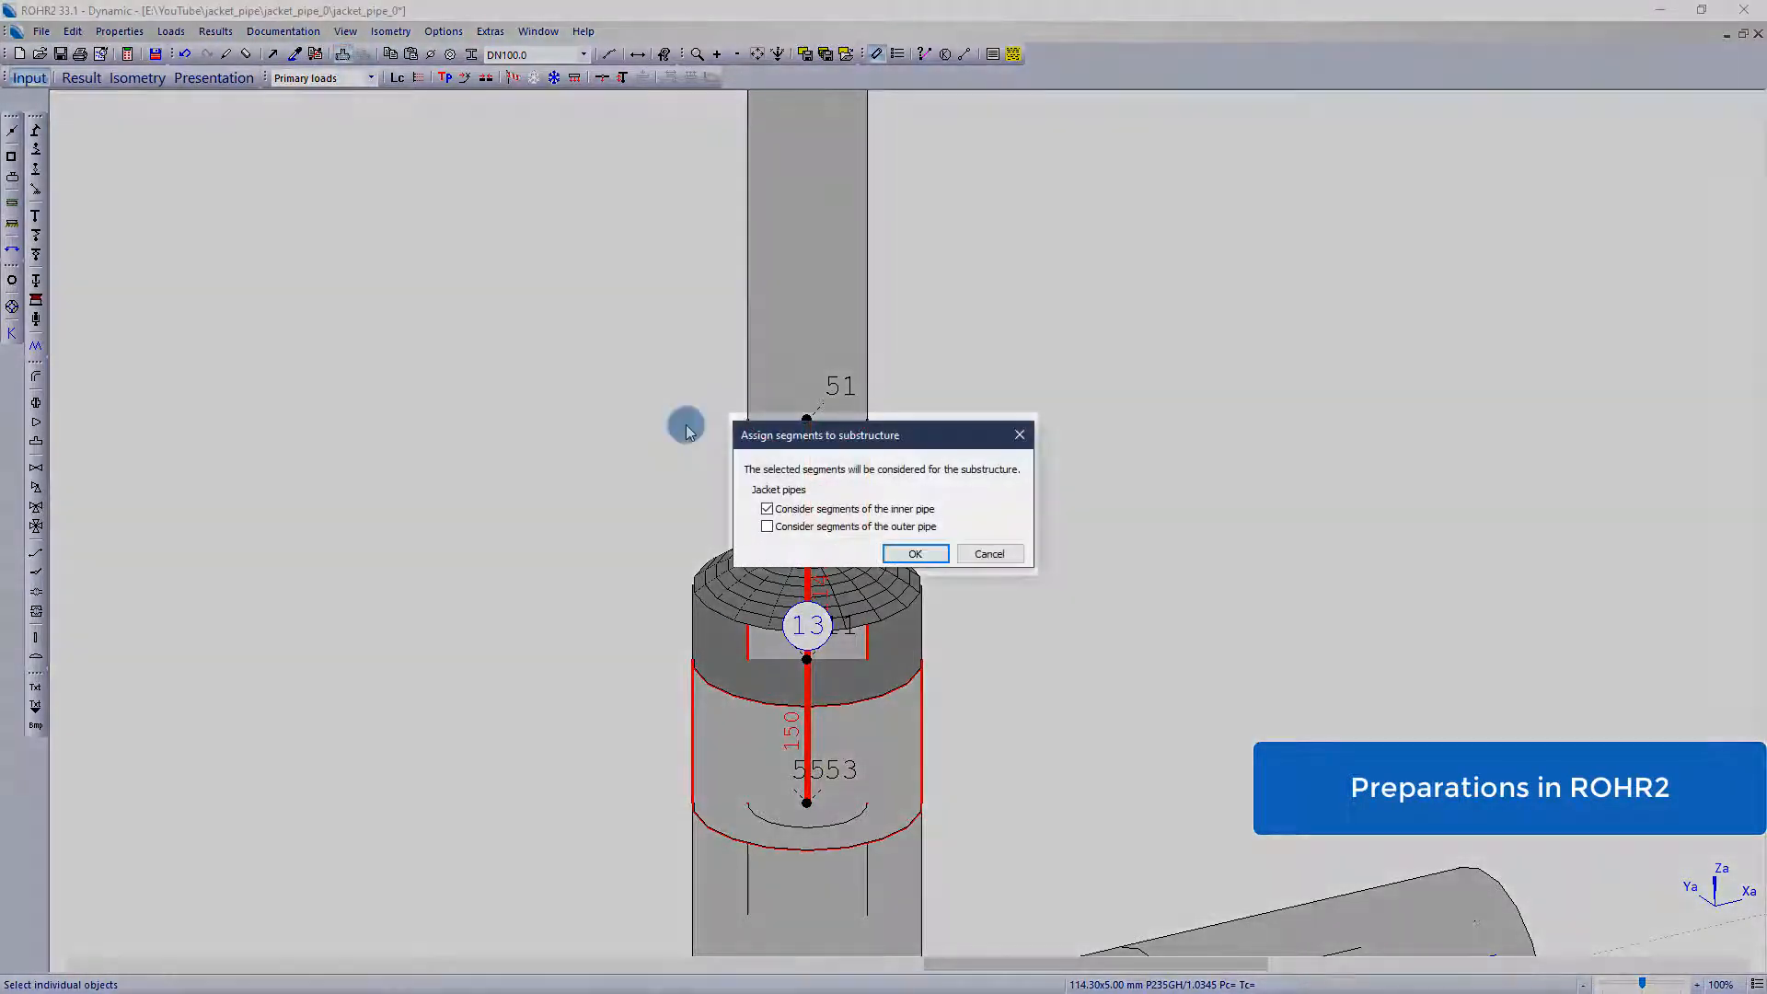
left_click(767, 526)
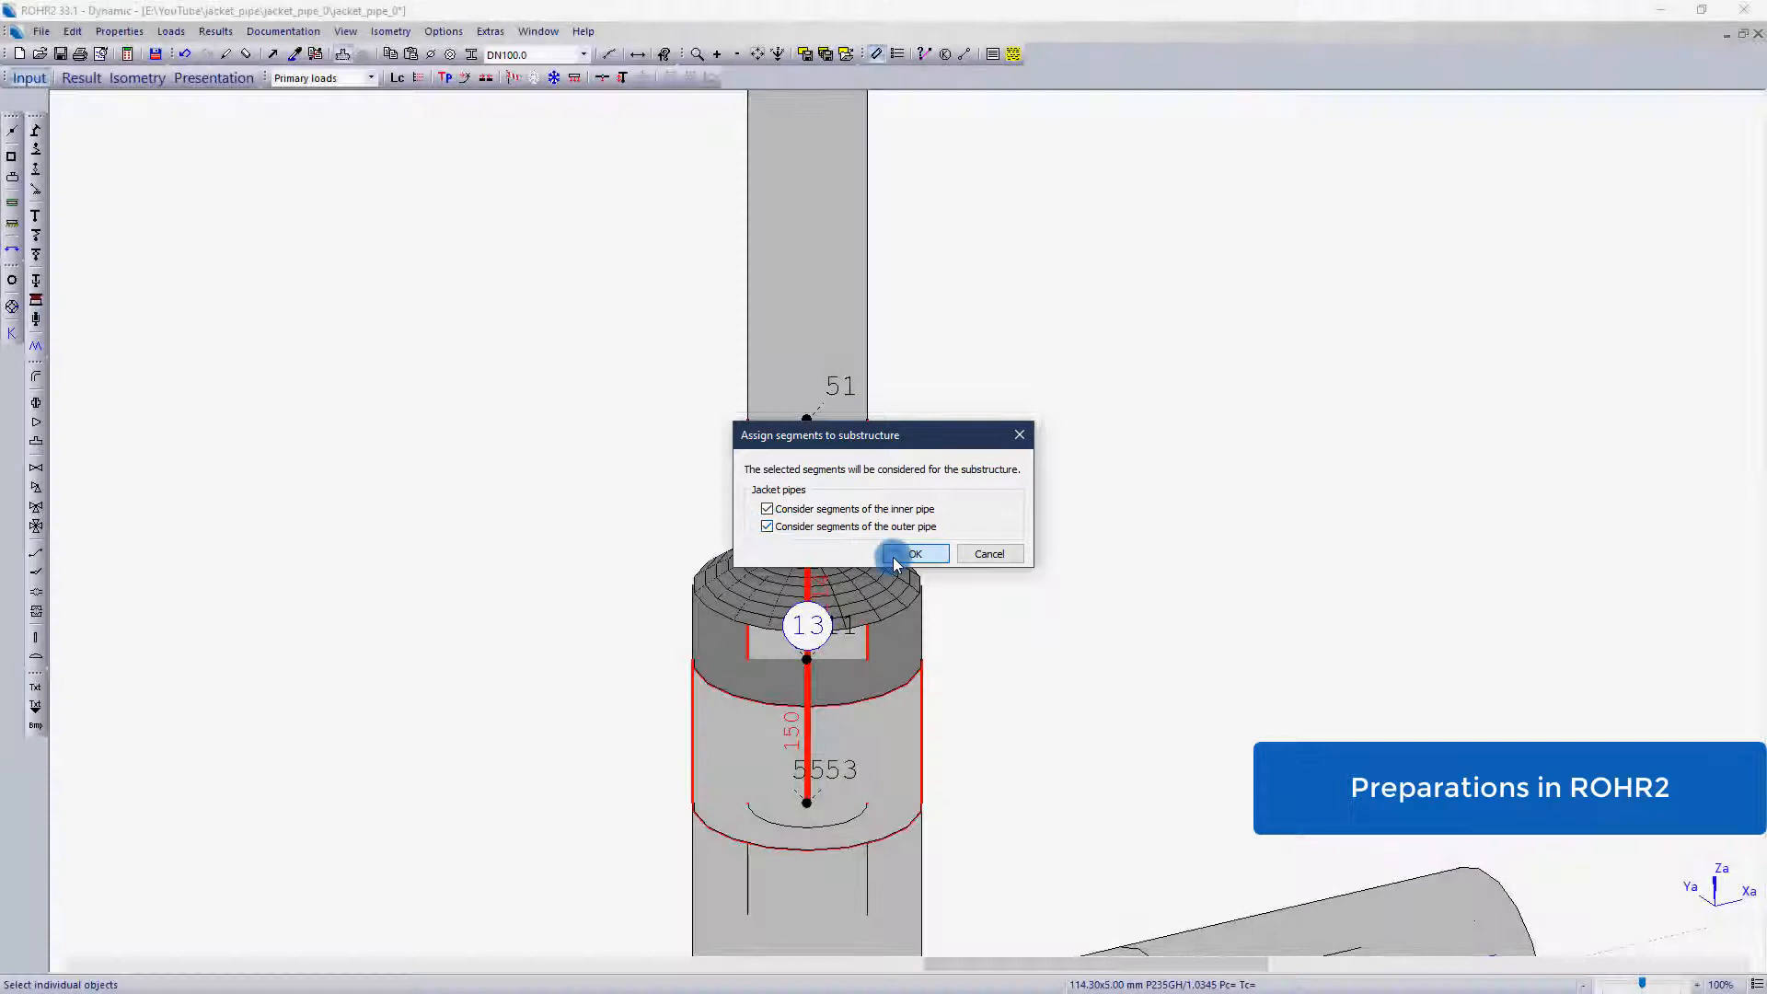
left_click(910, 553)
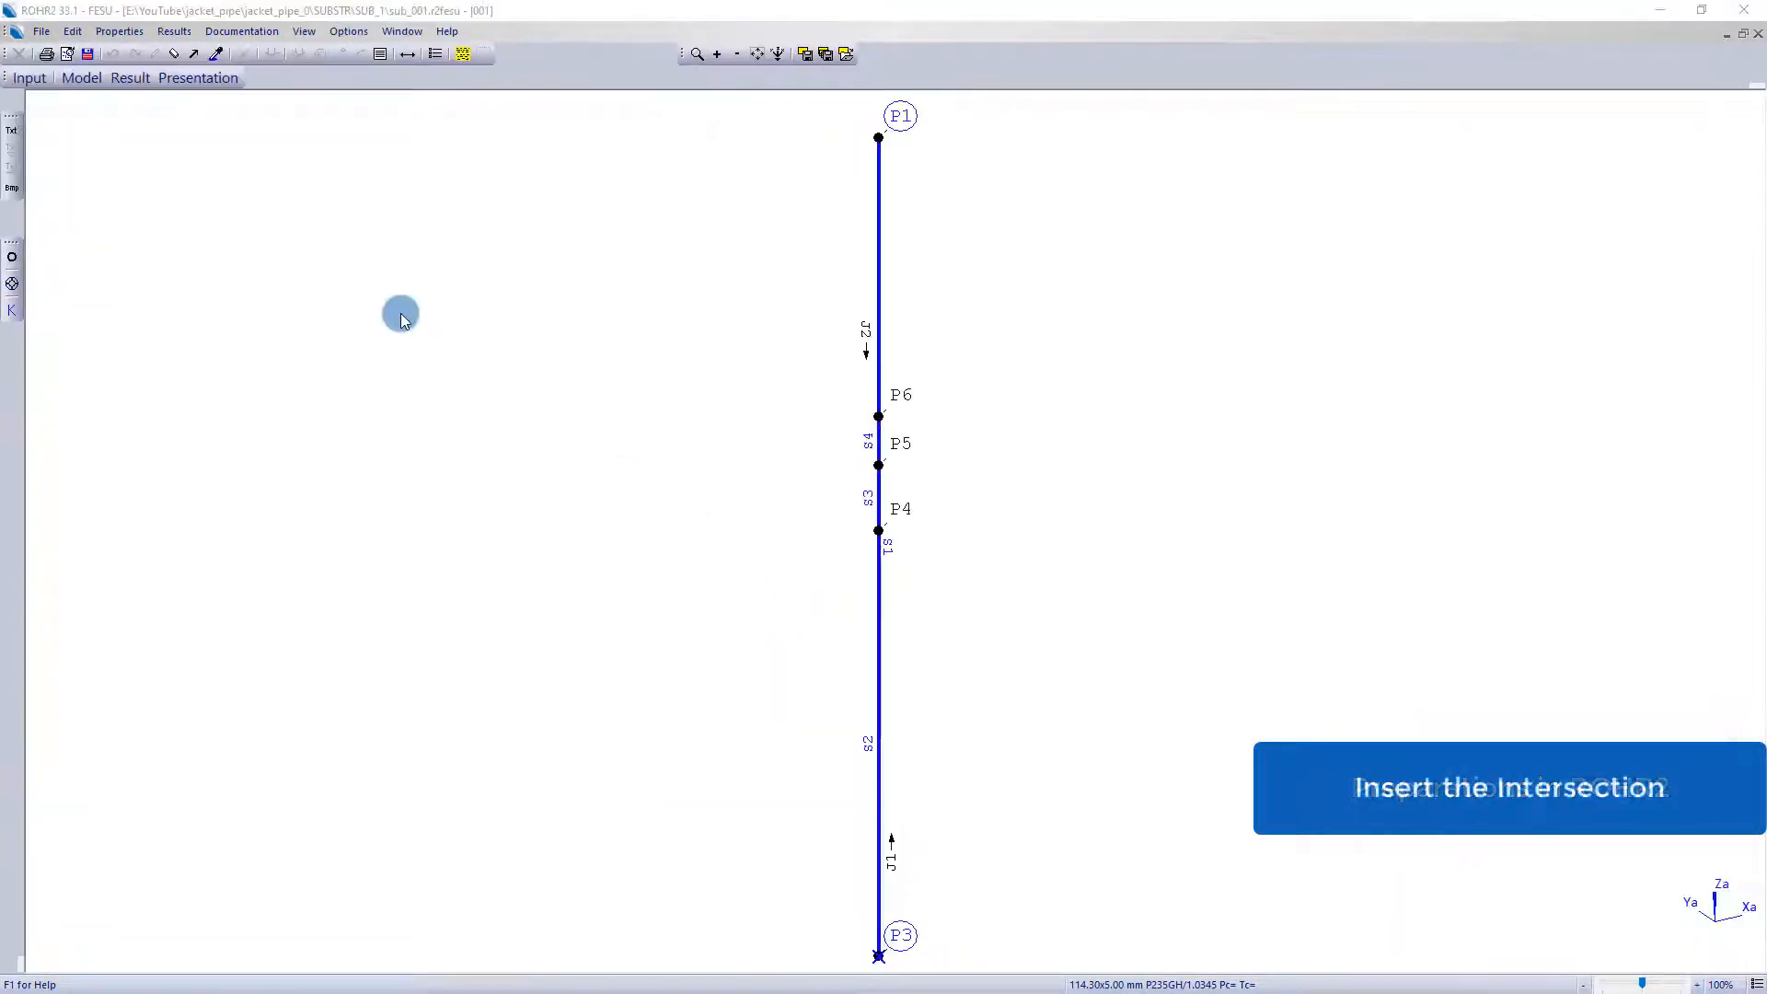
Set jacket J1's circumferential distribution to 60, generate the shell mesh, and open the segment filter
left_click(80, 78)
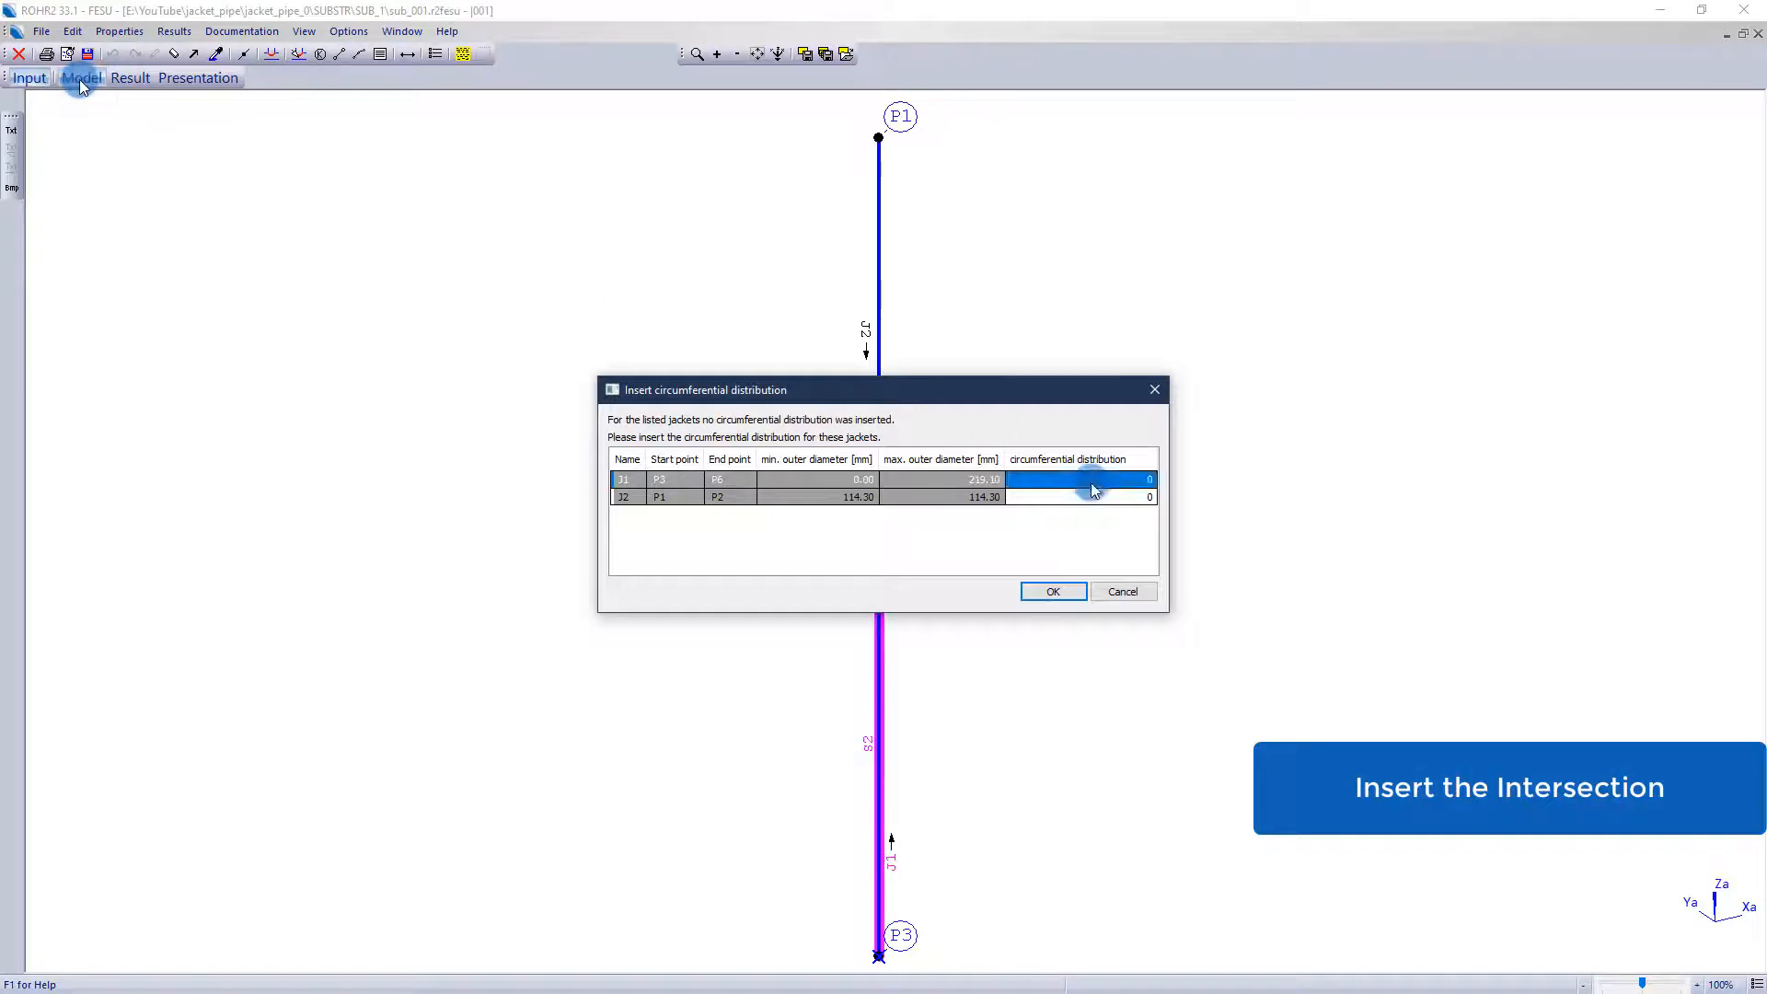
type("60")
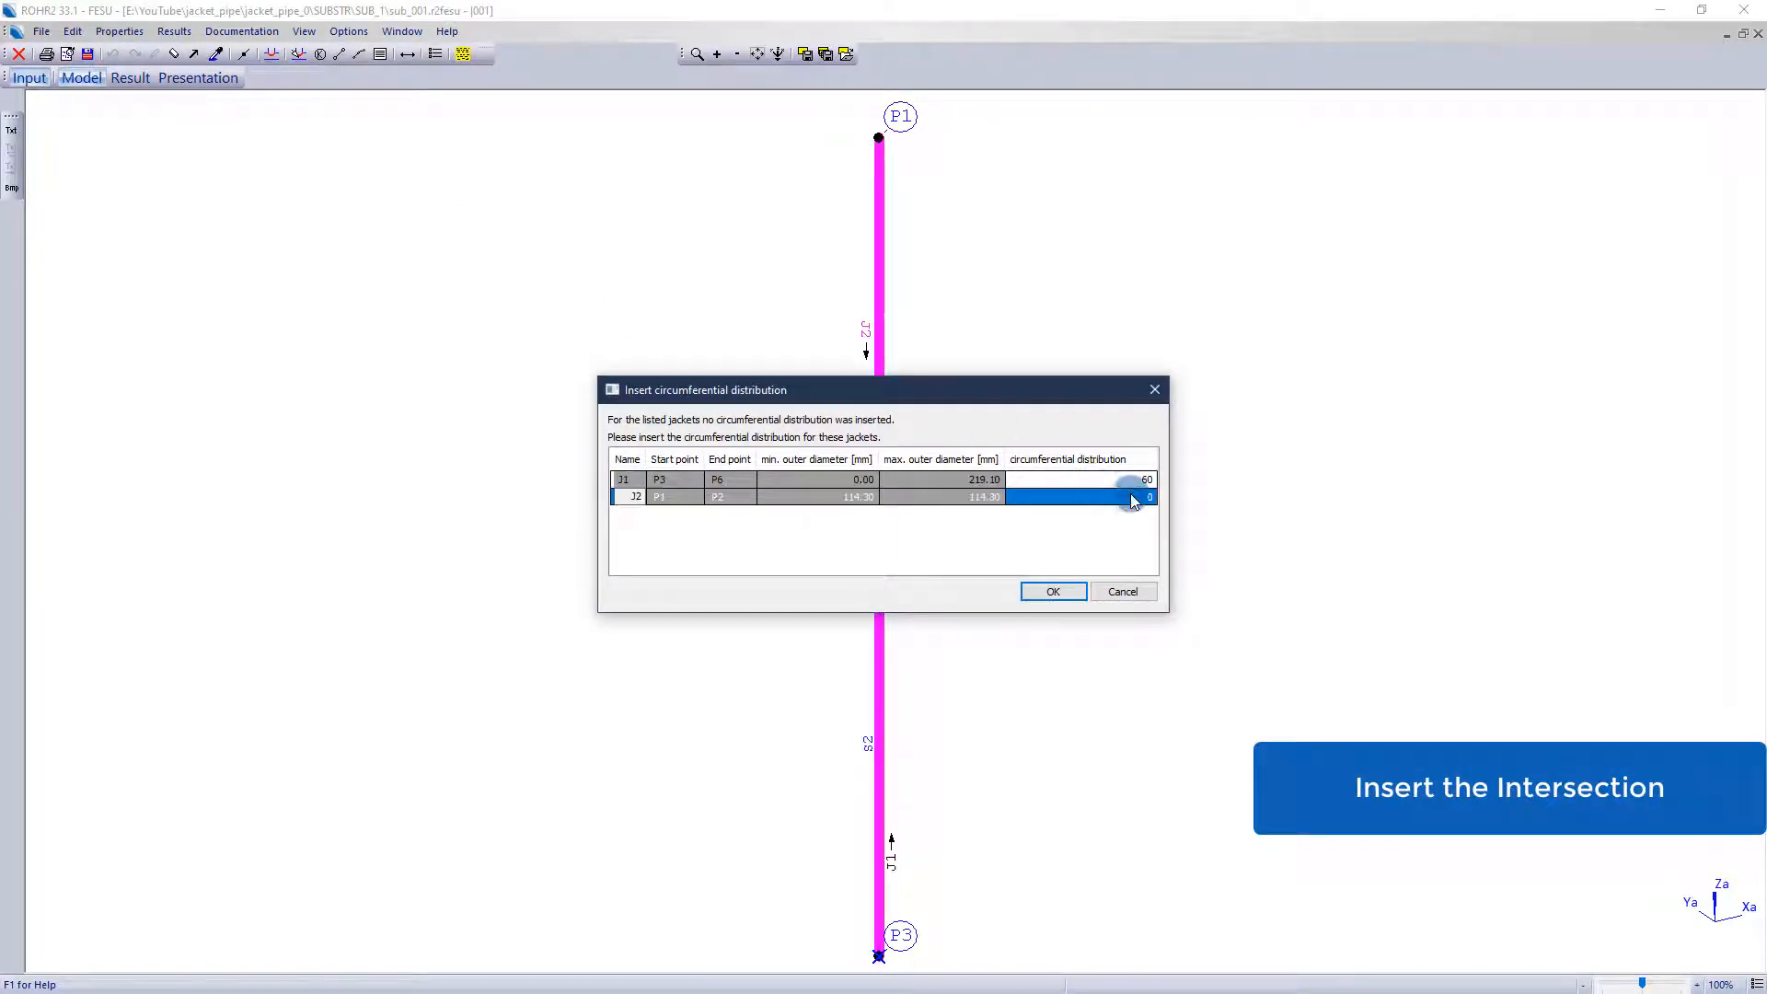
left_click(1051, 592)
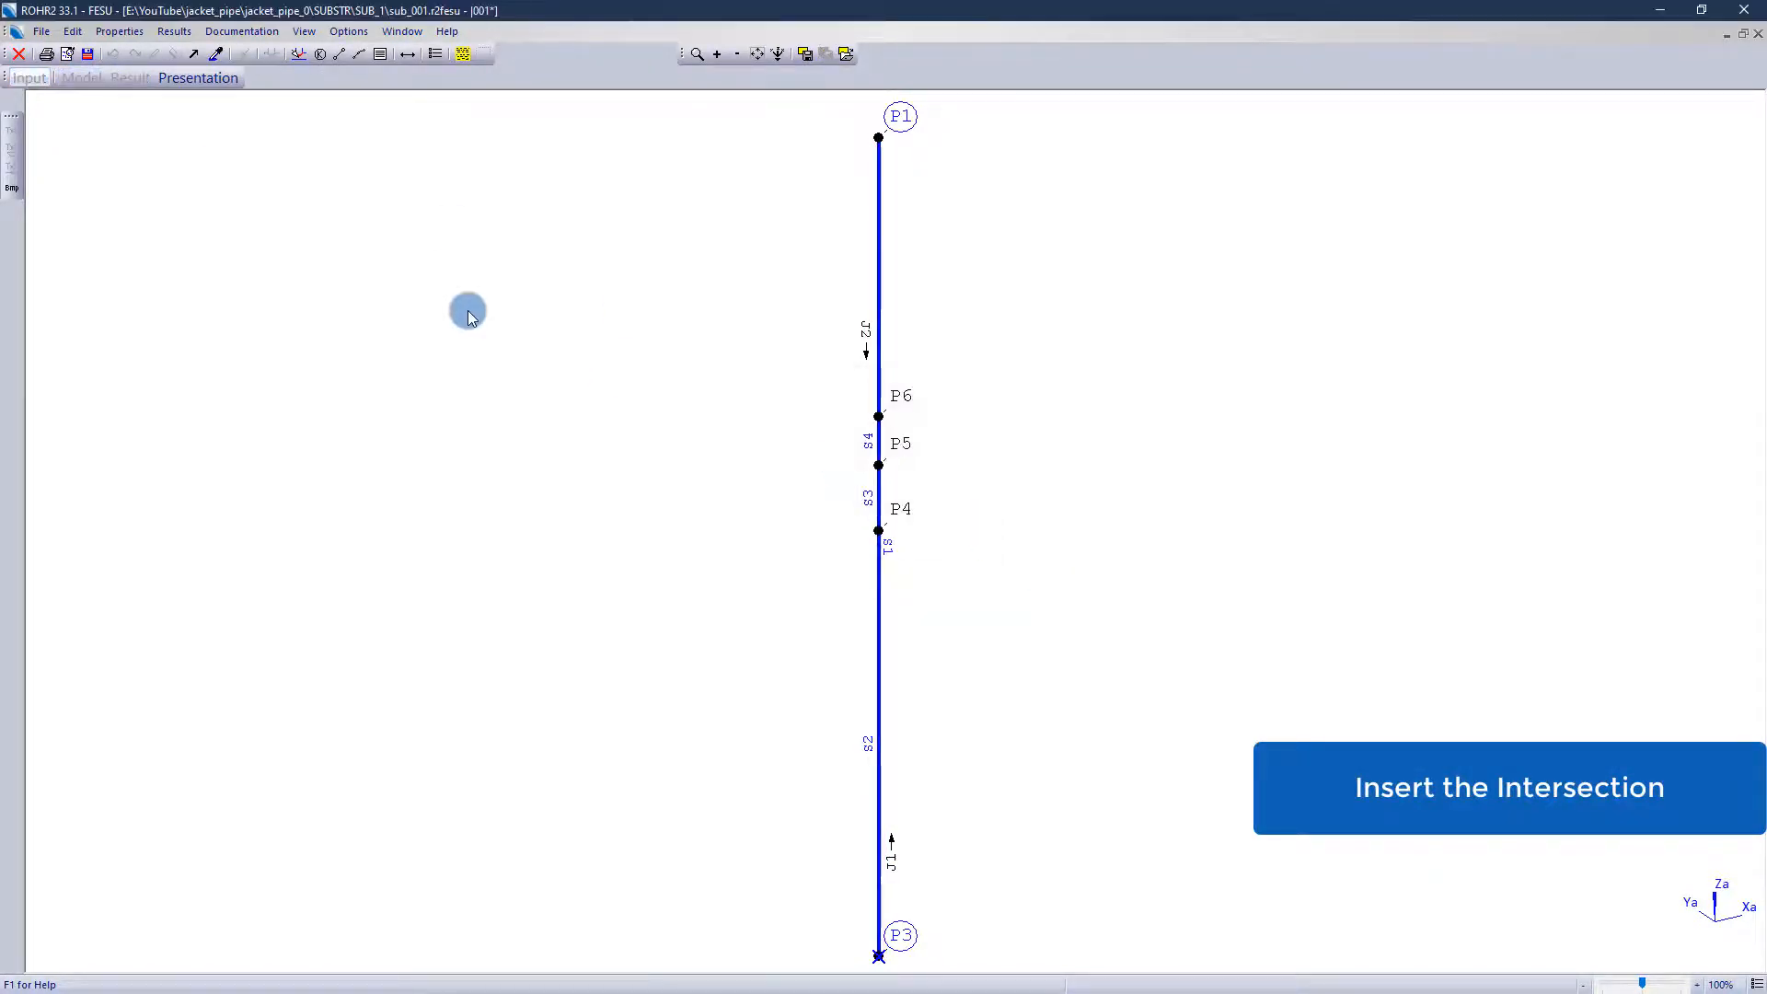
left_click(81, 77)
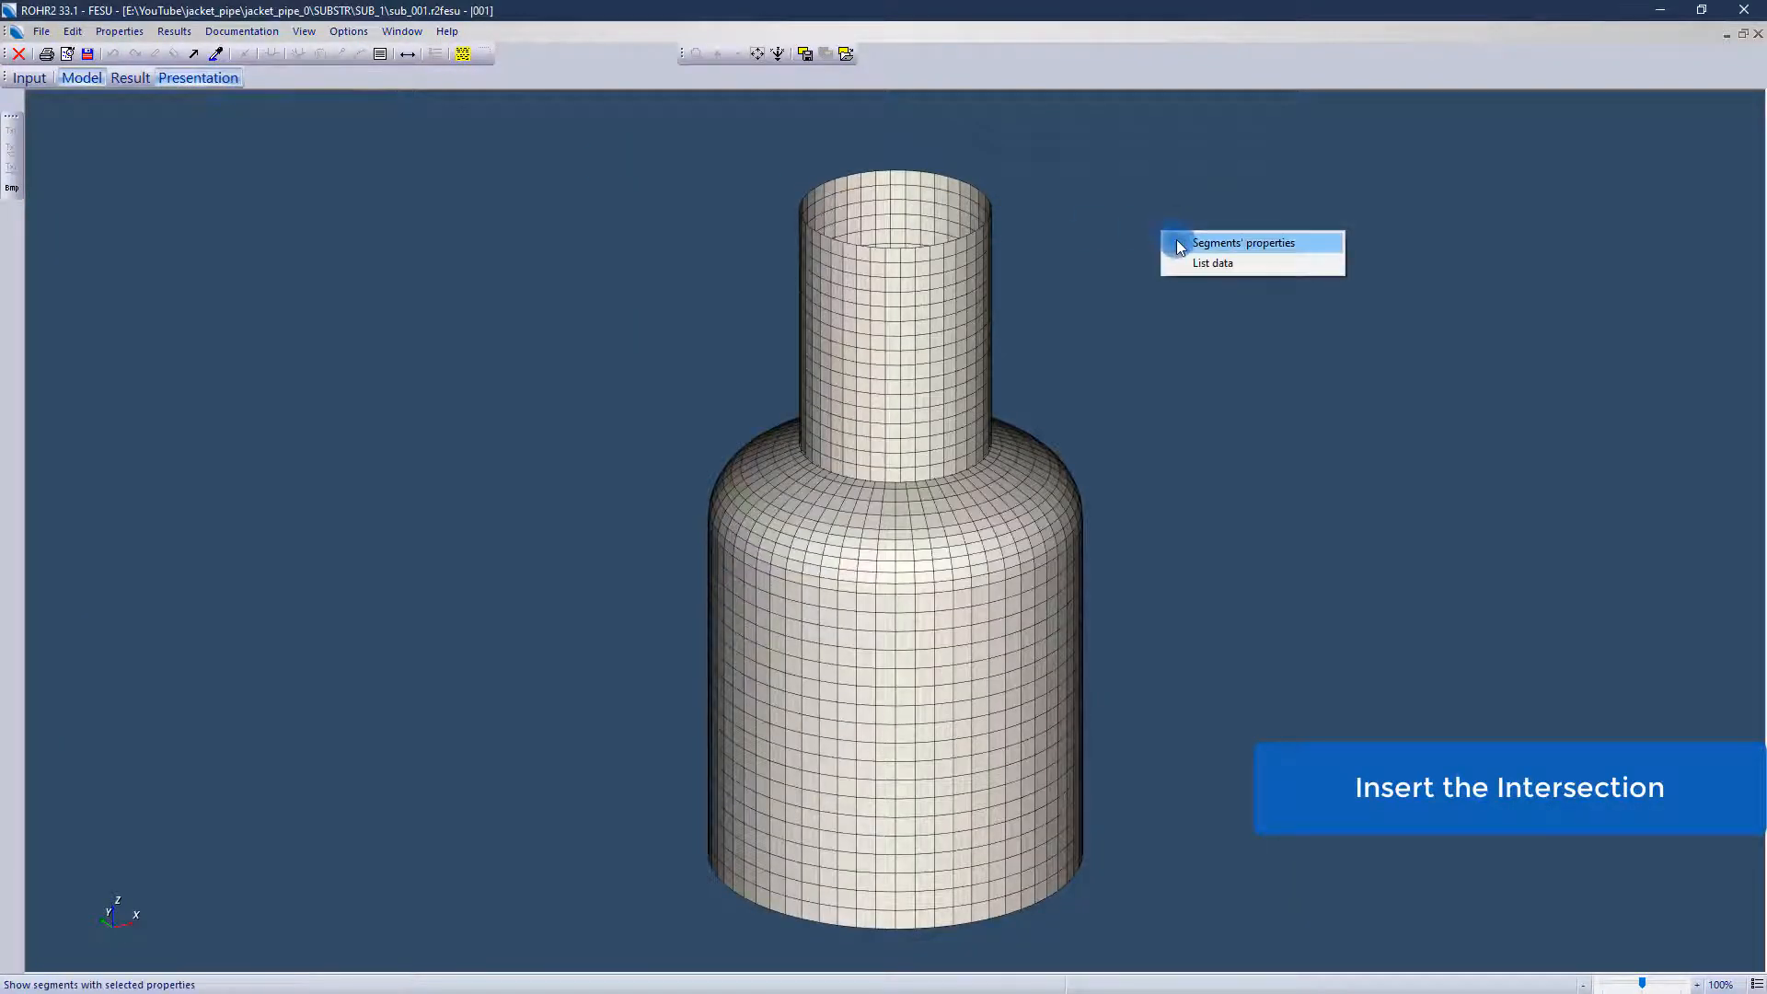
left_click(1242, 242)
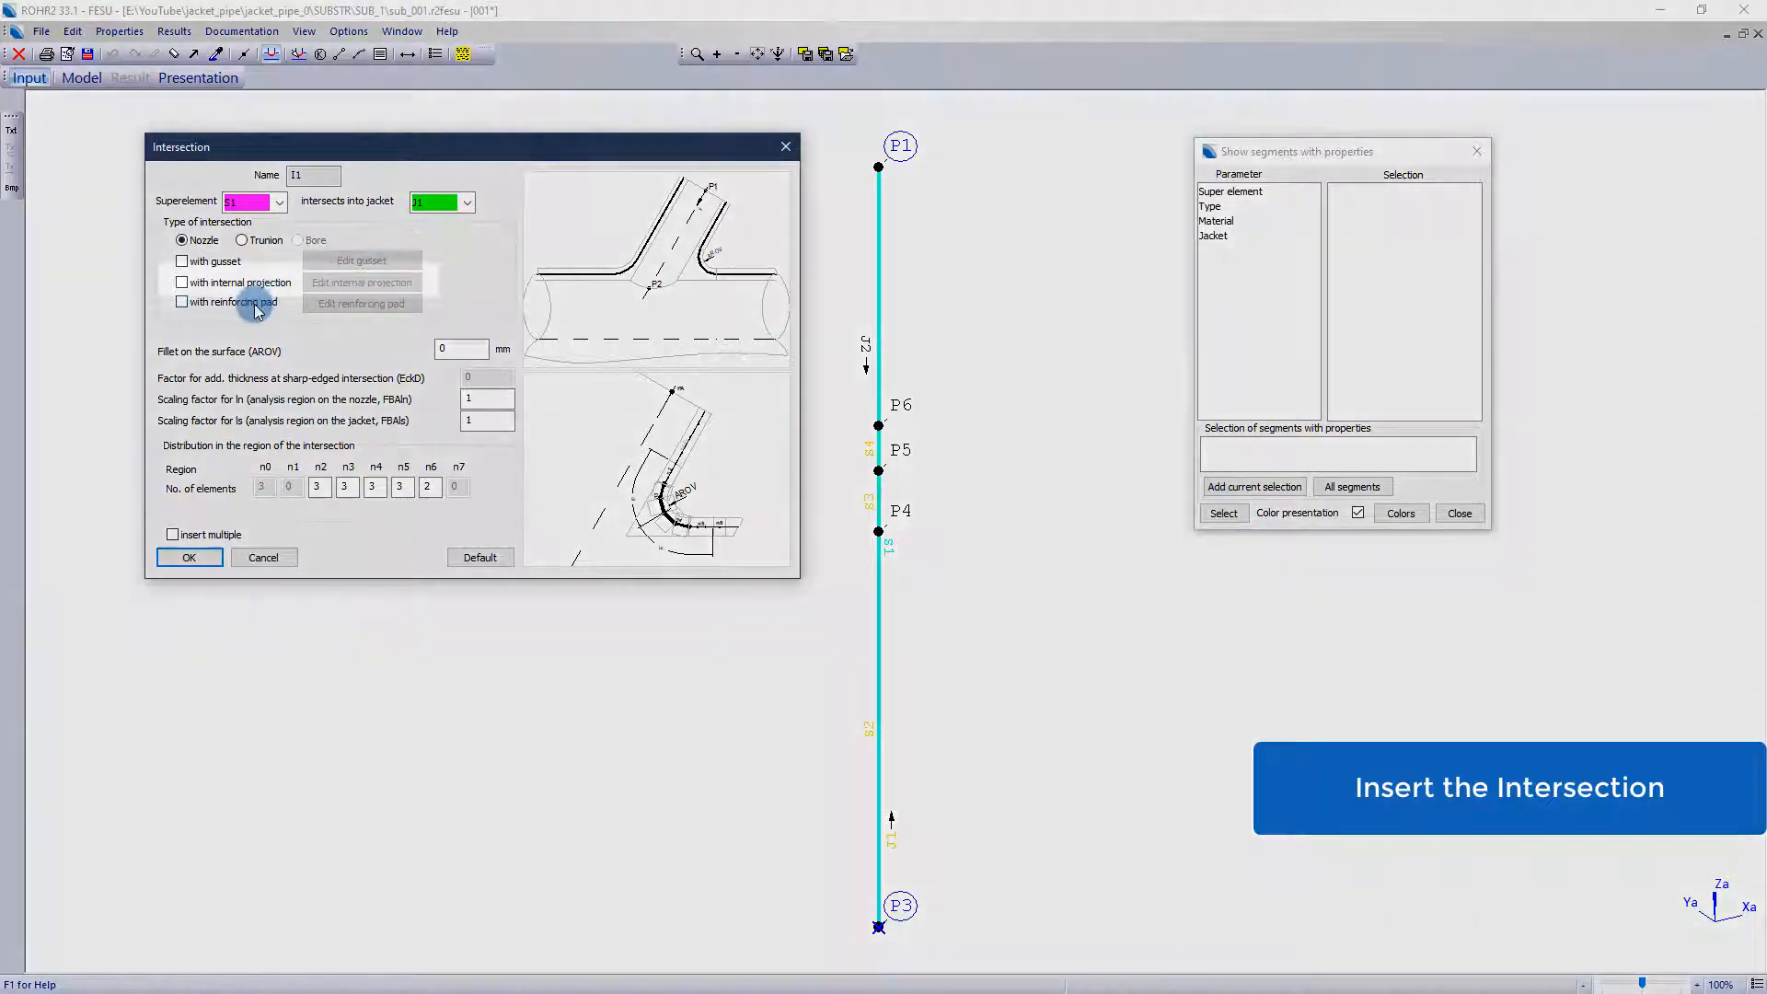
Give nozzle intersection I1 an internal projection orthogonal to the nozzle and mesh it
left_click(181, 282)
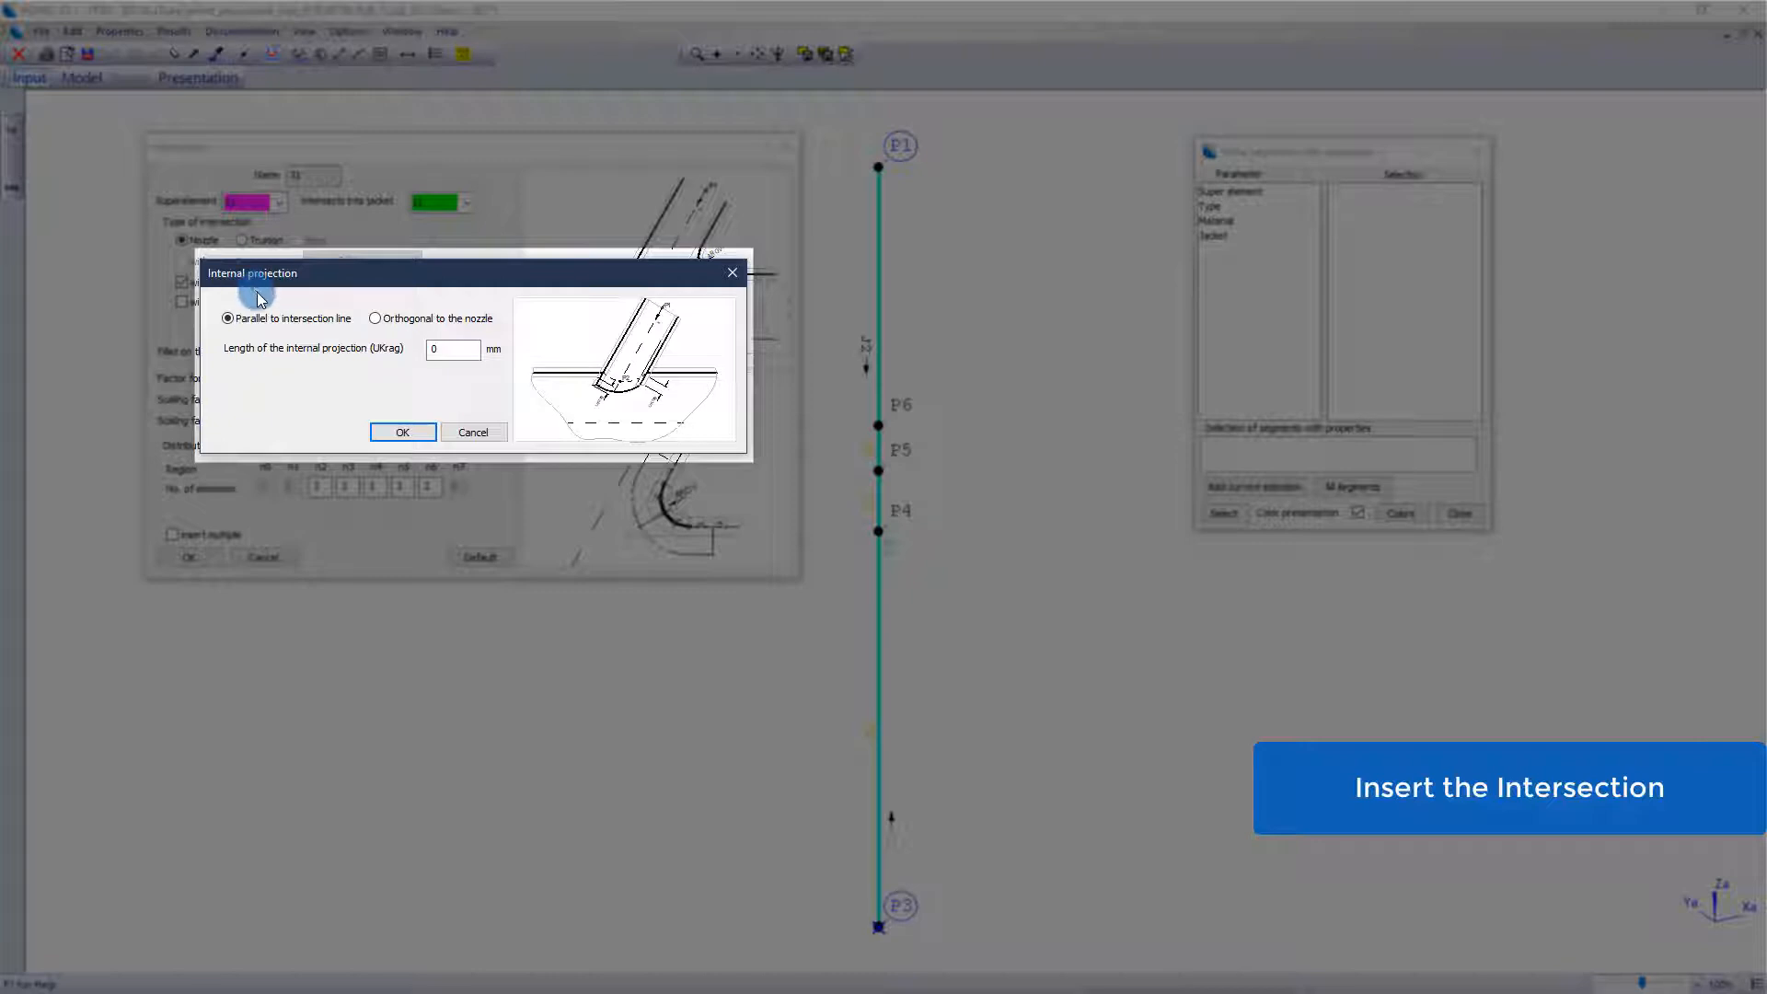
mouse_move(325, 317)
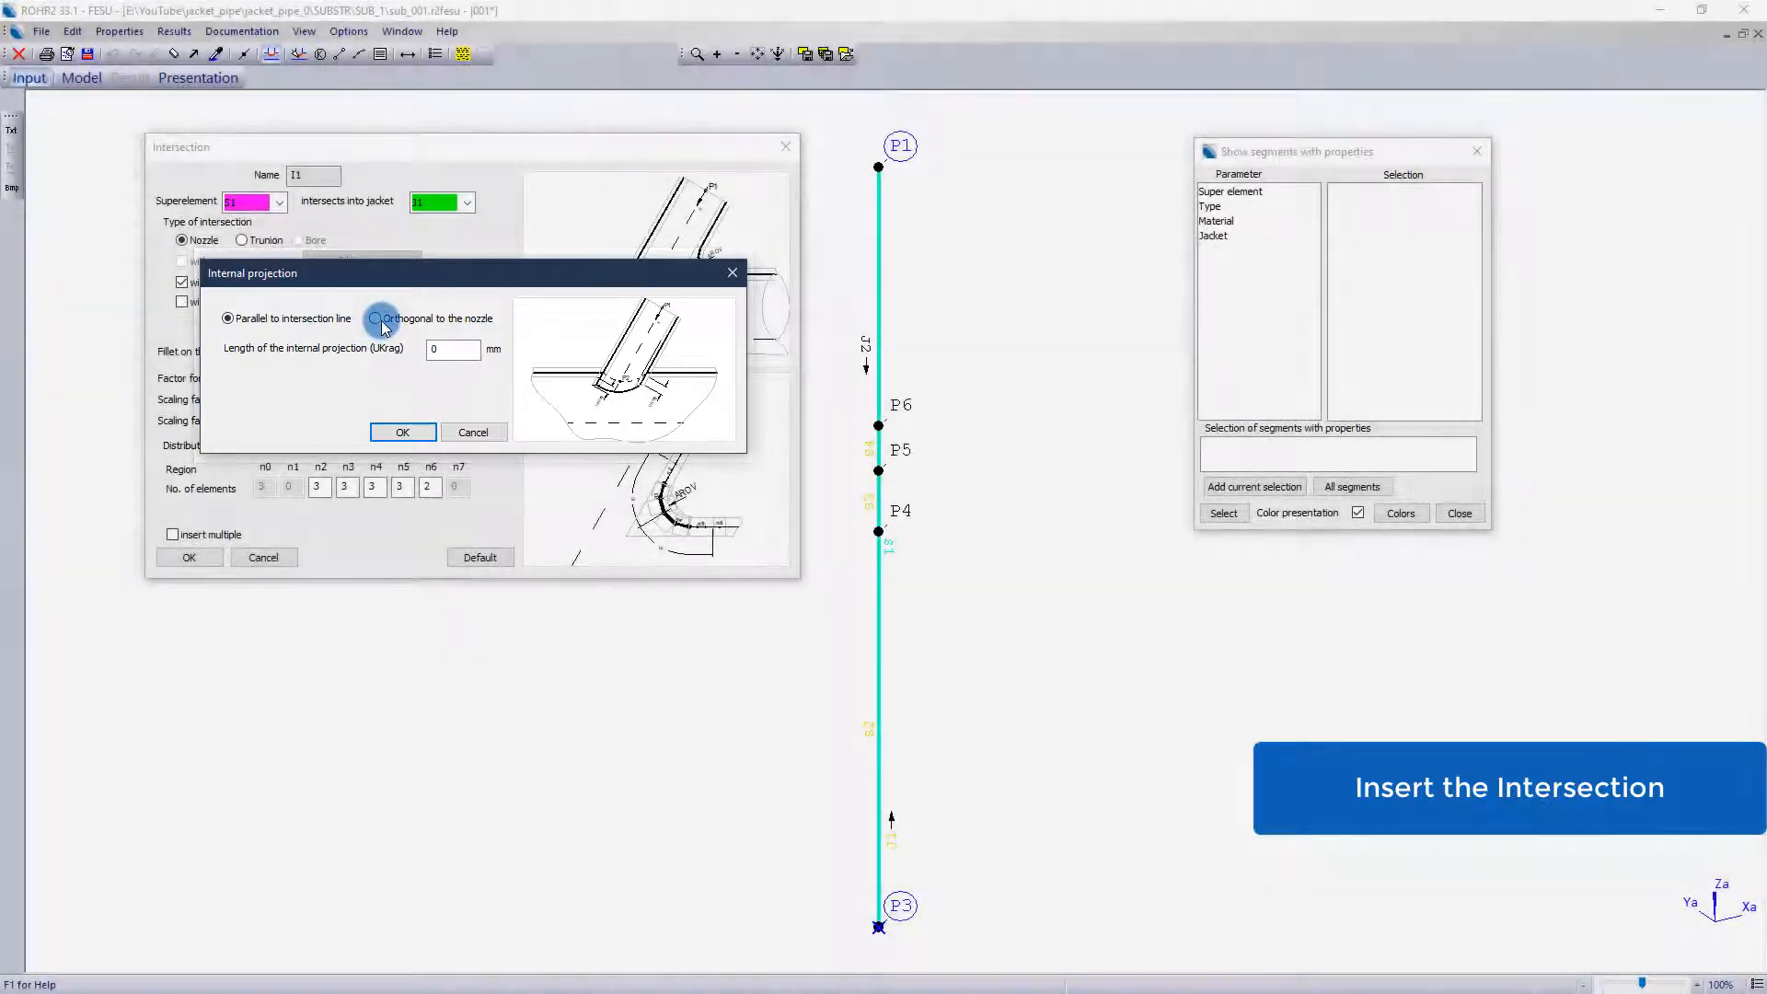
left_click(376, 317)
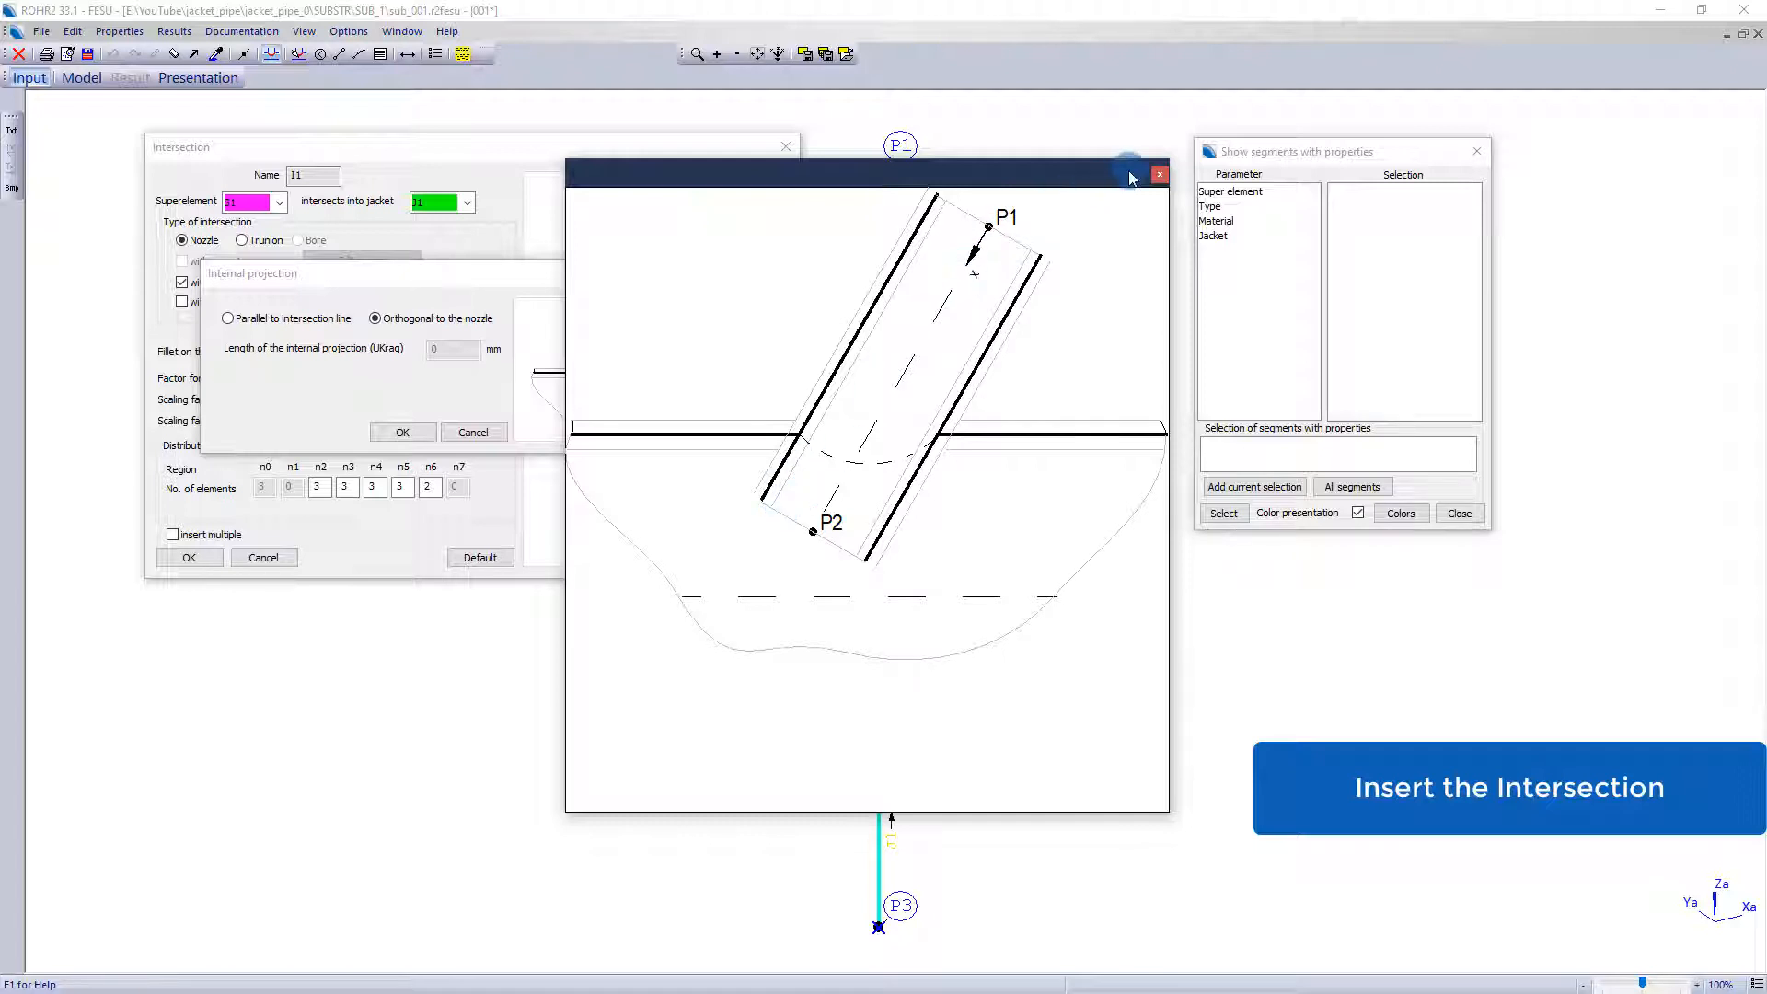
left_click(402, 431)
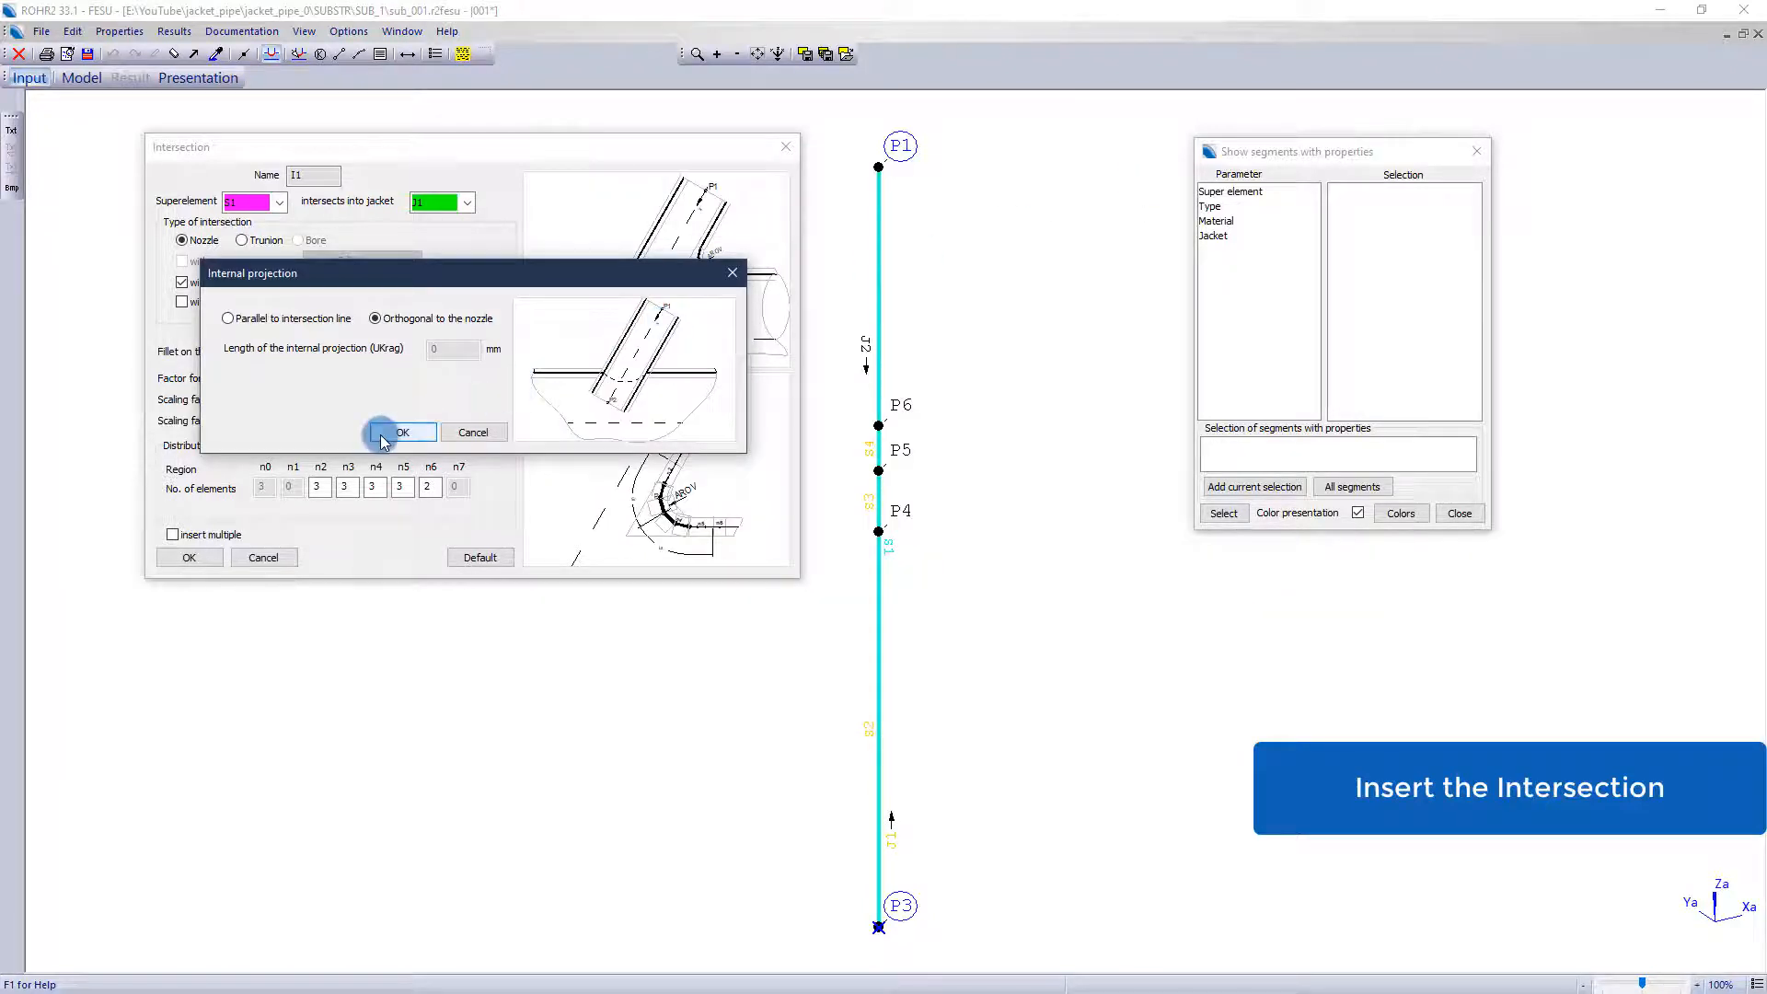
left_click(402, 431)
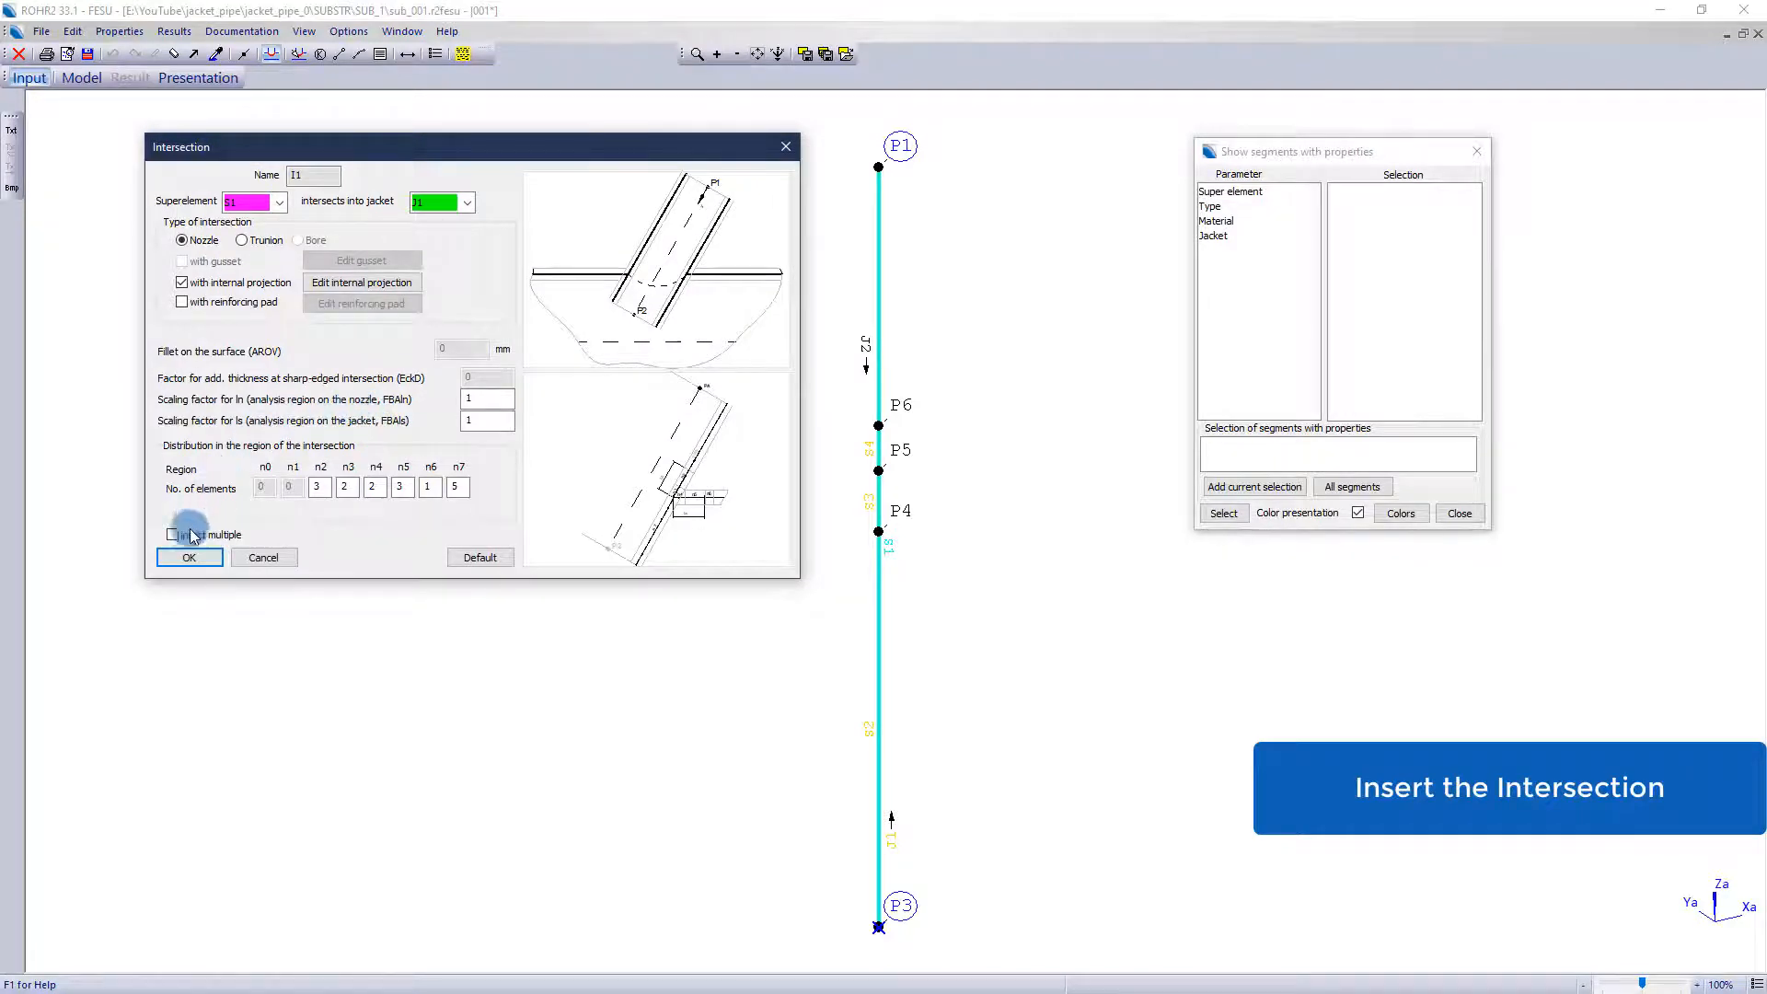
left_click(188, 557)
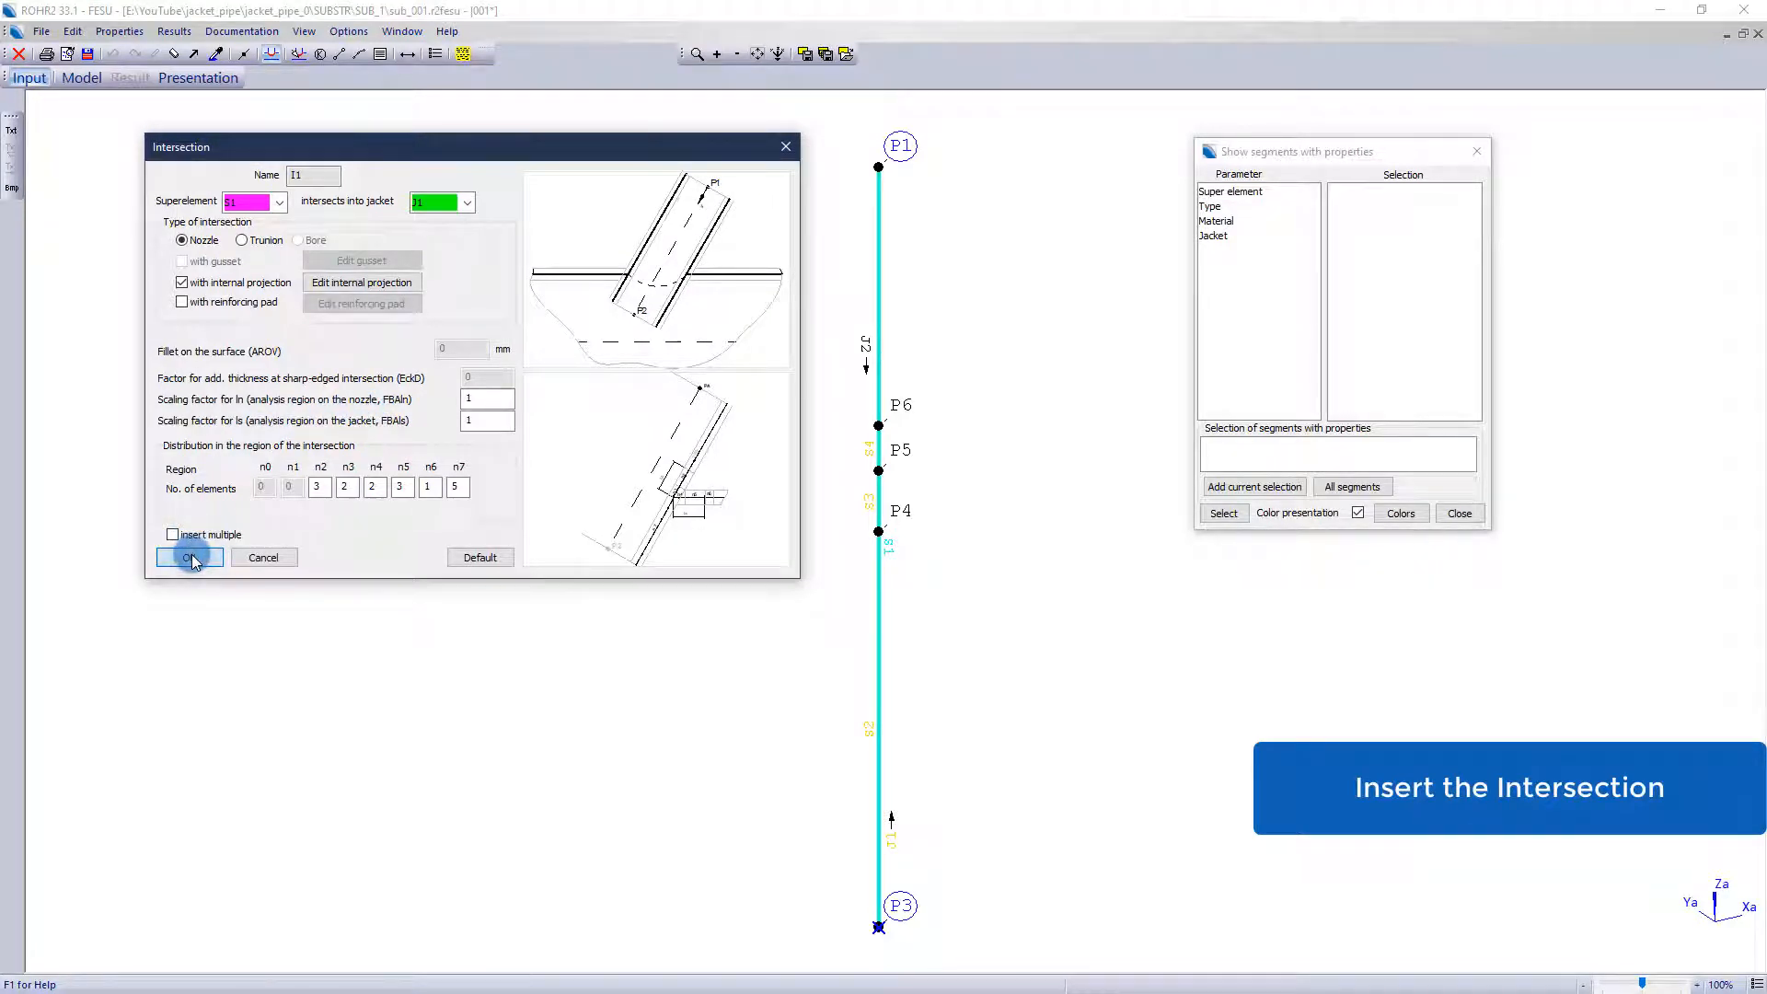
left_click(187, 557)
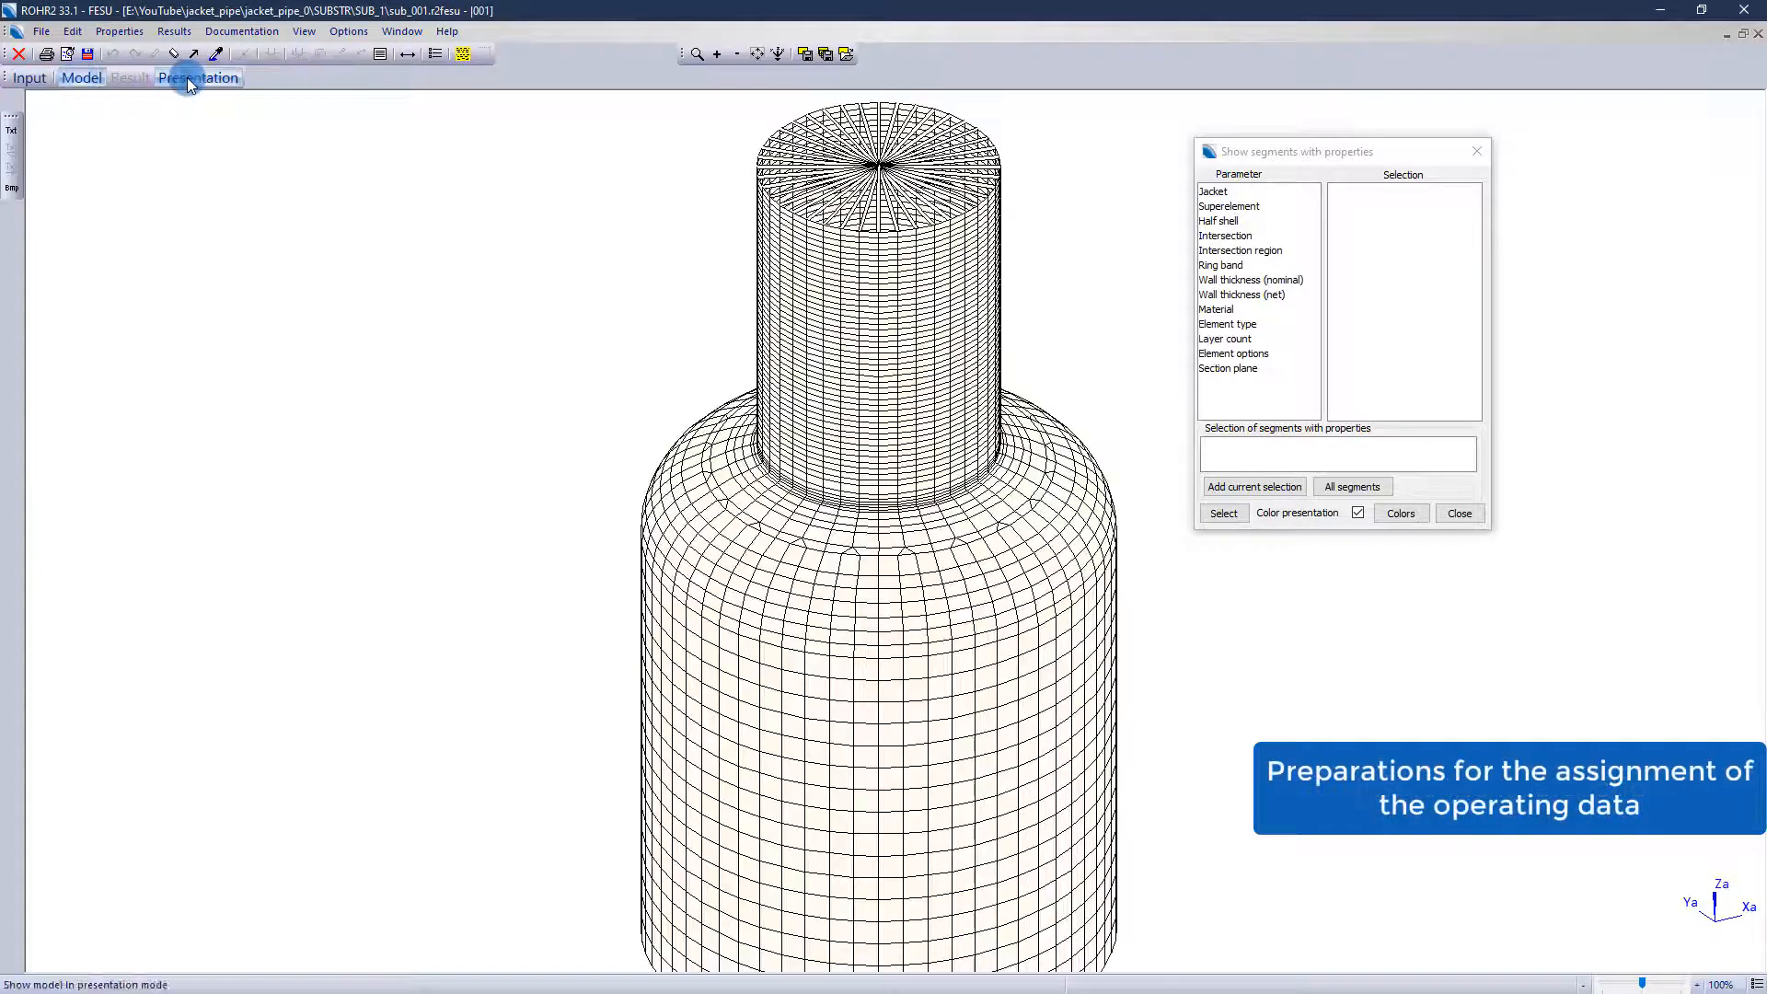
Review half shell 1's intersection regions in colour, close the overview, and return to input mode
left_click(1219, 220)
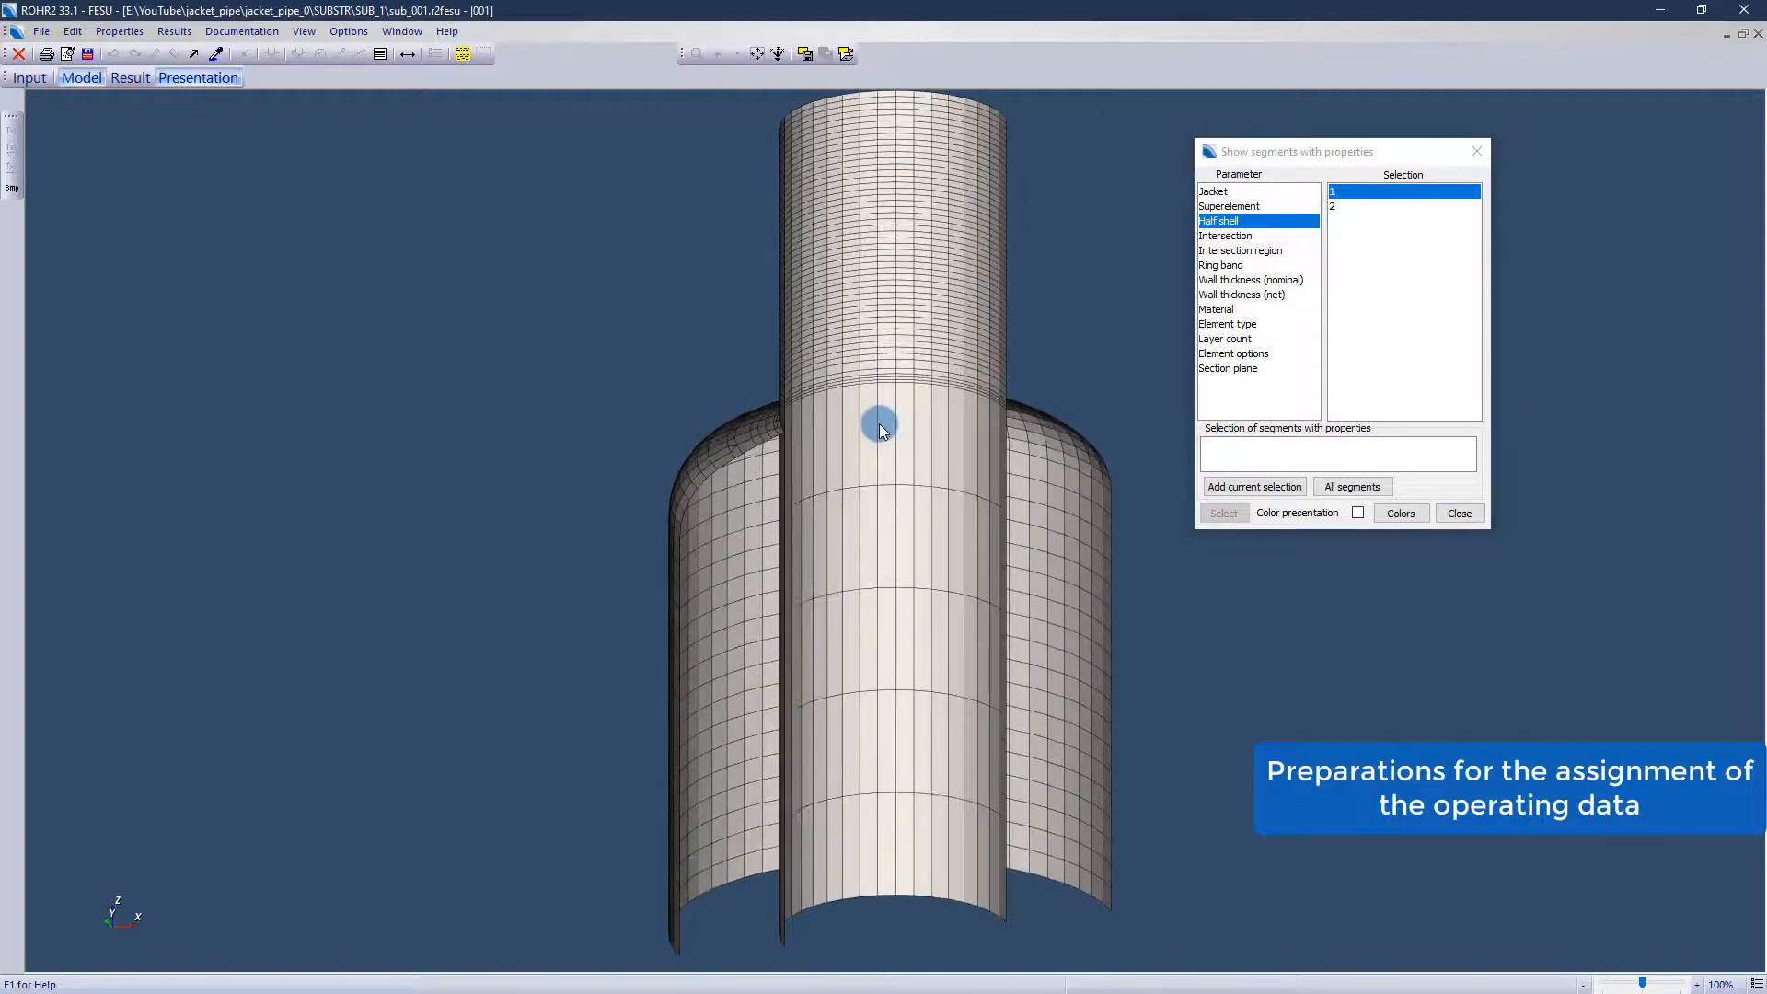
left_click(1253, 486)
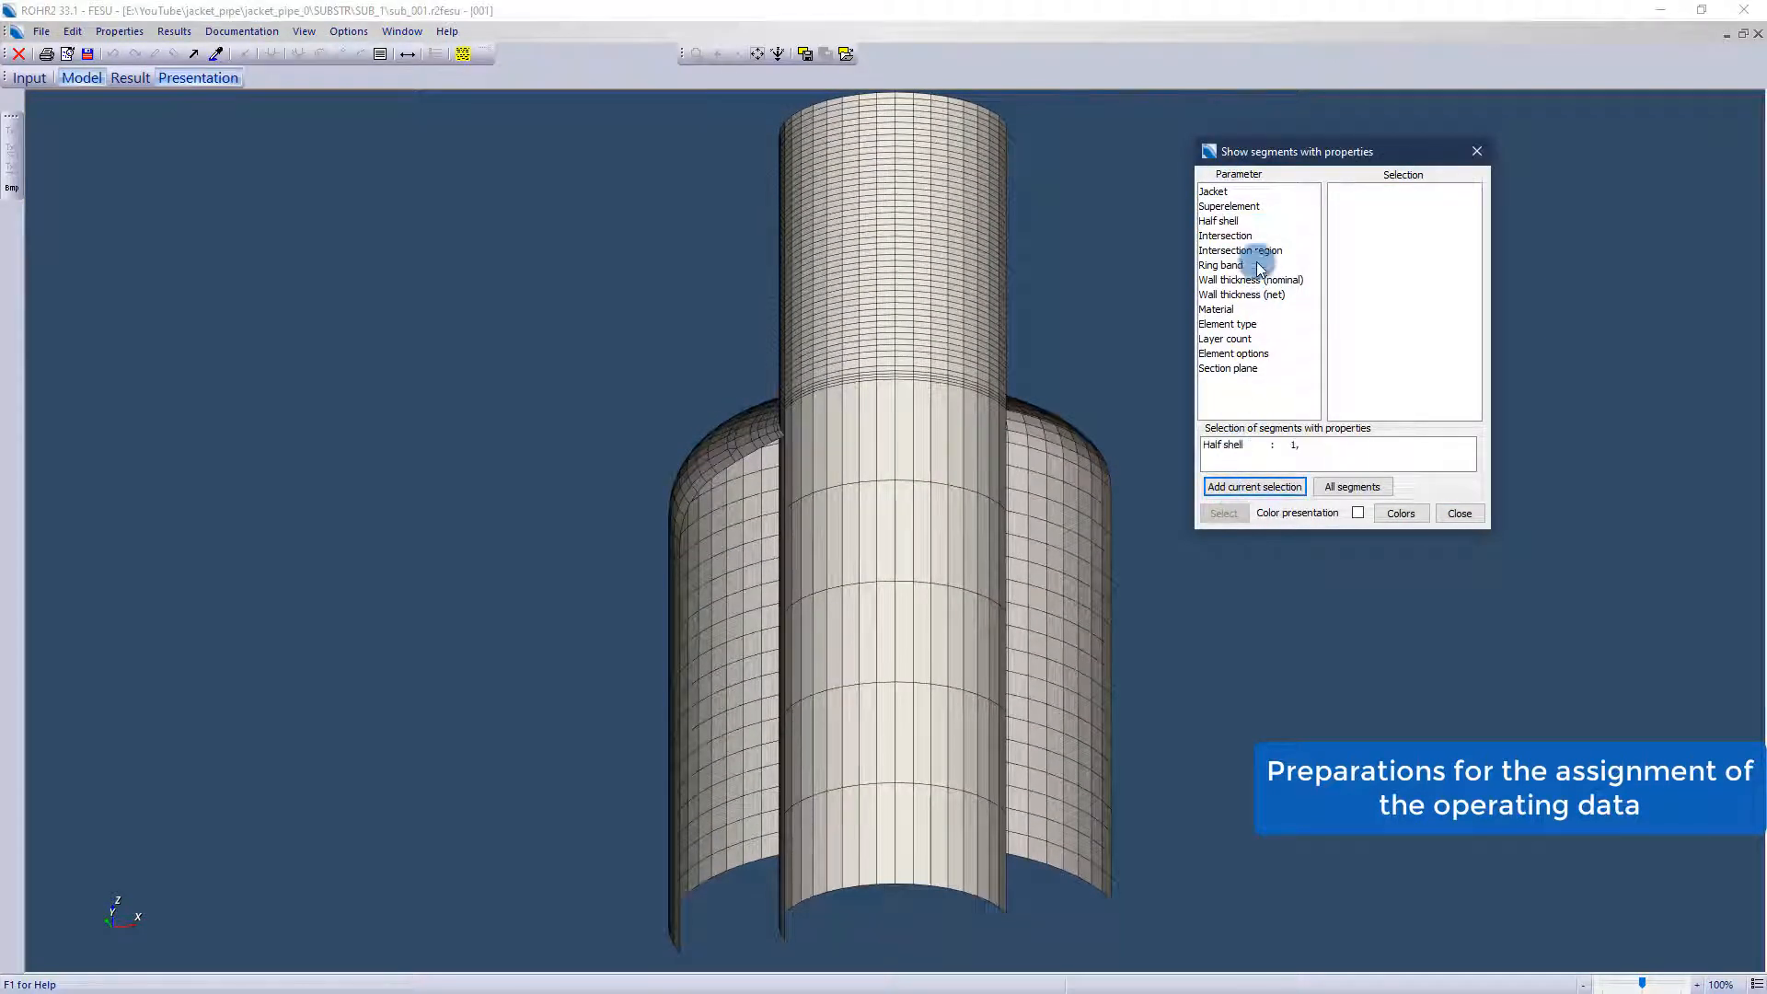
left_click(1239, 249)
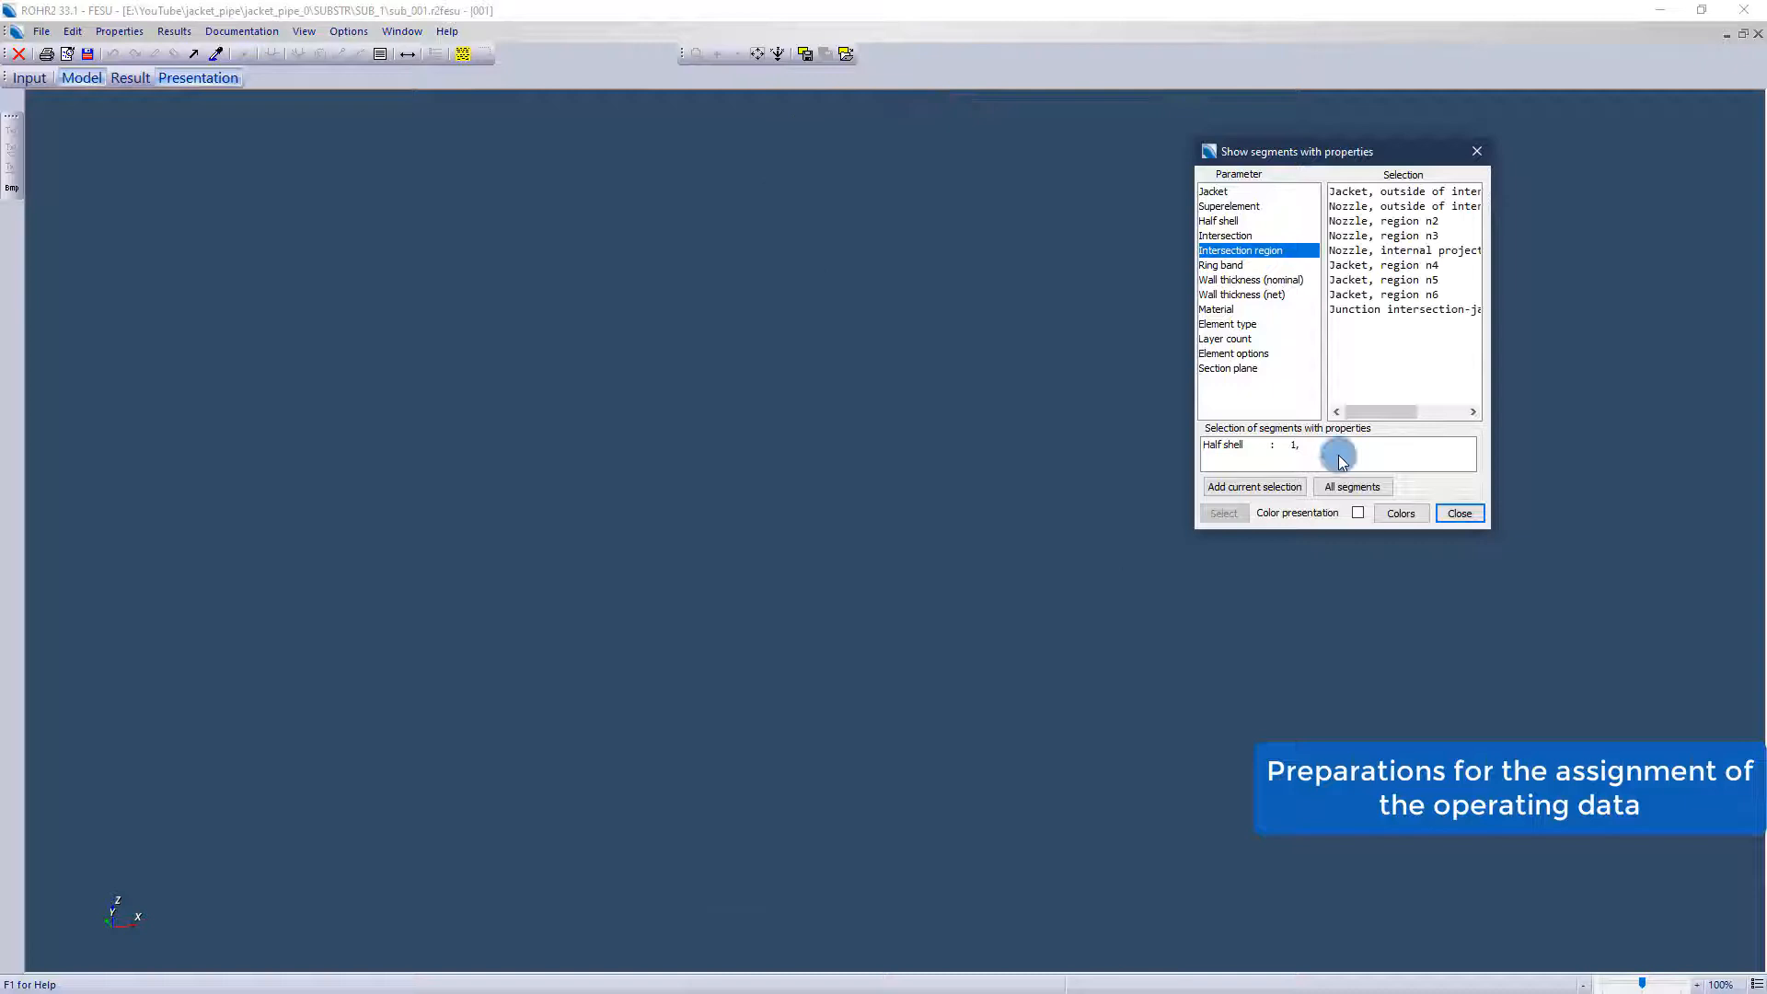
left_click(1358, 512)
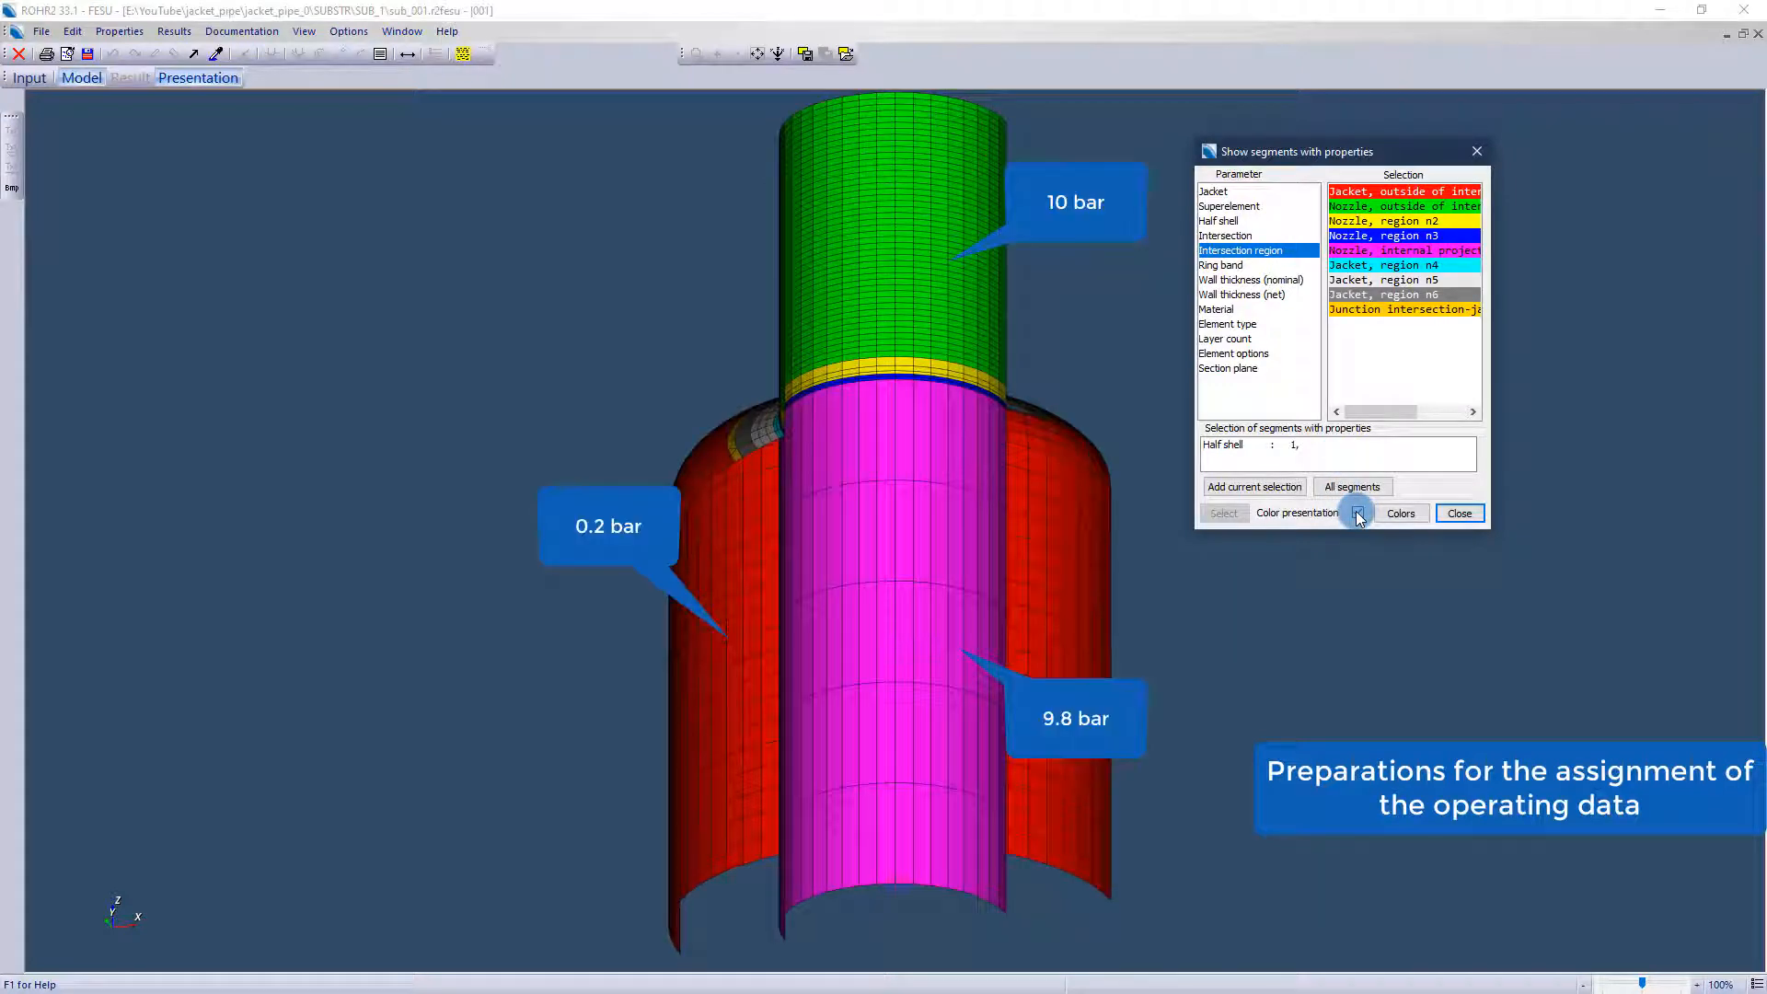
left_click(1358, 513)
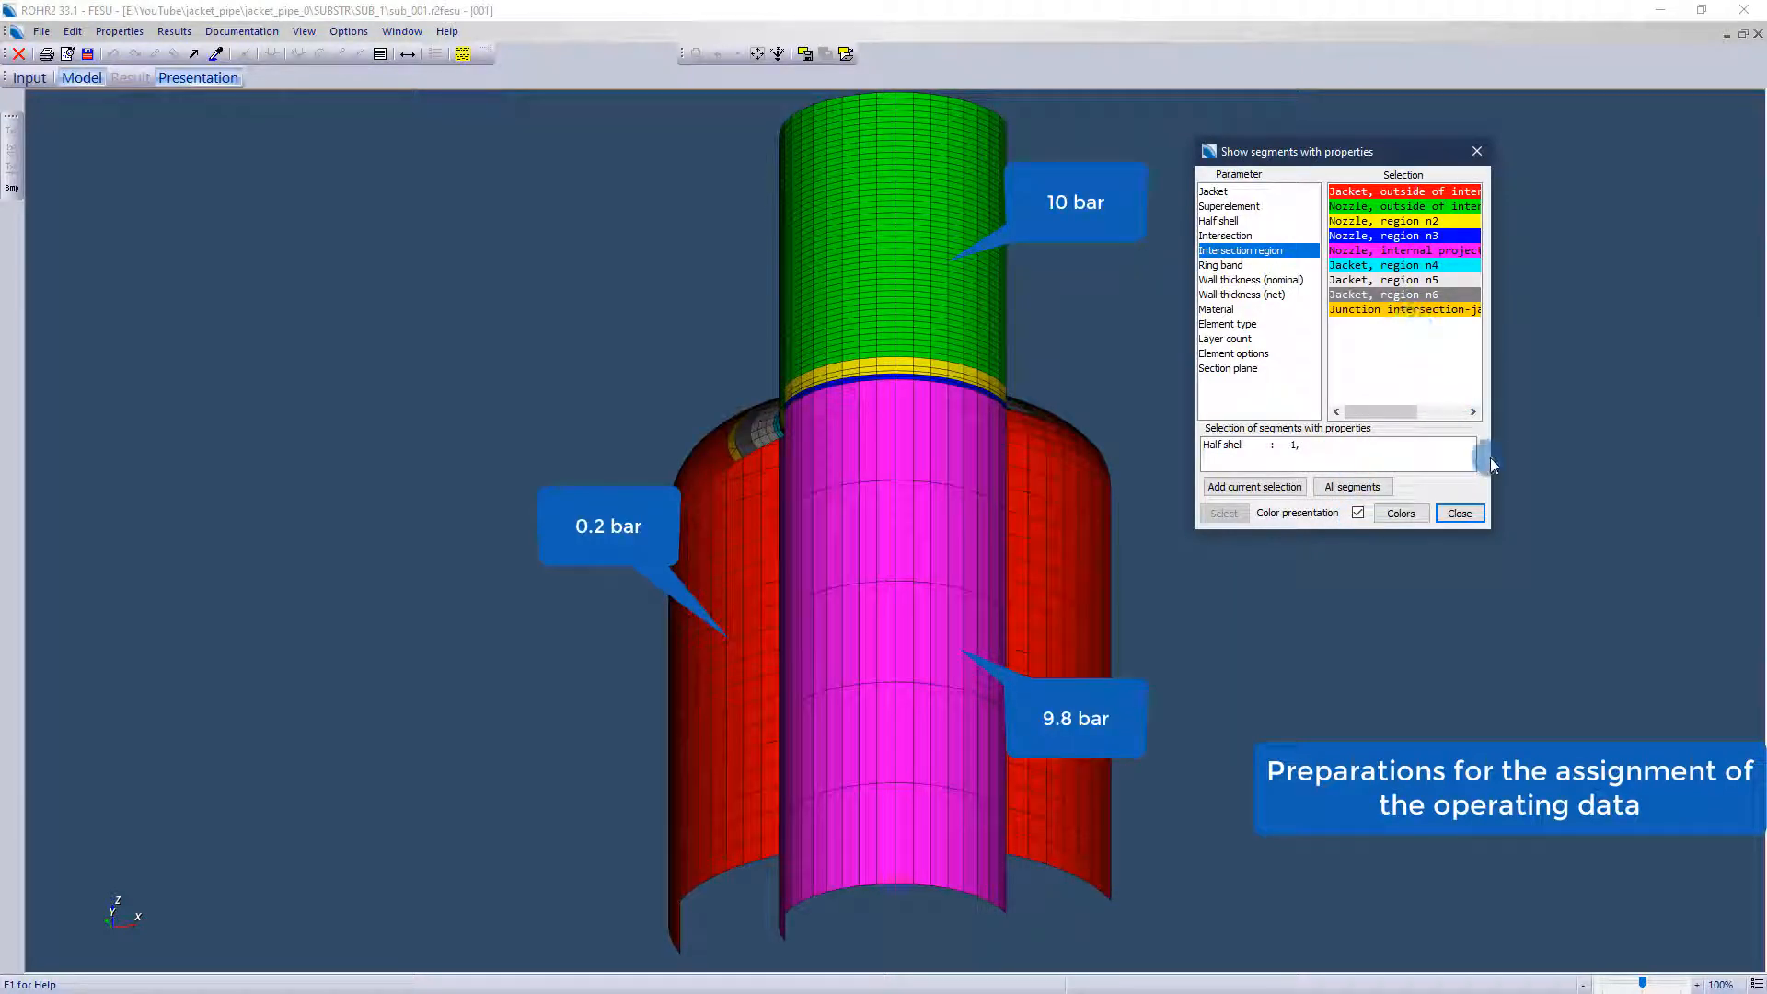
left_click_drag(1489, 448, 1616, 448)
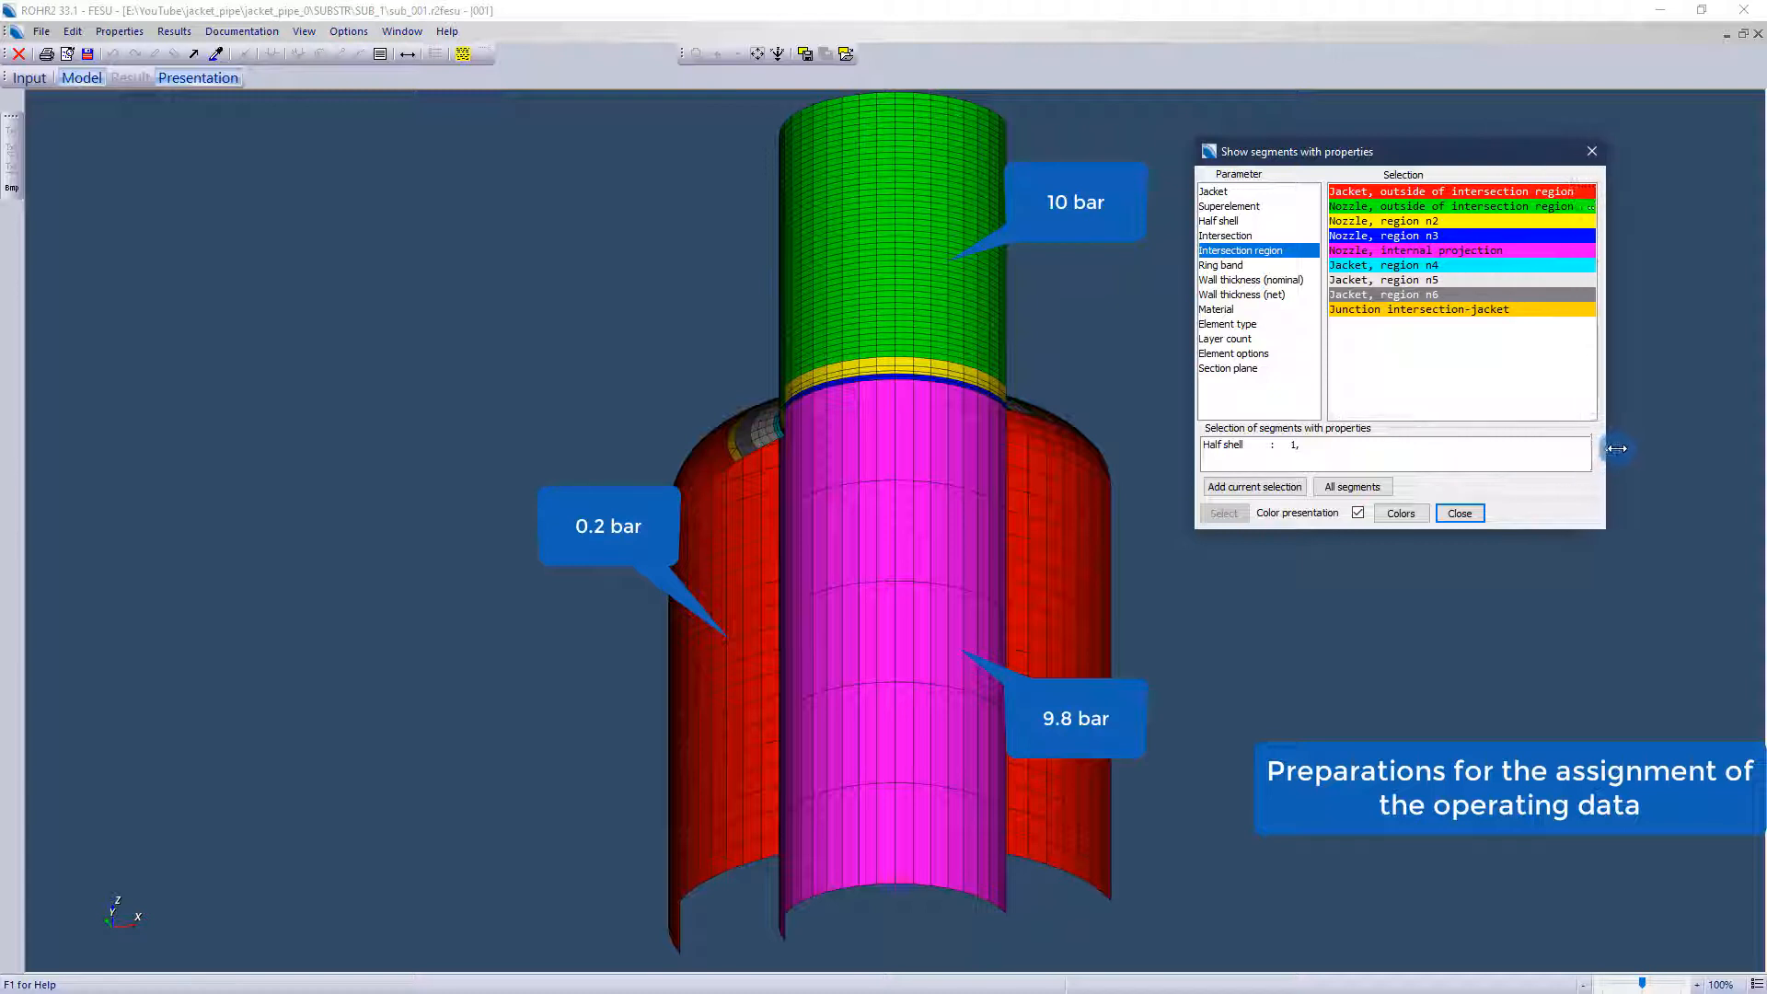
mouse_move(1364, 265)
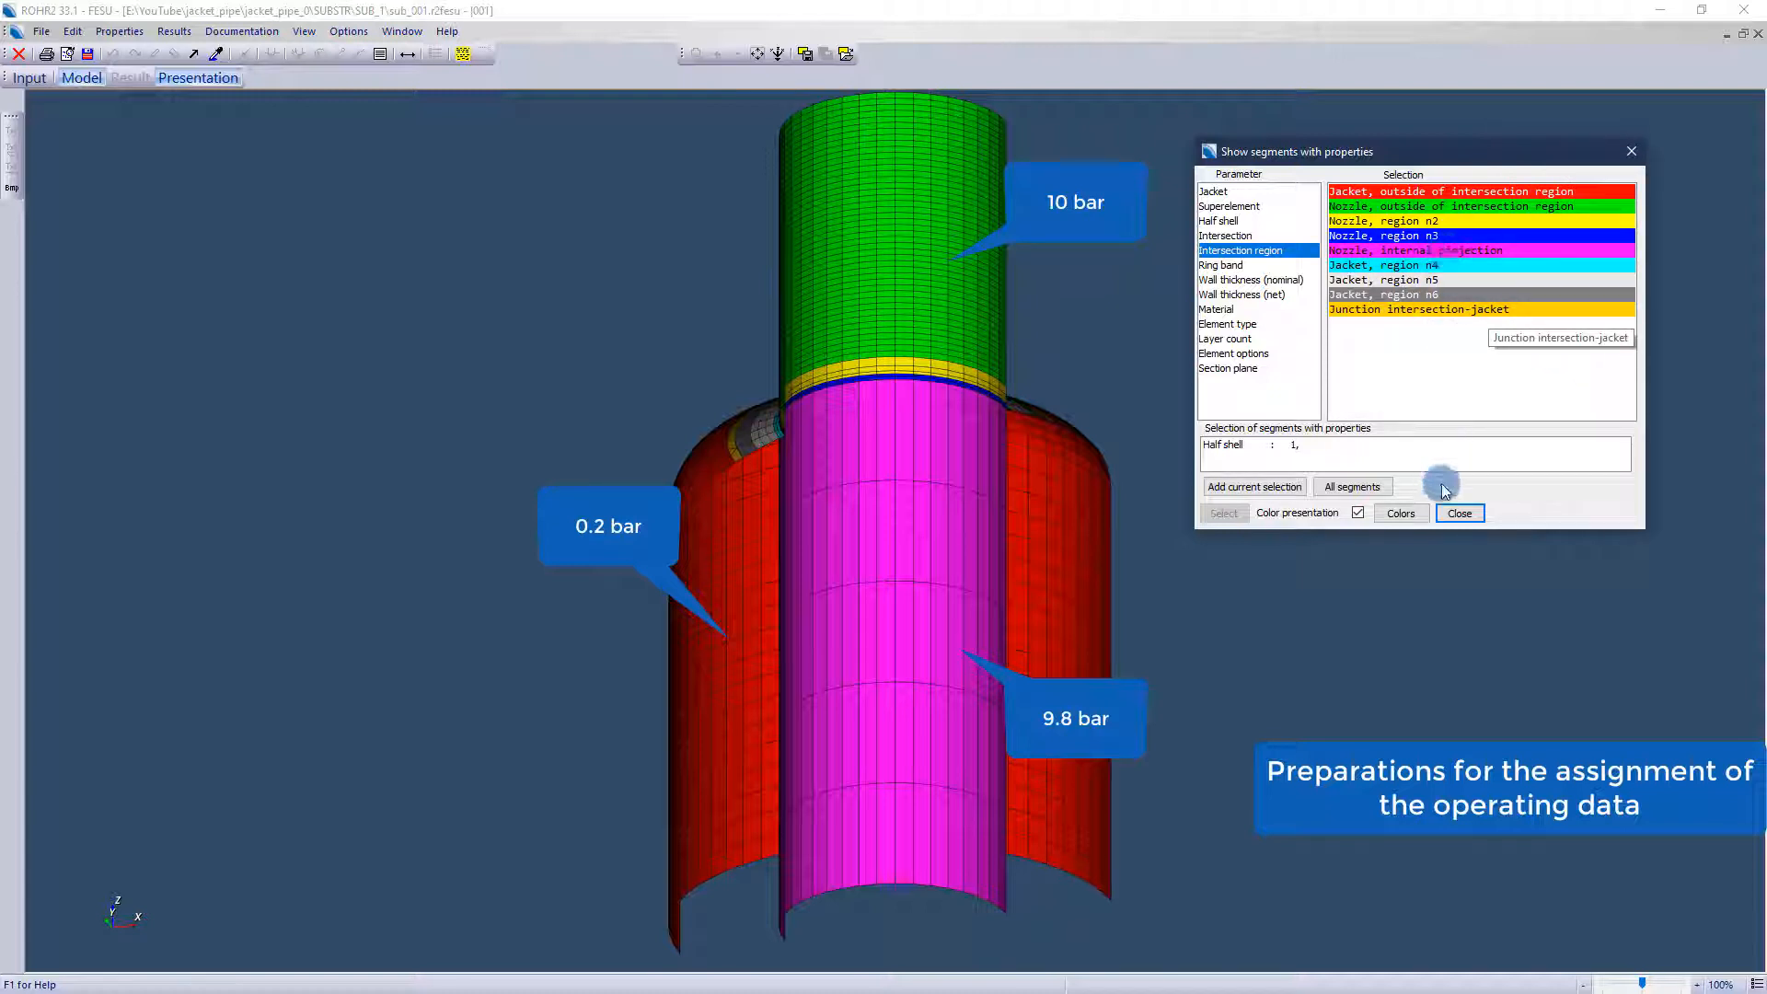
left_click(1458, 513)
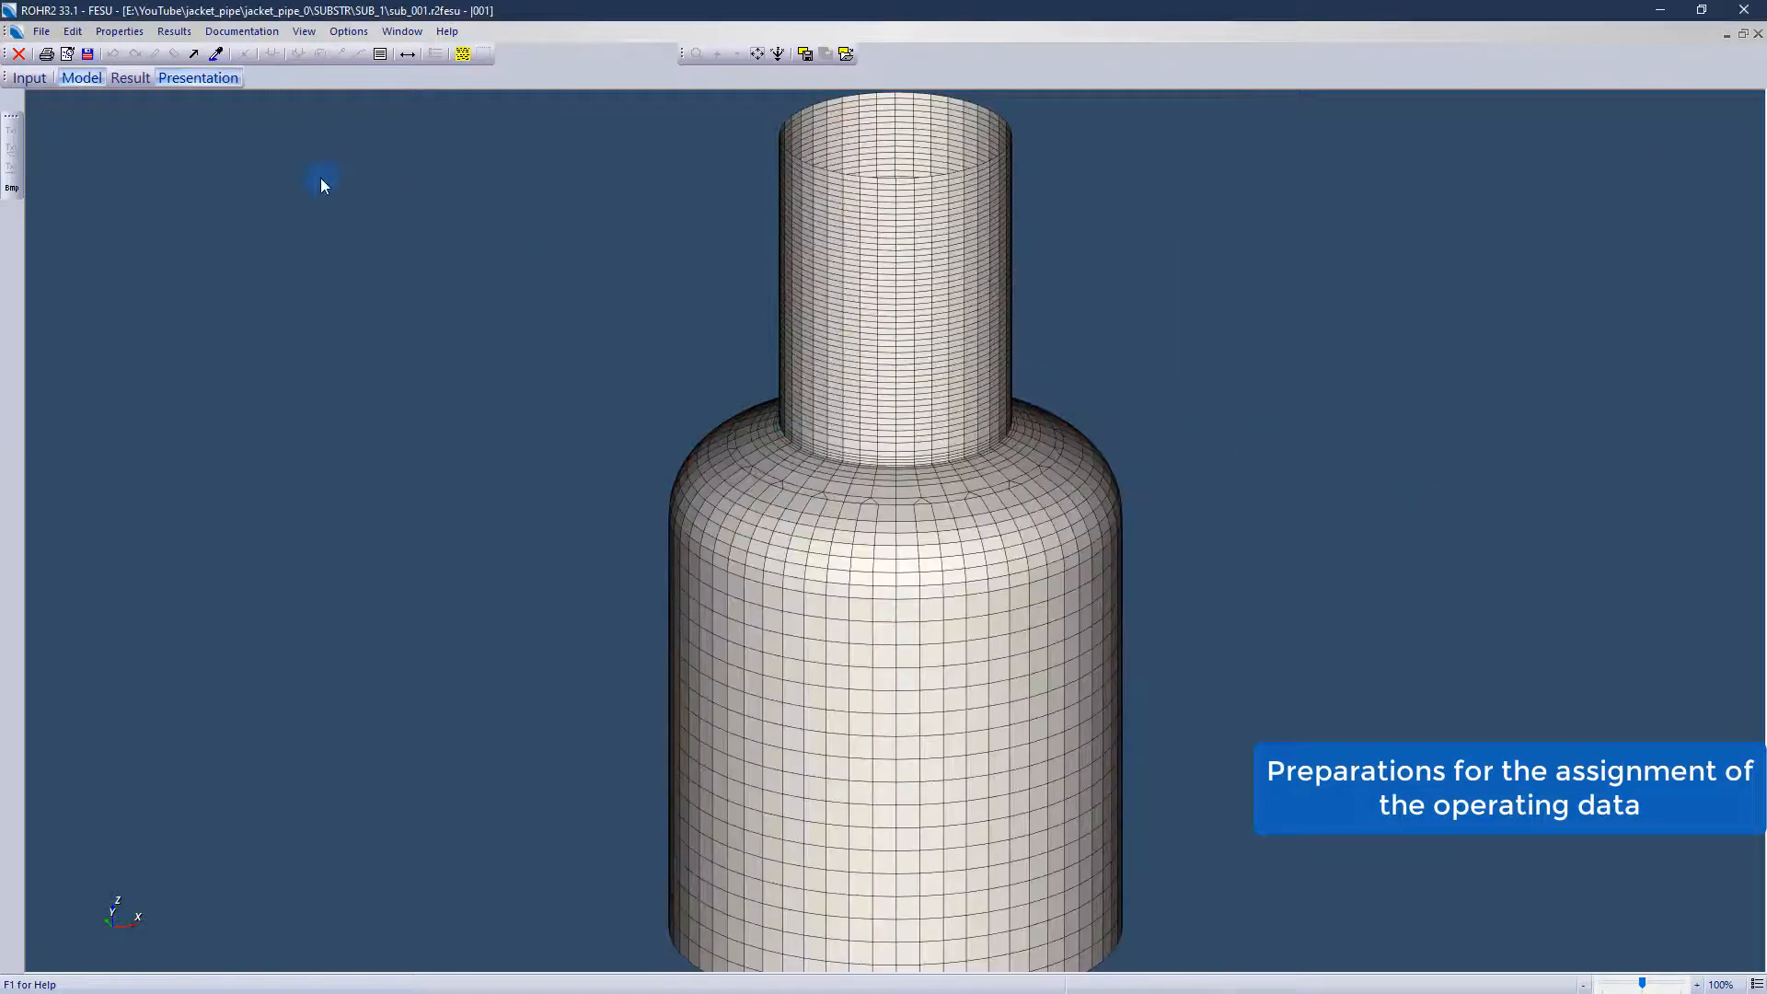
left_click(29, 77)
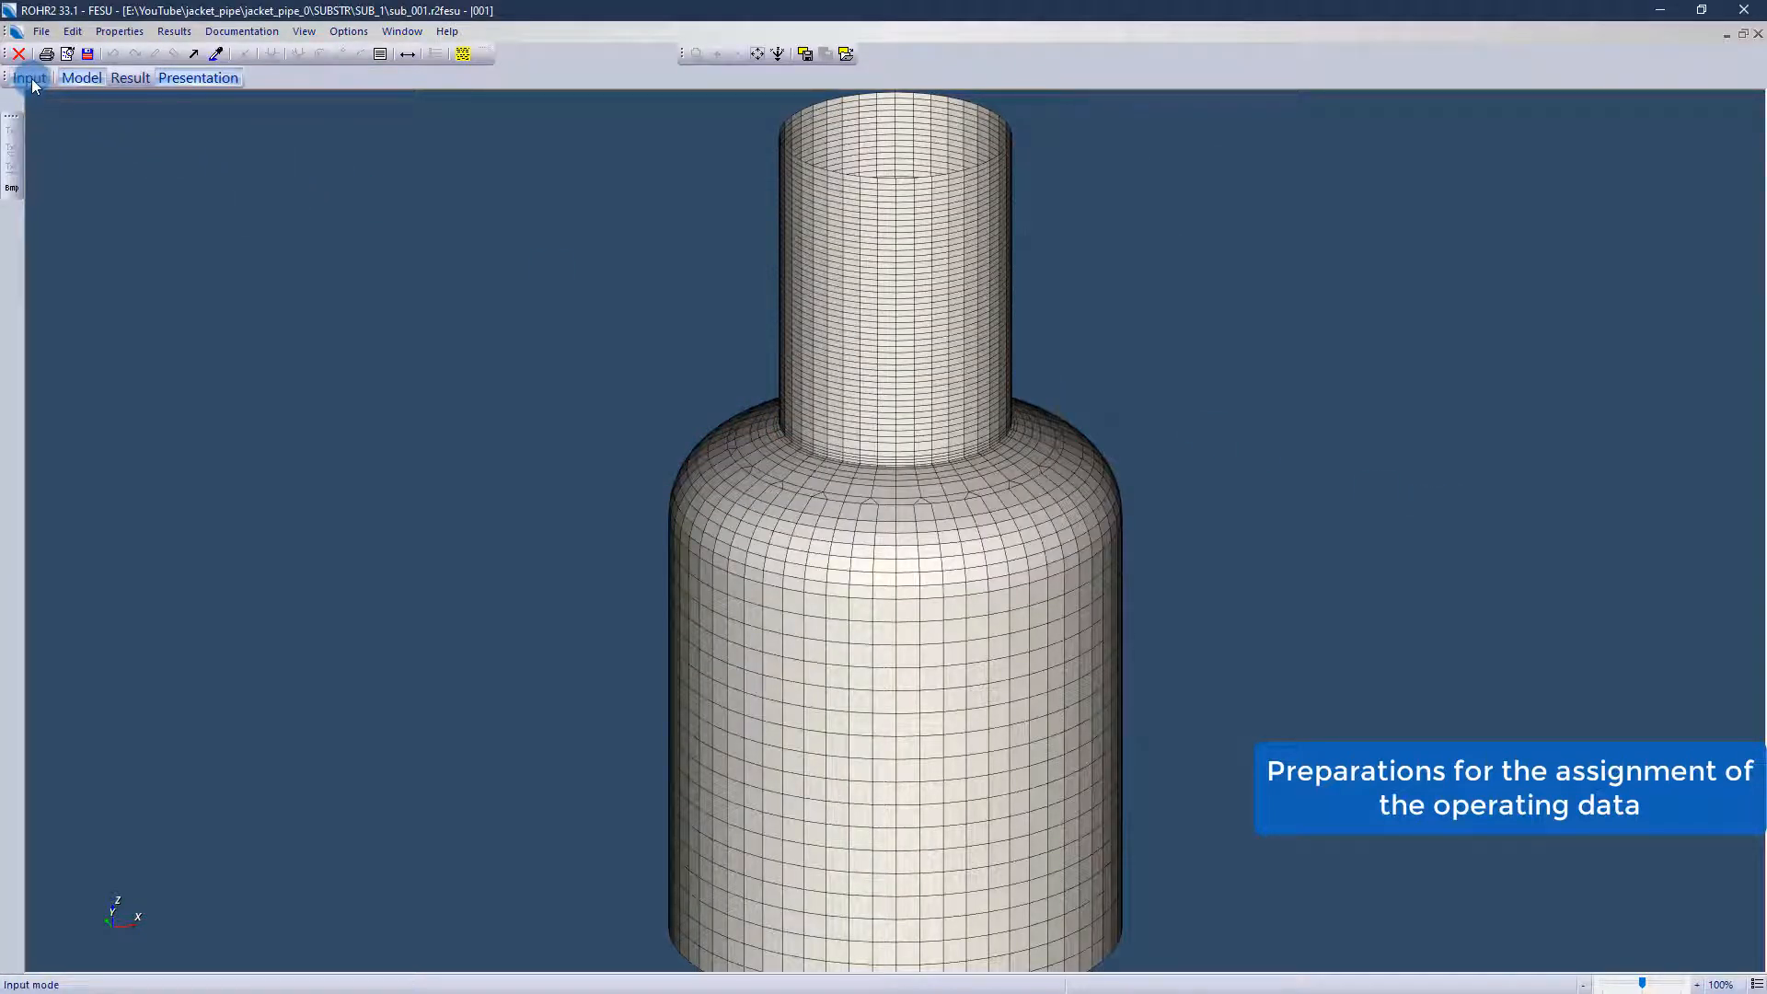
left_click(401, 30)
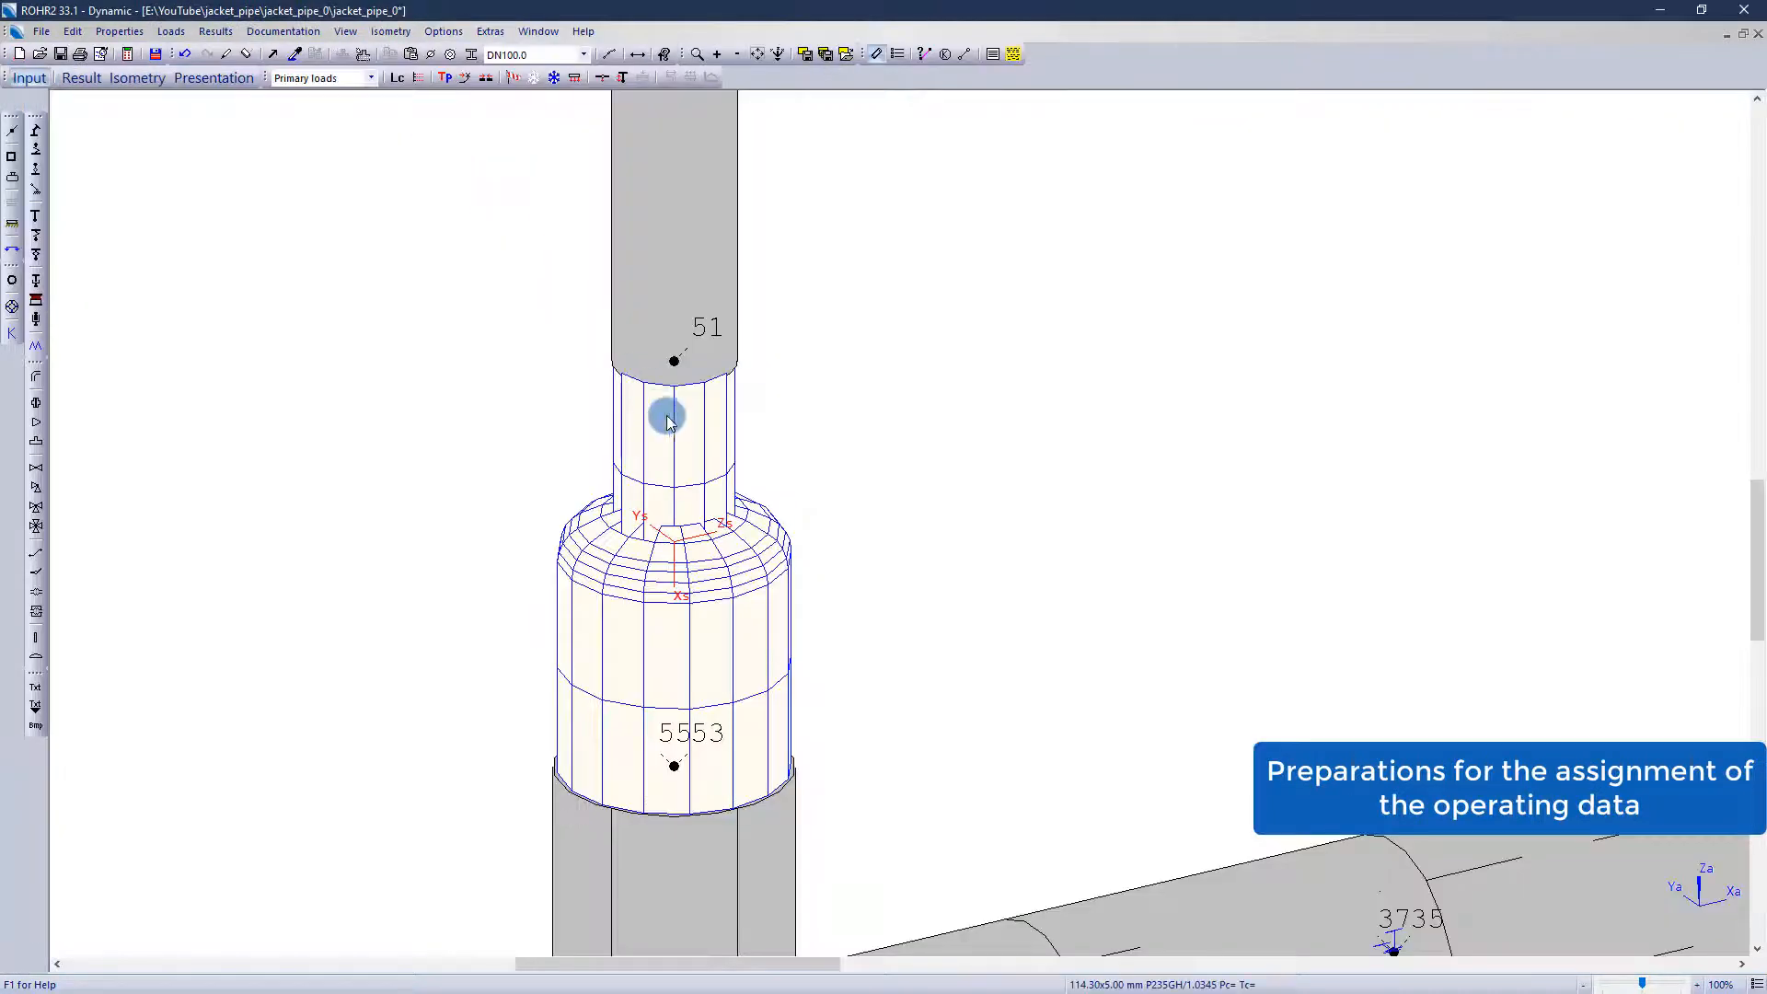
Enable separate operation data per superelement for the FE substructure and reopen its model
double_click(674, 422)
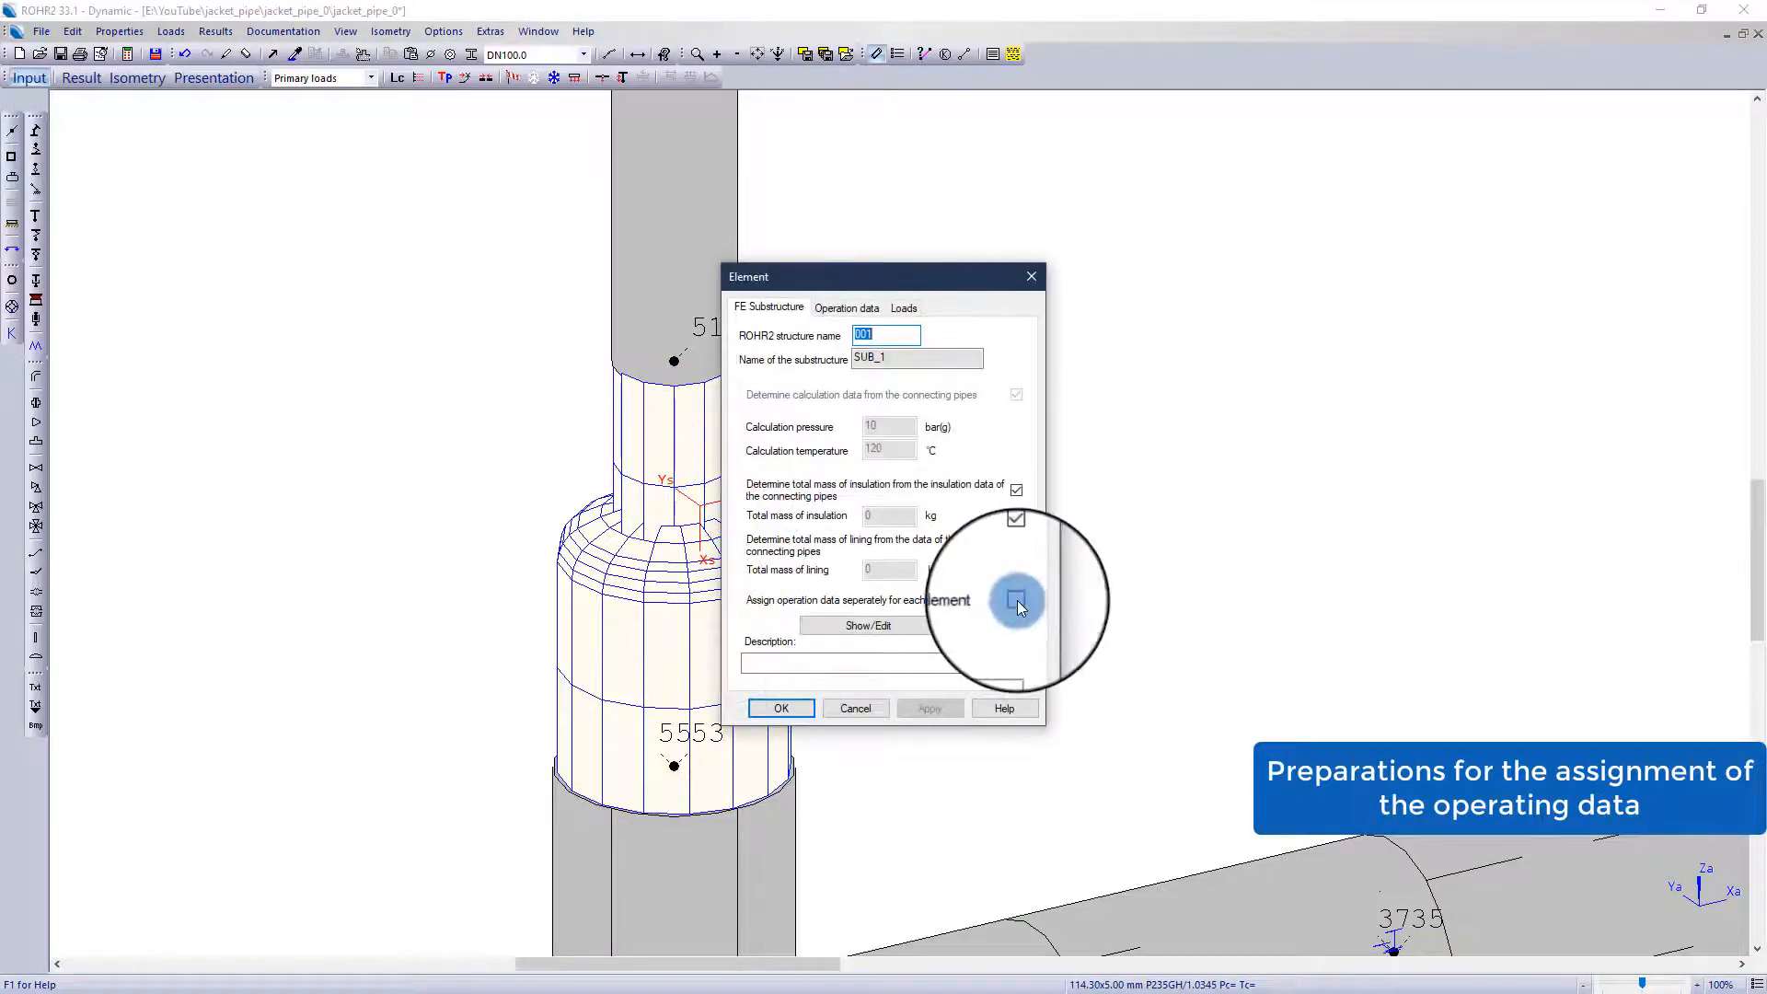
left_click(780, 707)
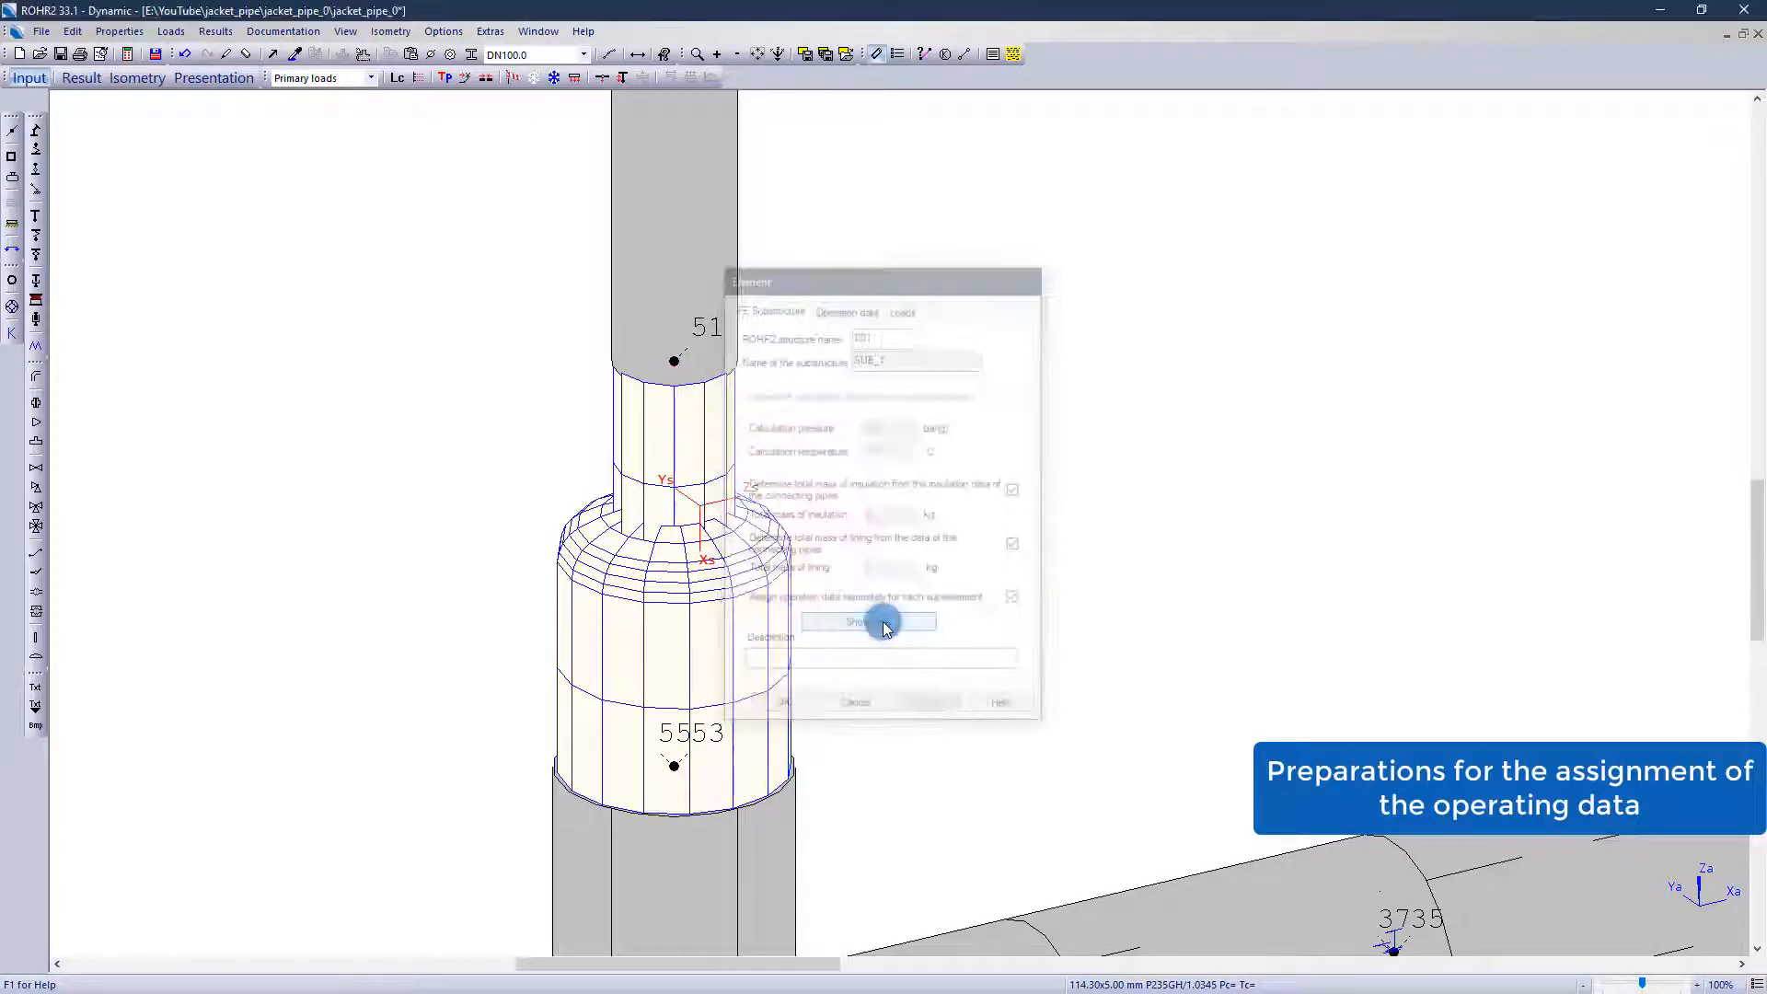
left_click(885, 622)
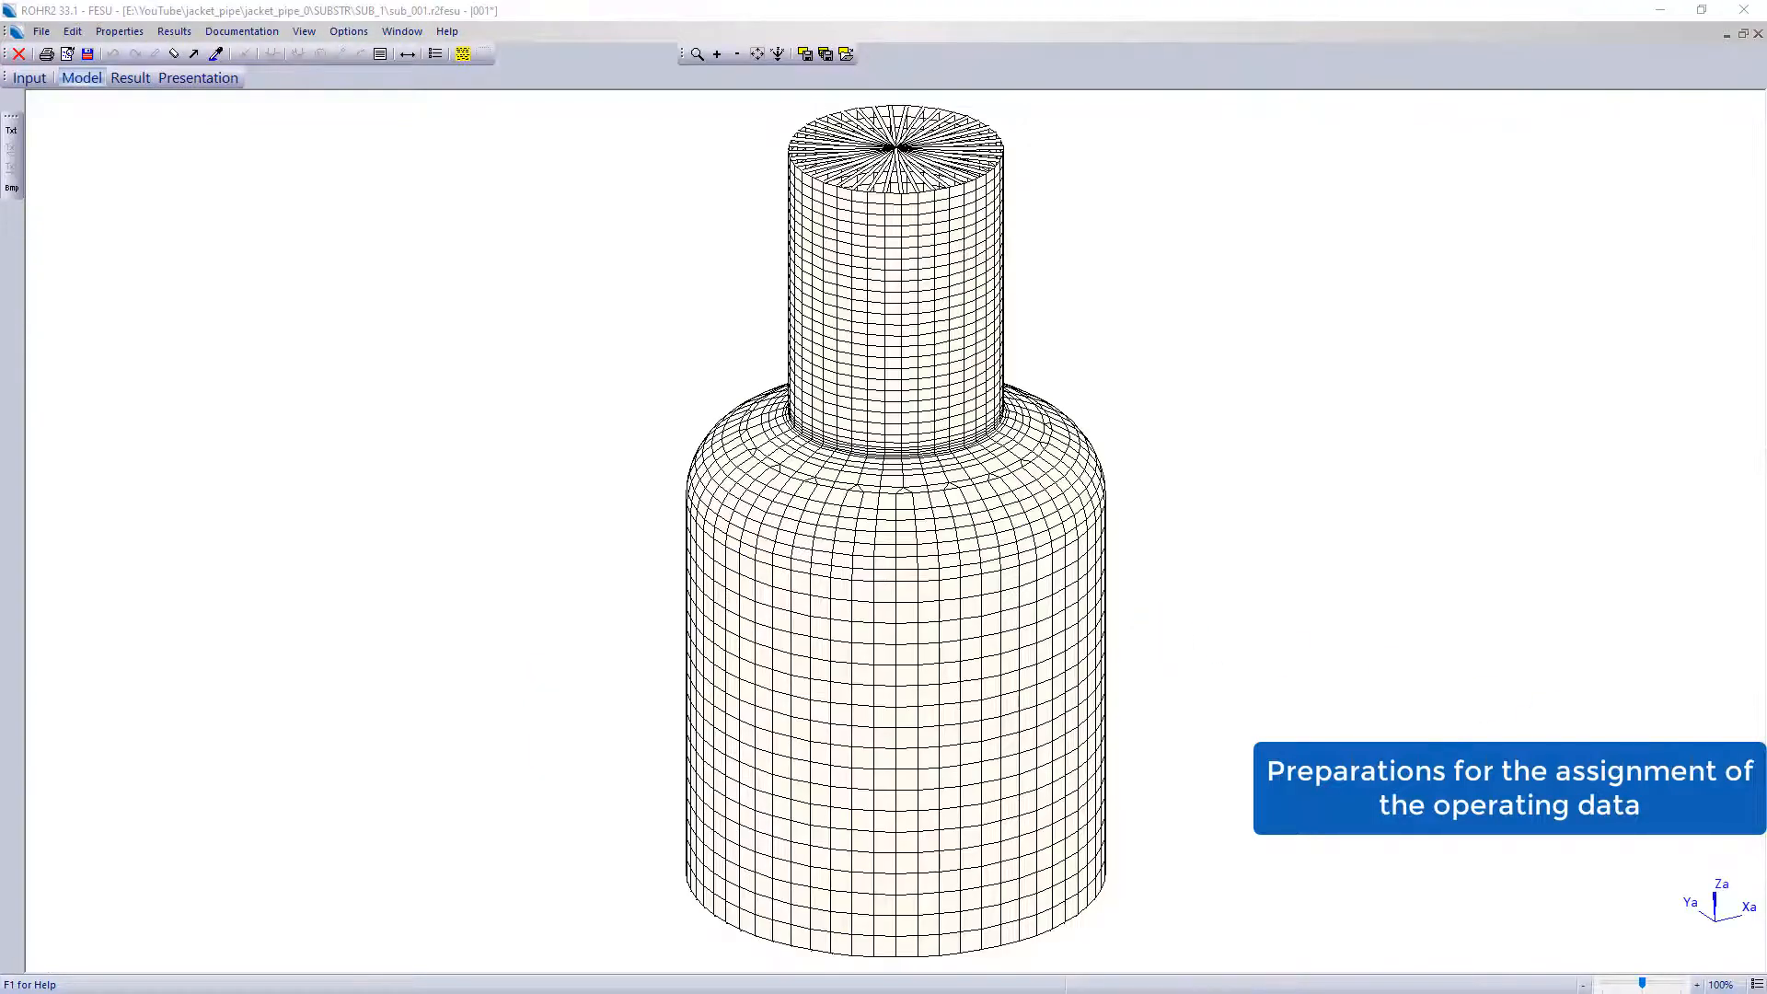
Insert node P7 at the P1–P2 line's midpoint and confirm intersection I1 there
left_click(216, 53)
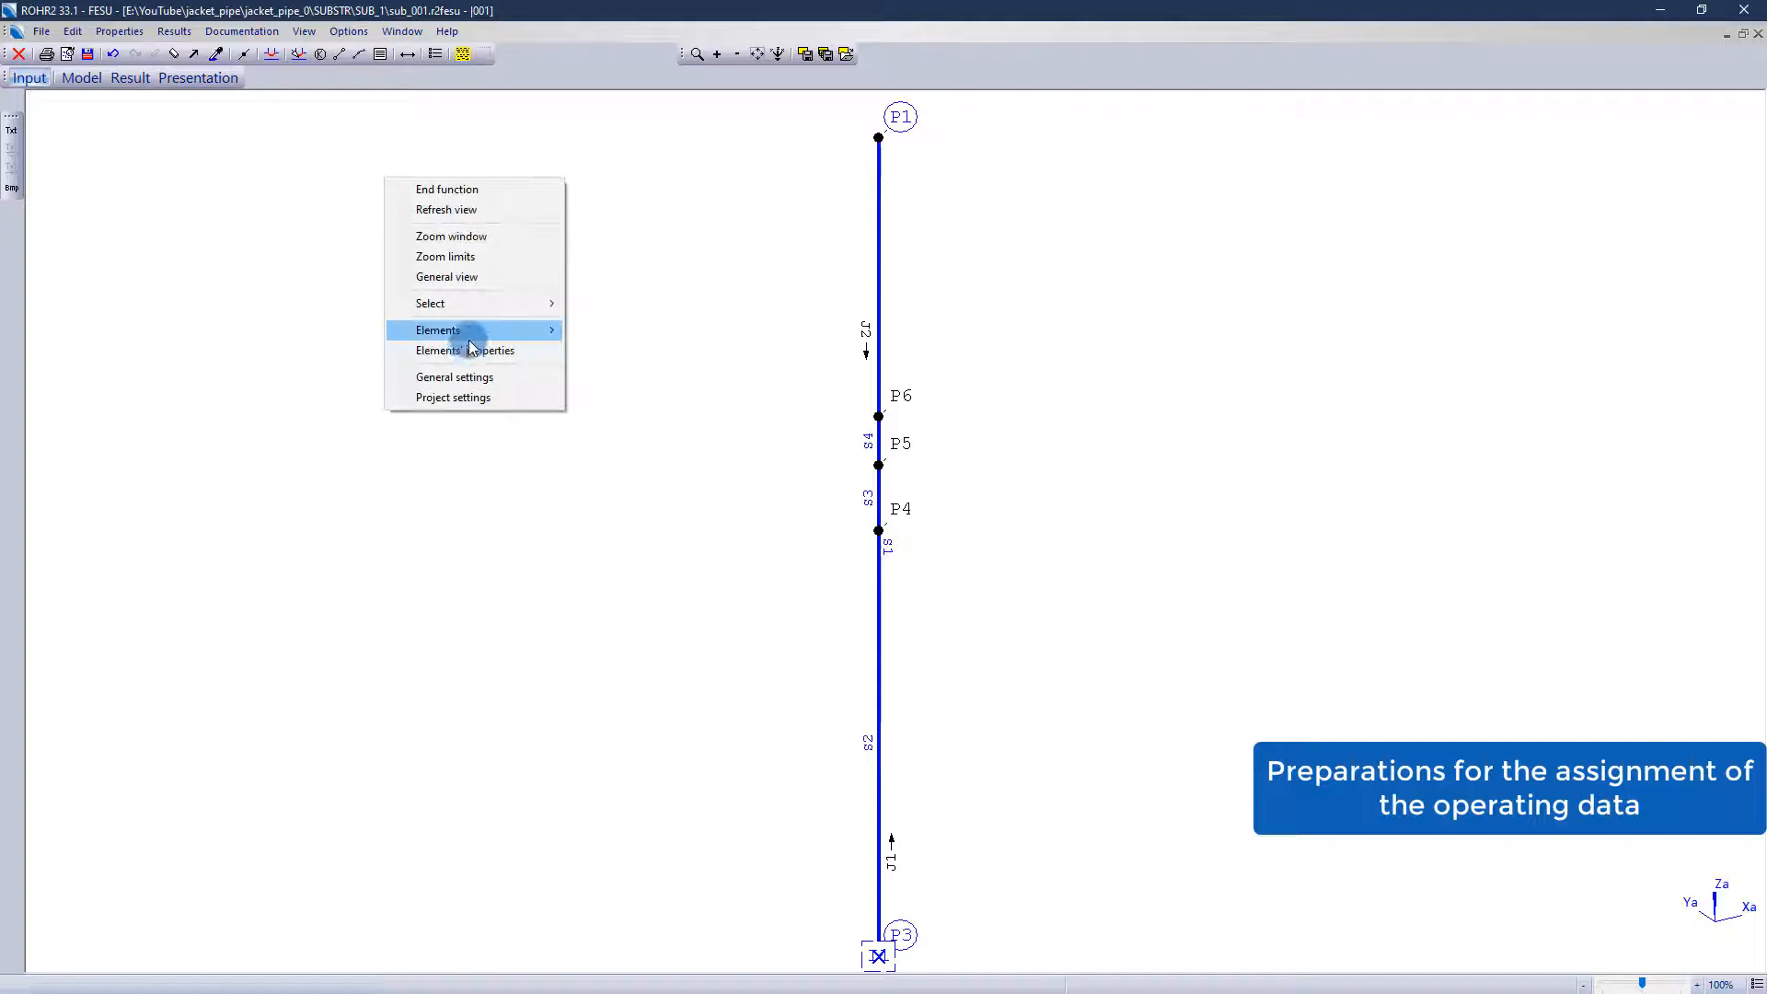
left_click(466, 350)
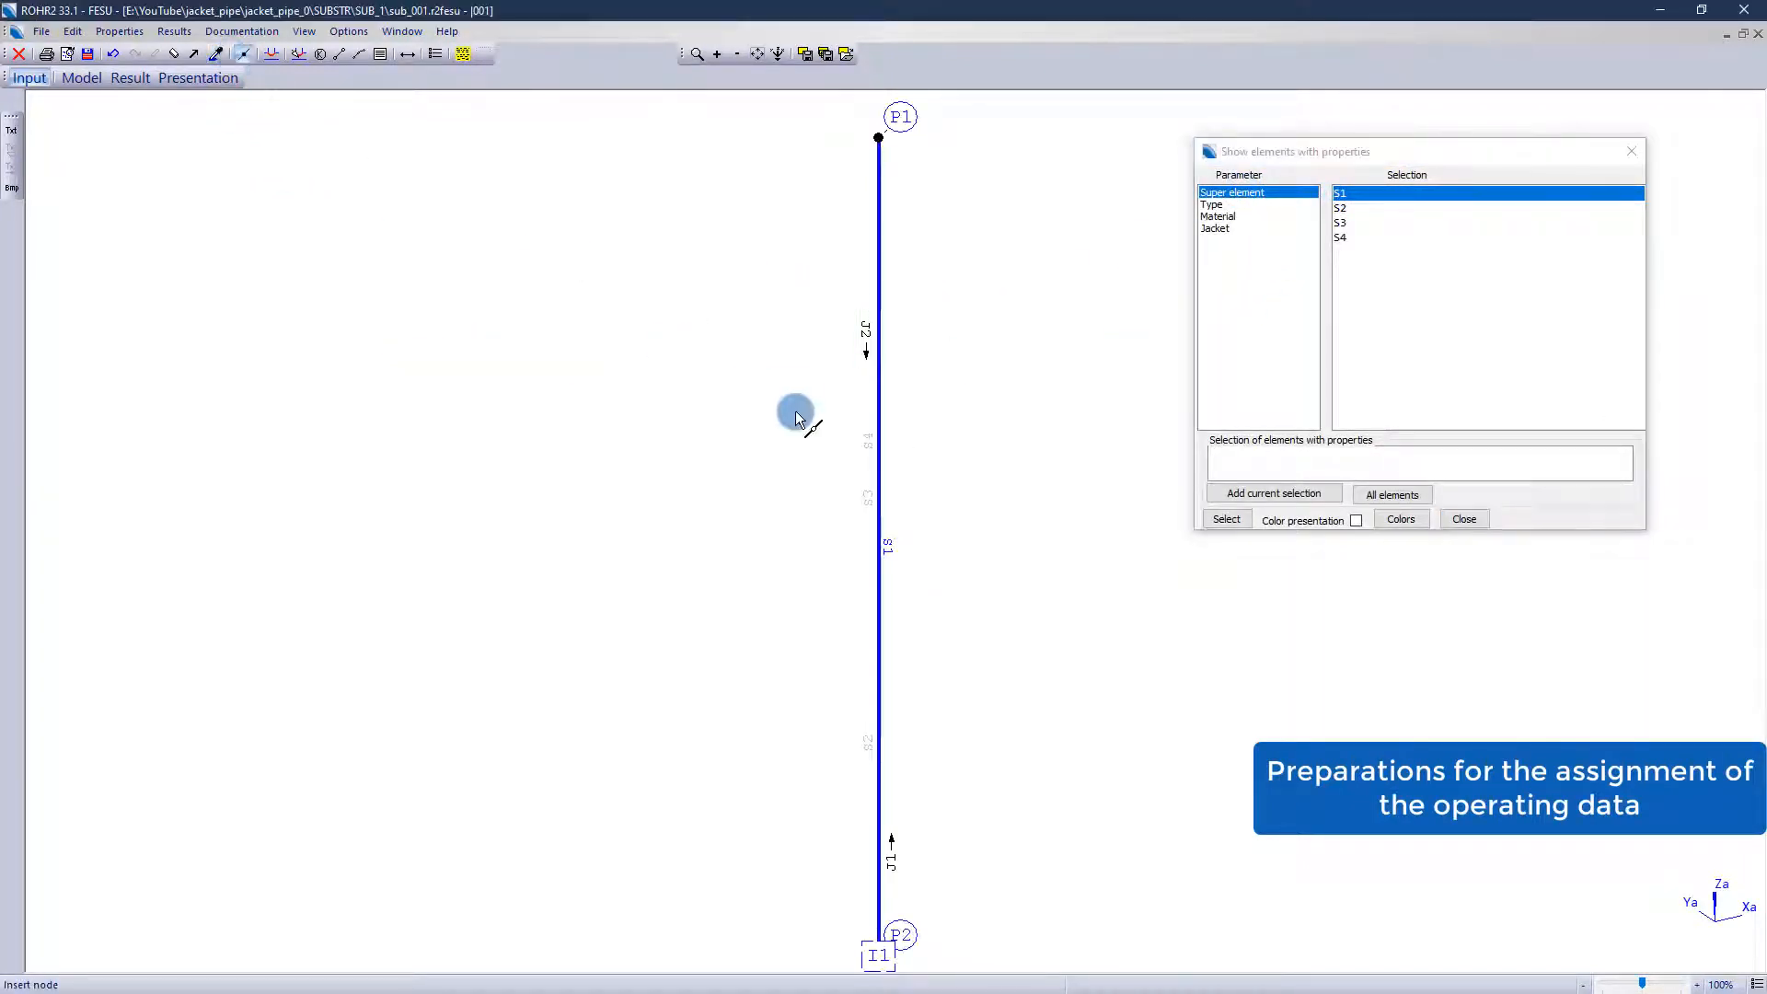
left_click(797, 413)
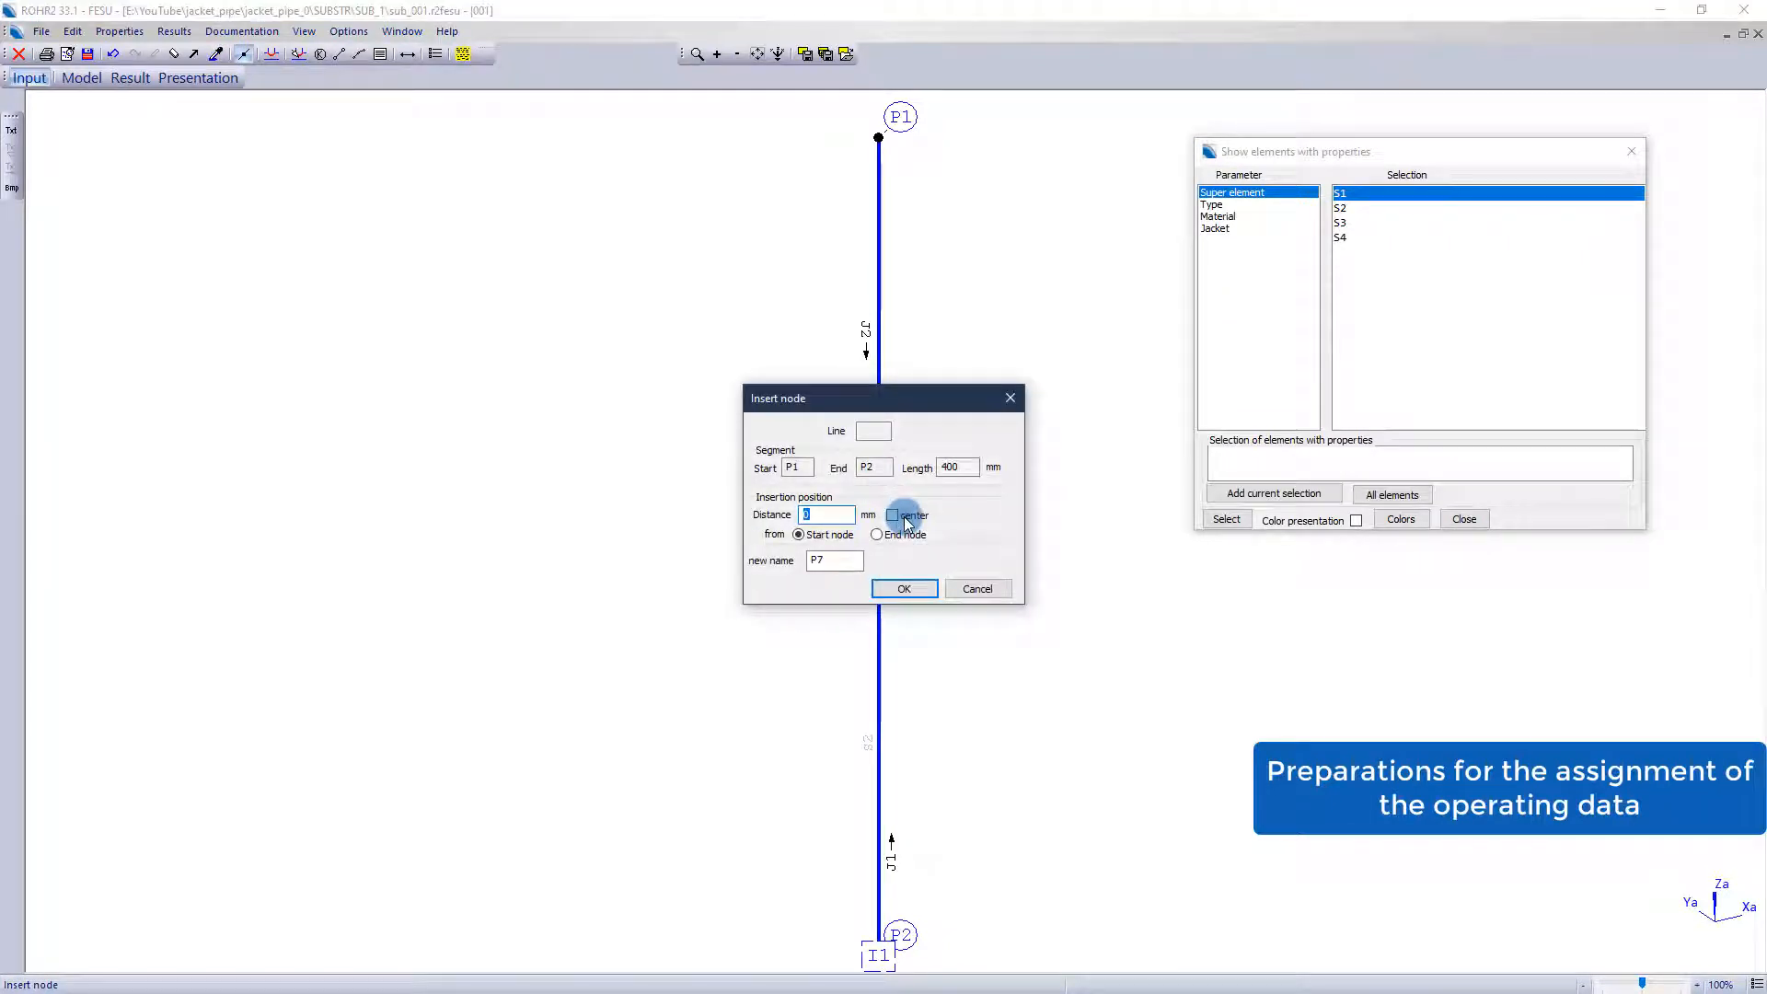
left_click(892, 515)
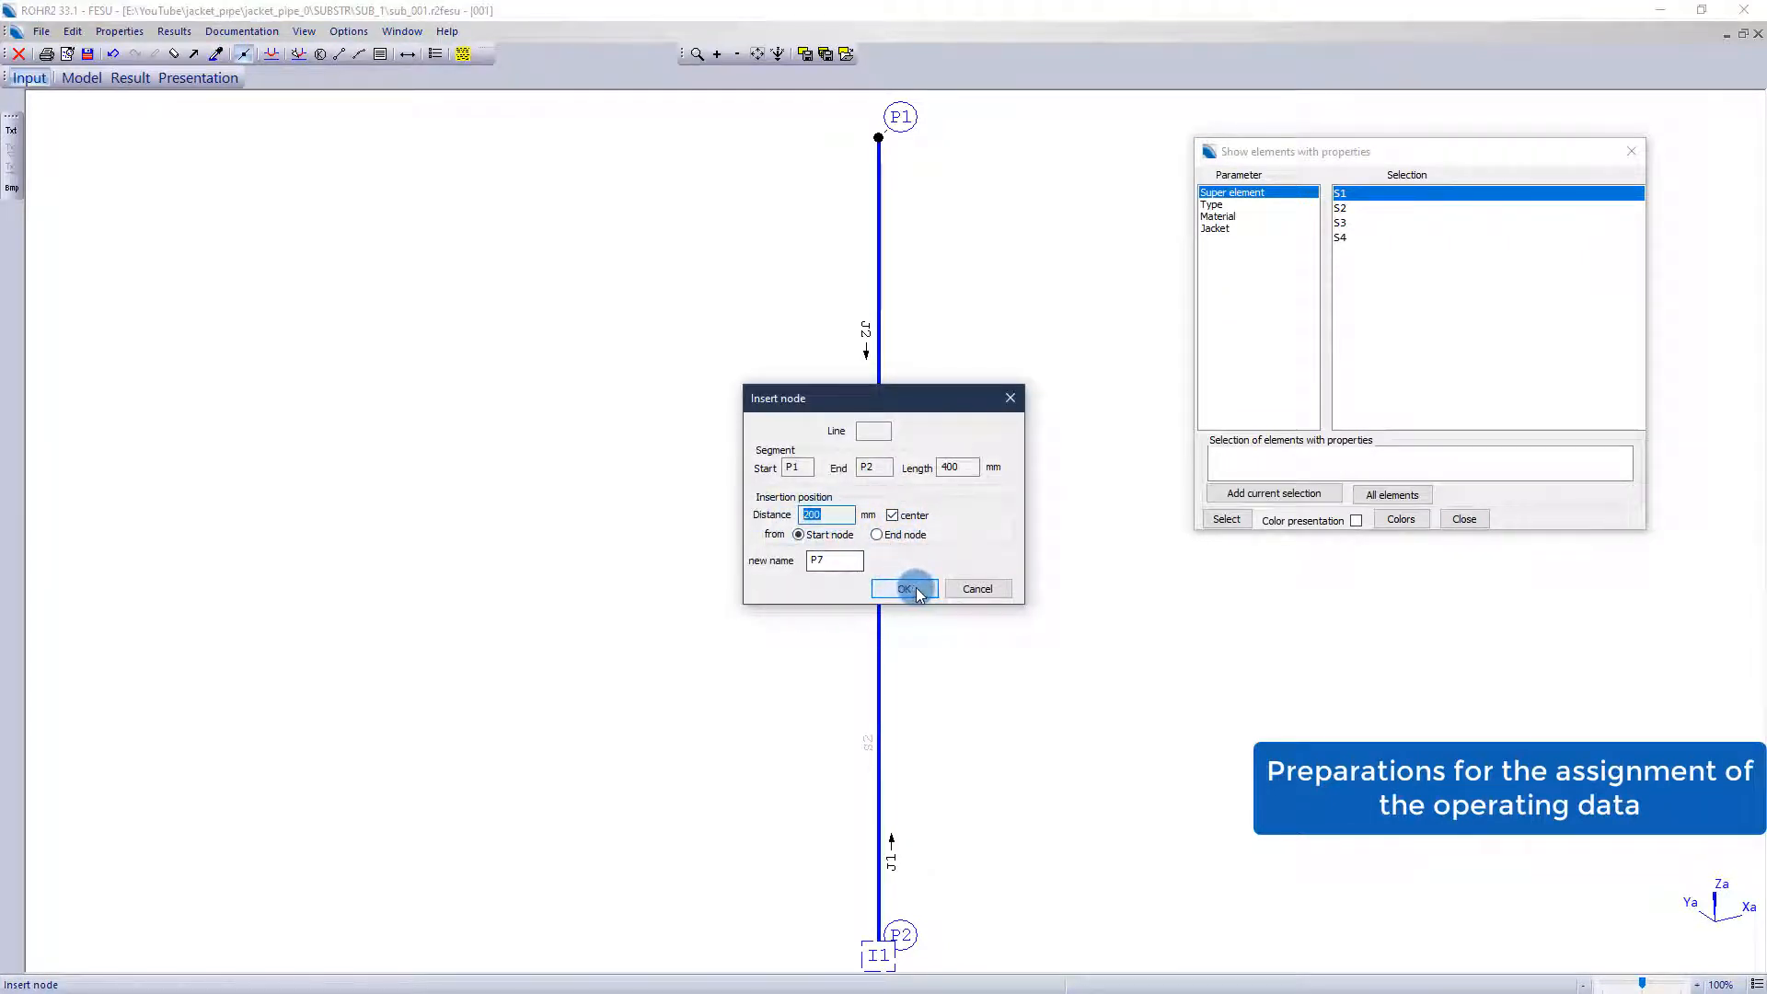
left_click(902, 588)
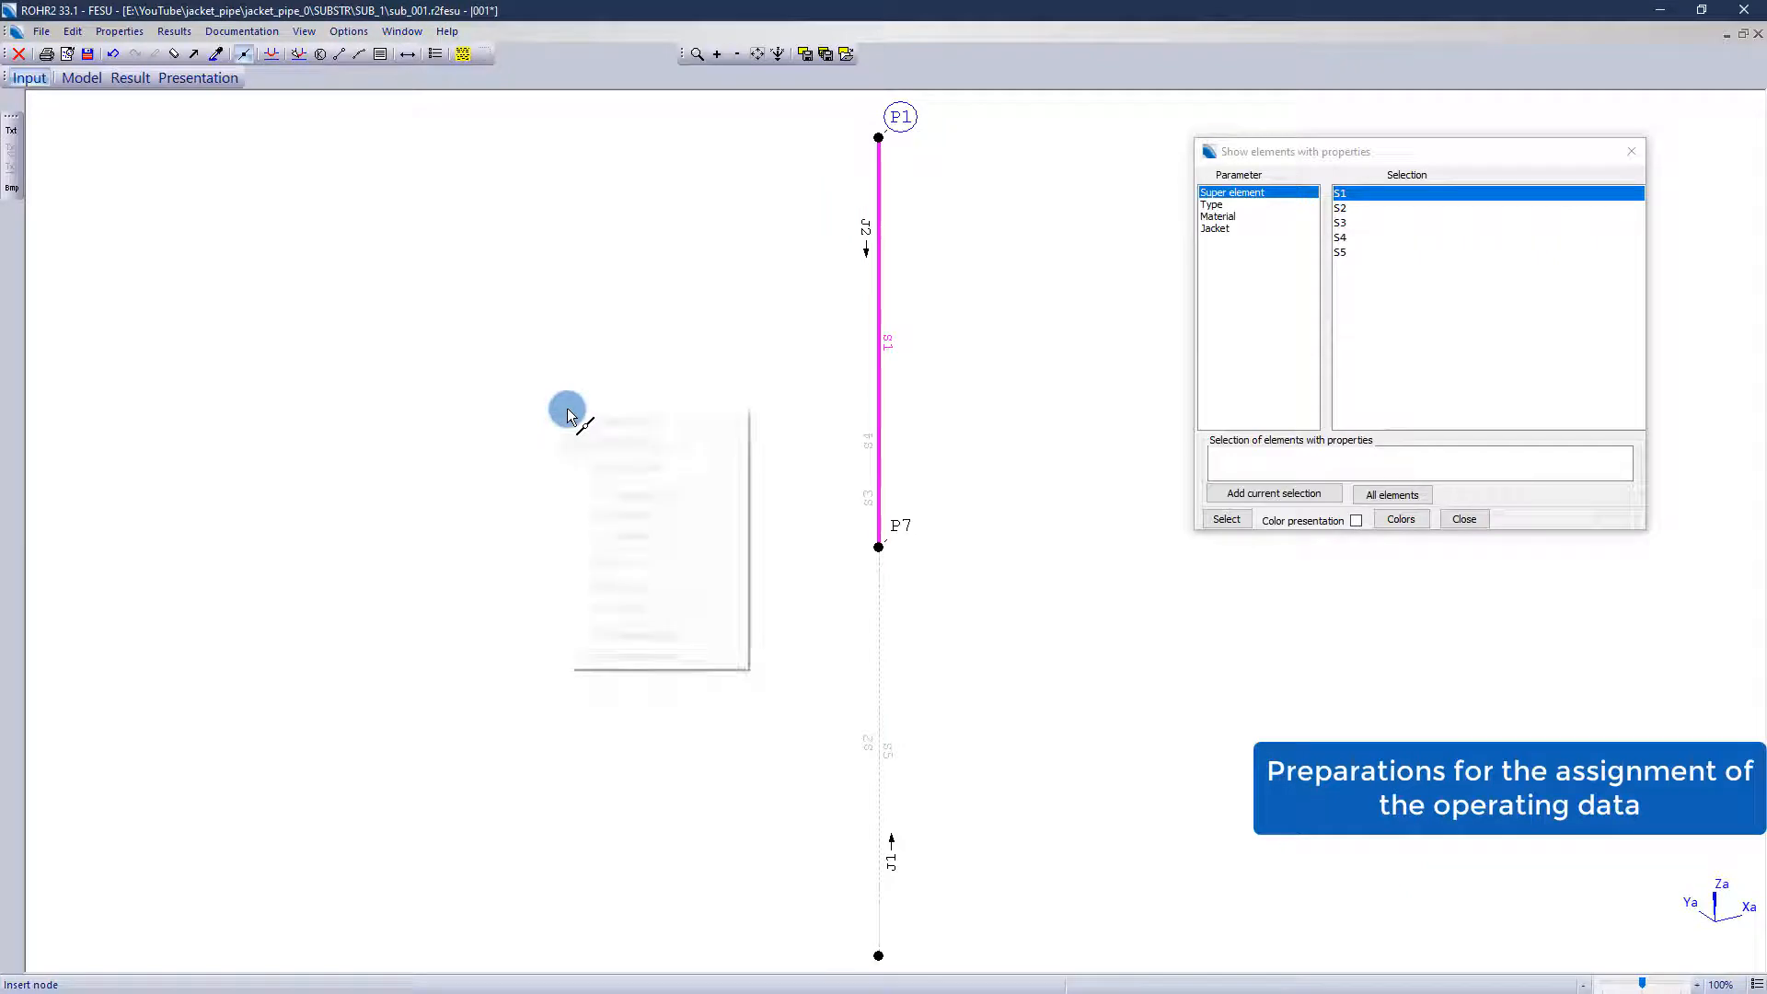
left_click(1400, 519)
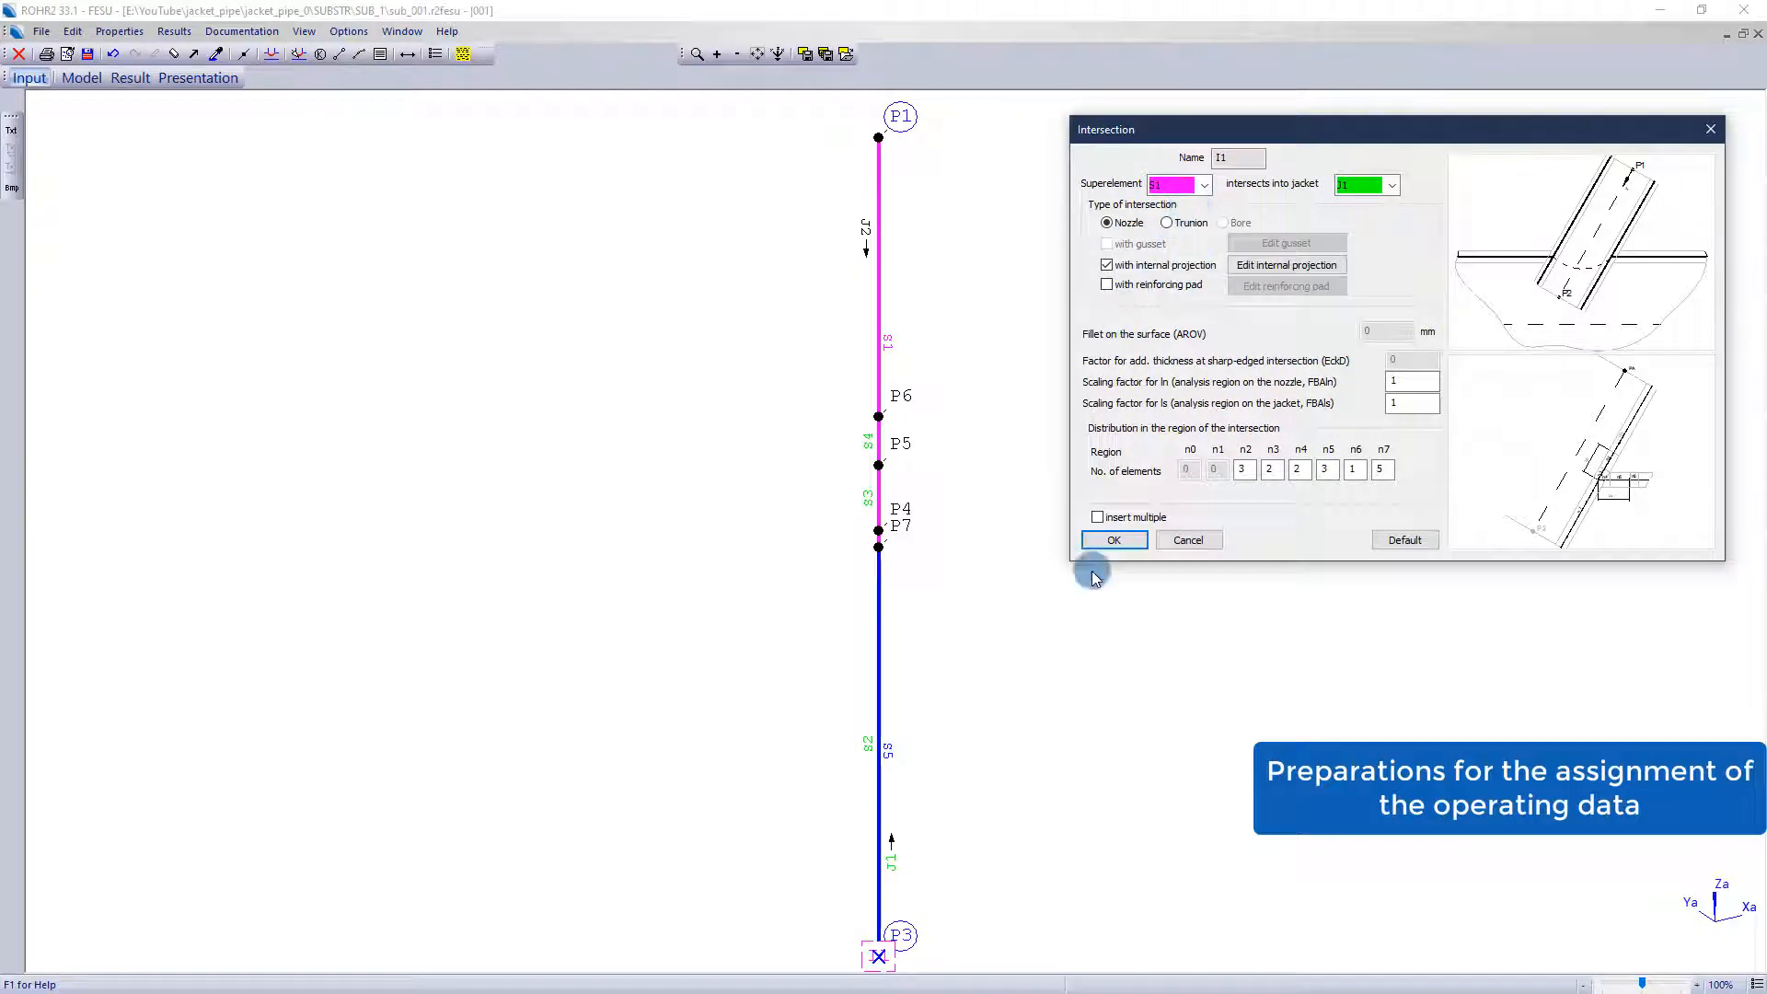
left_click(1113, 540)
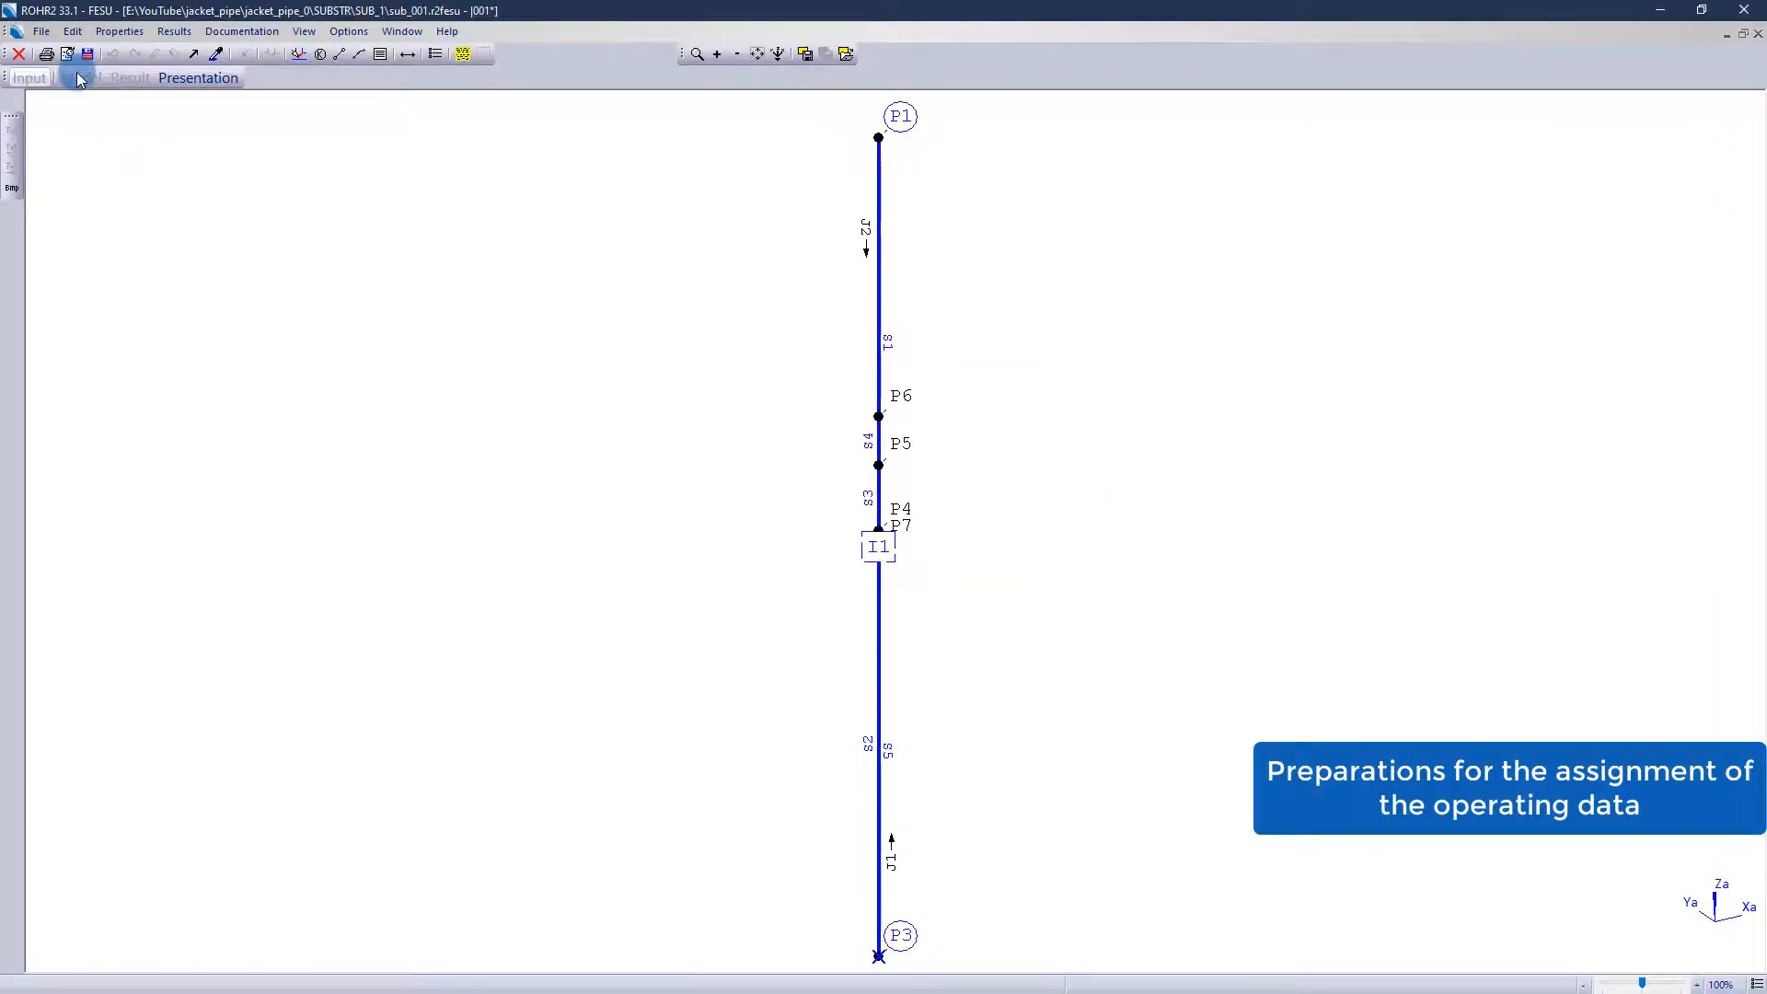
Show only half shell 1, colouring first by superelement, then by region
left_click(81, 76)
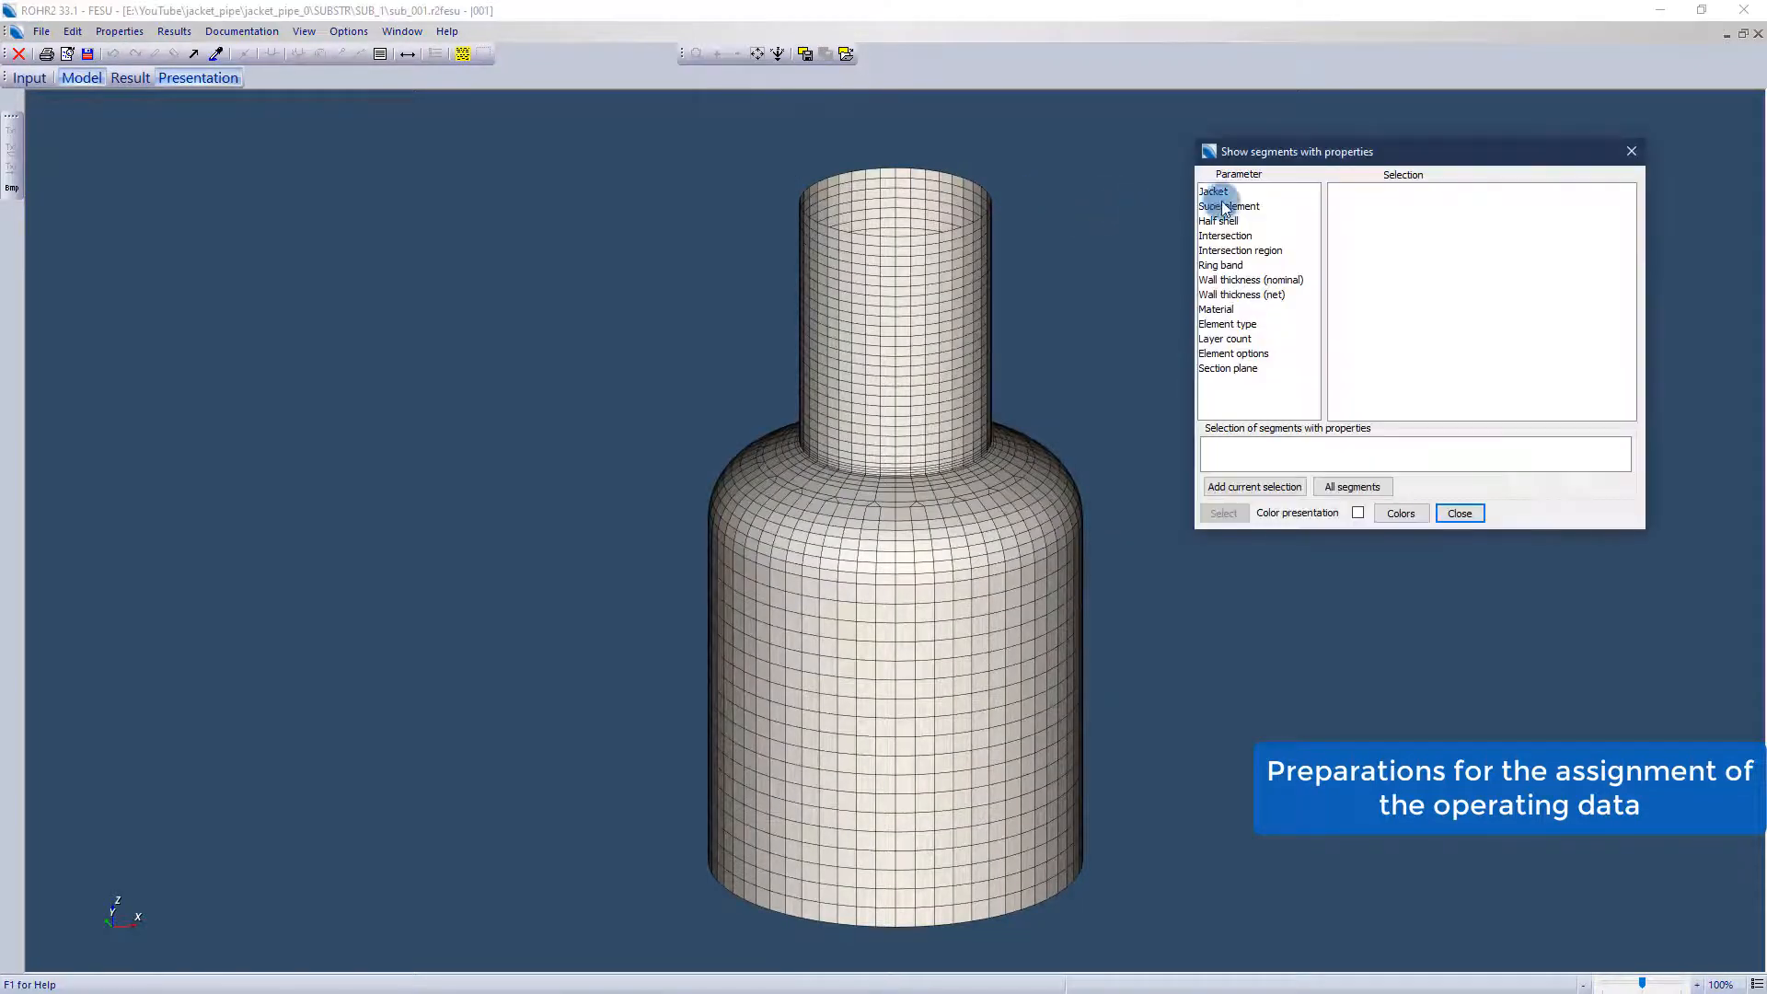
left_click(1218, 220)
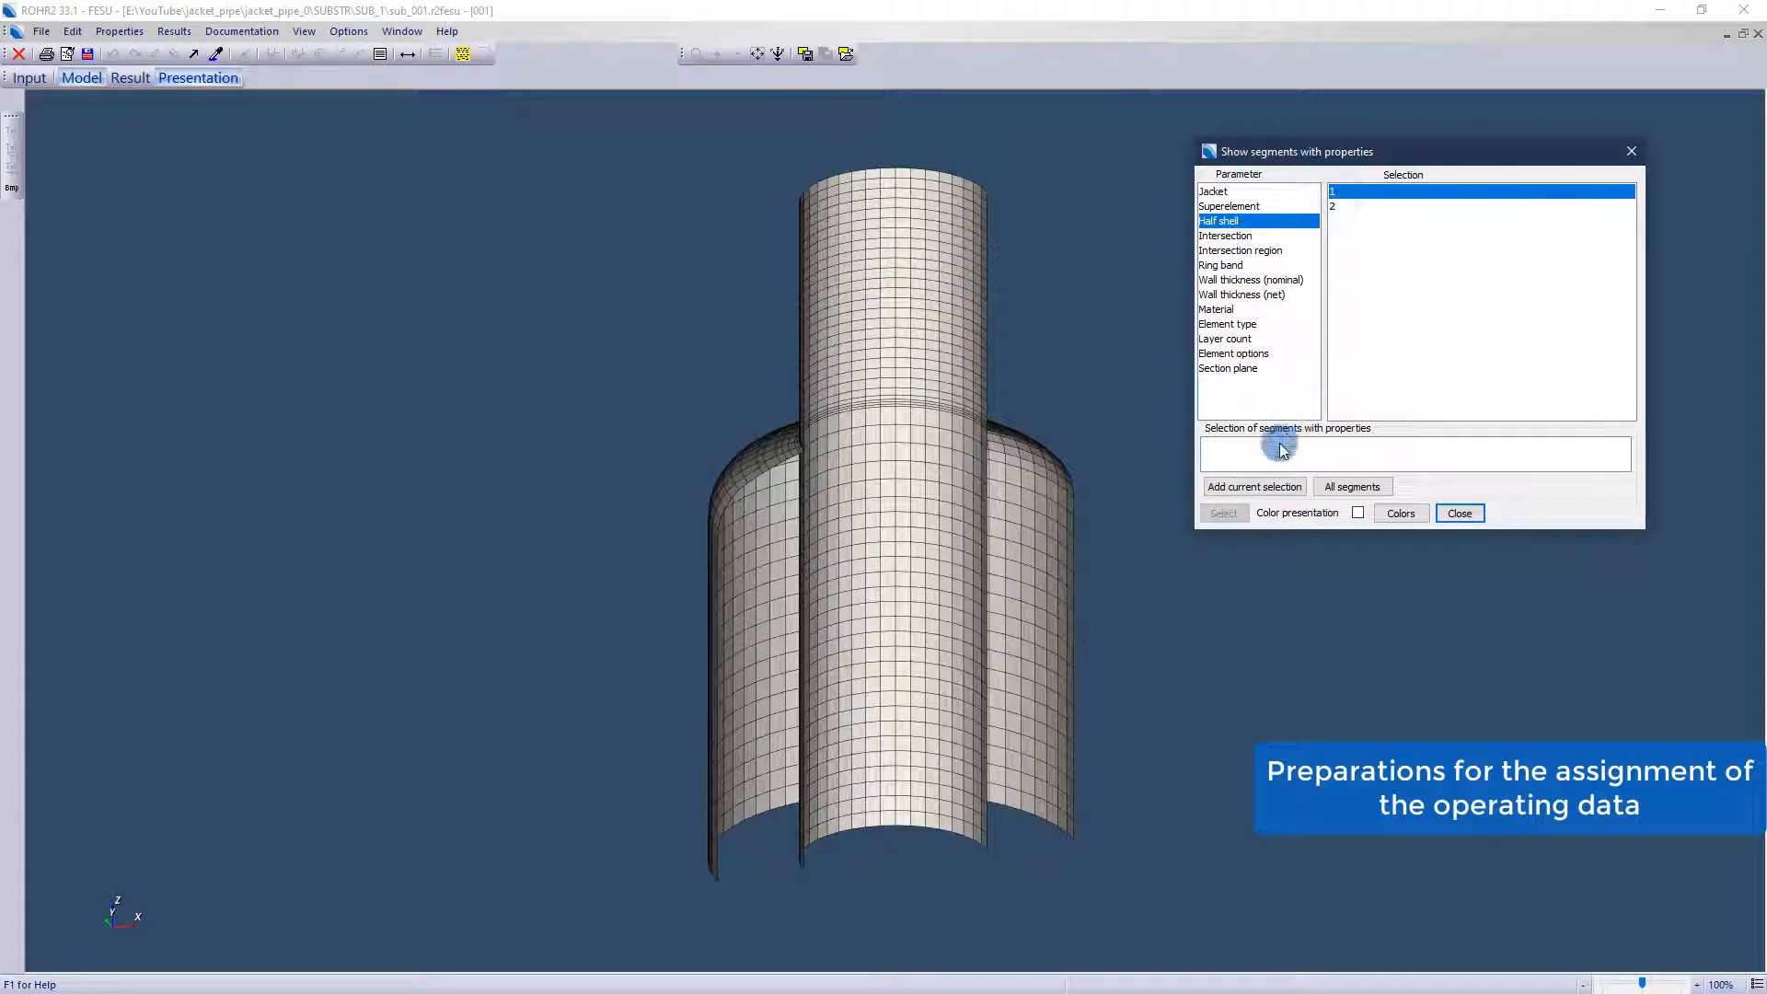
left_click(1229, 206)
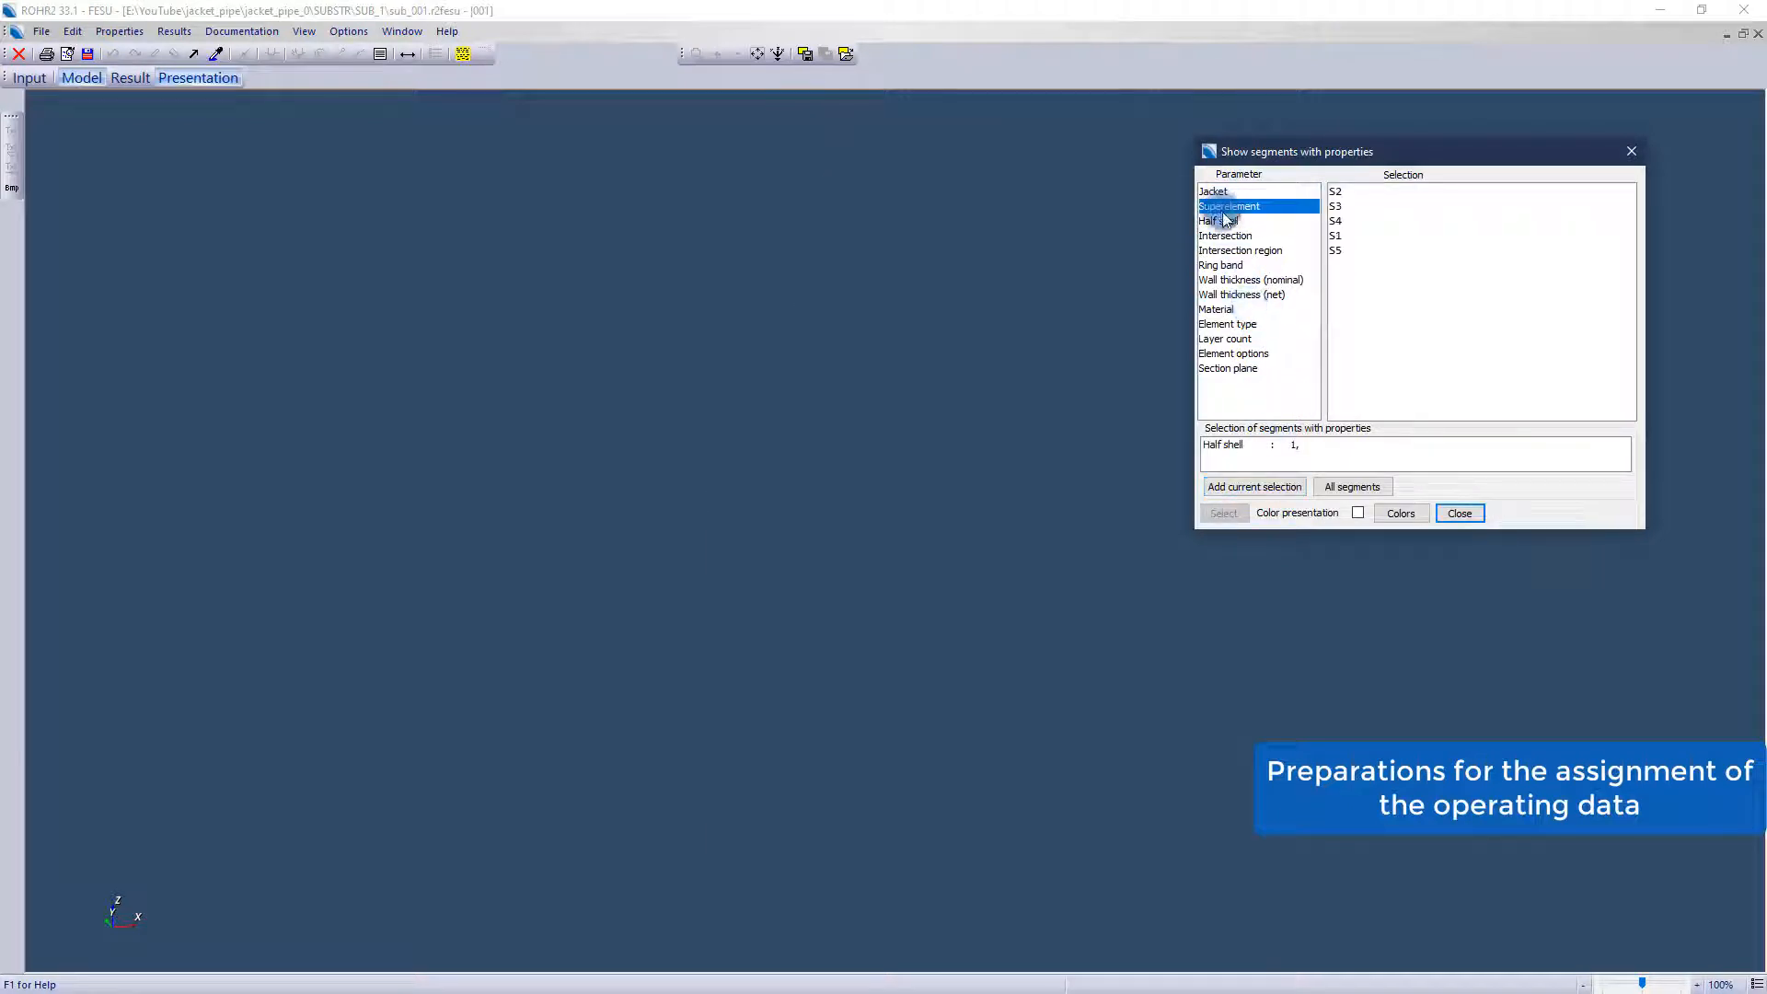
left_click(1358, 513)
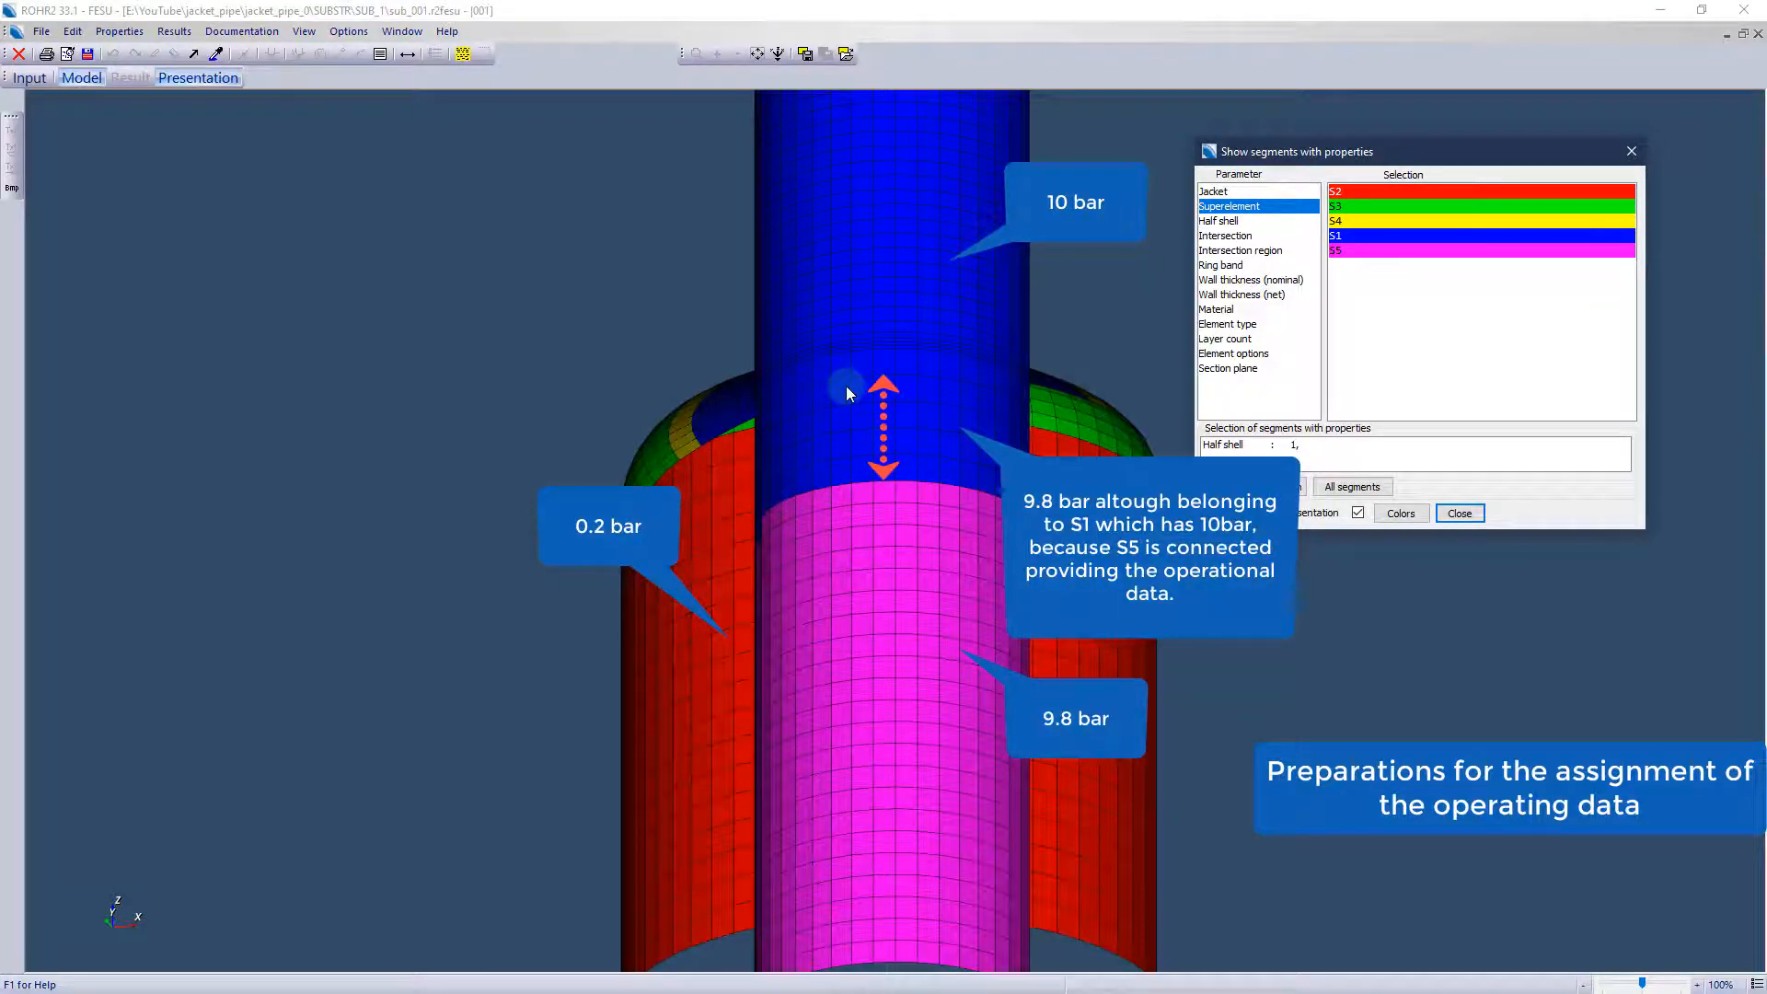
left_click(1212, 190)
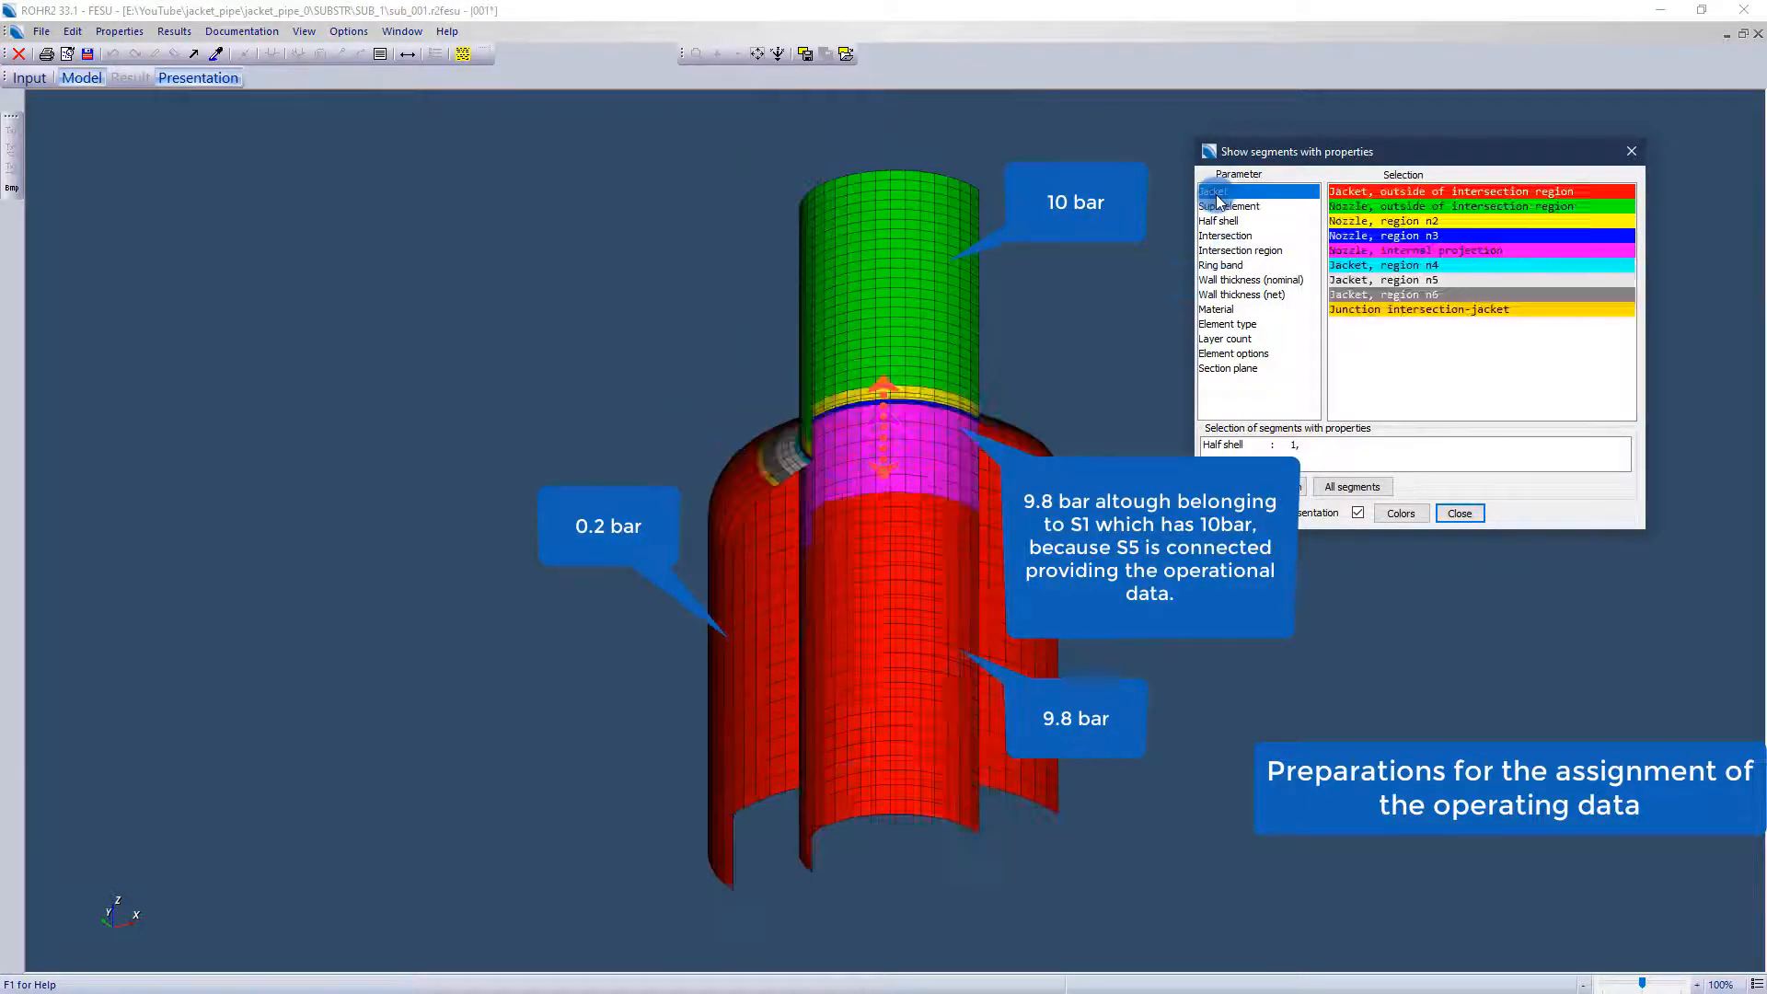
left_click(1214, 190)
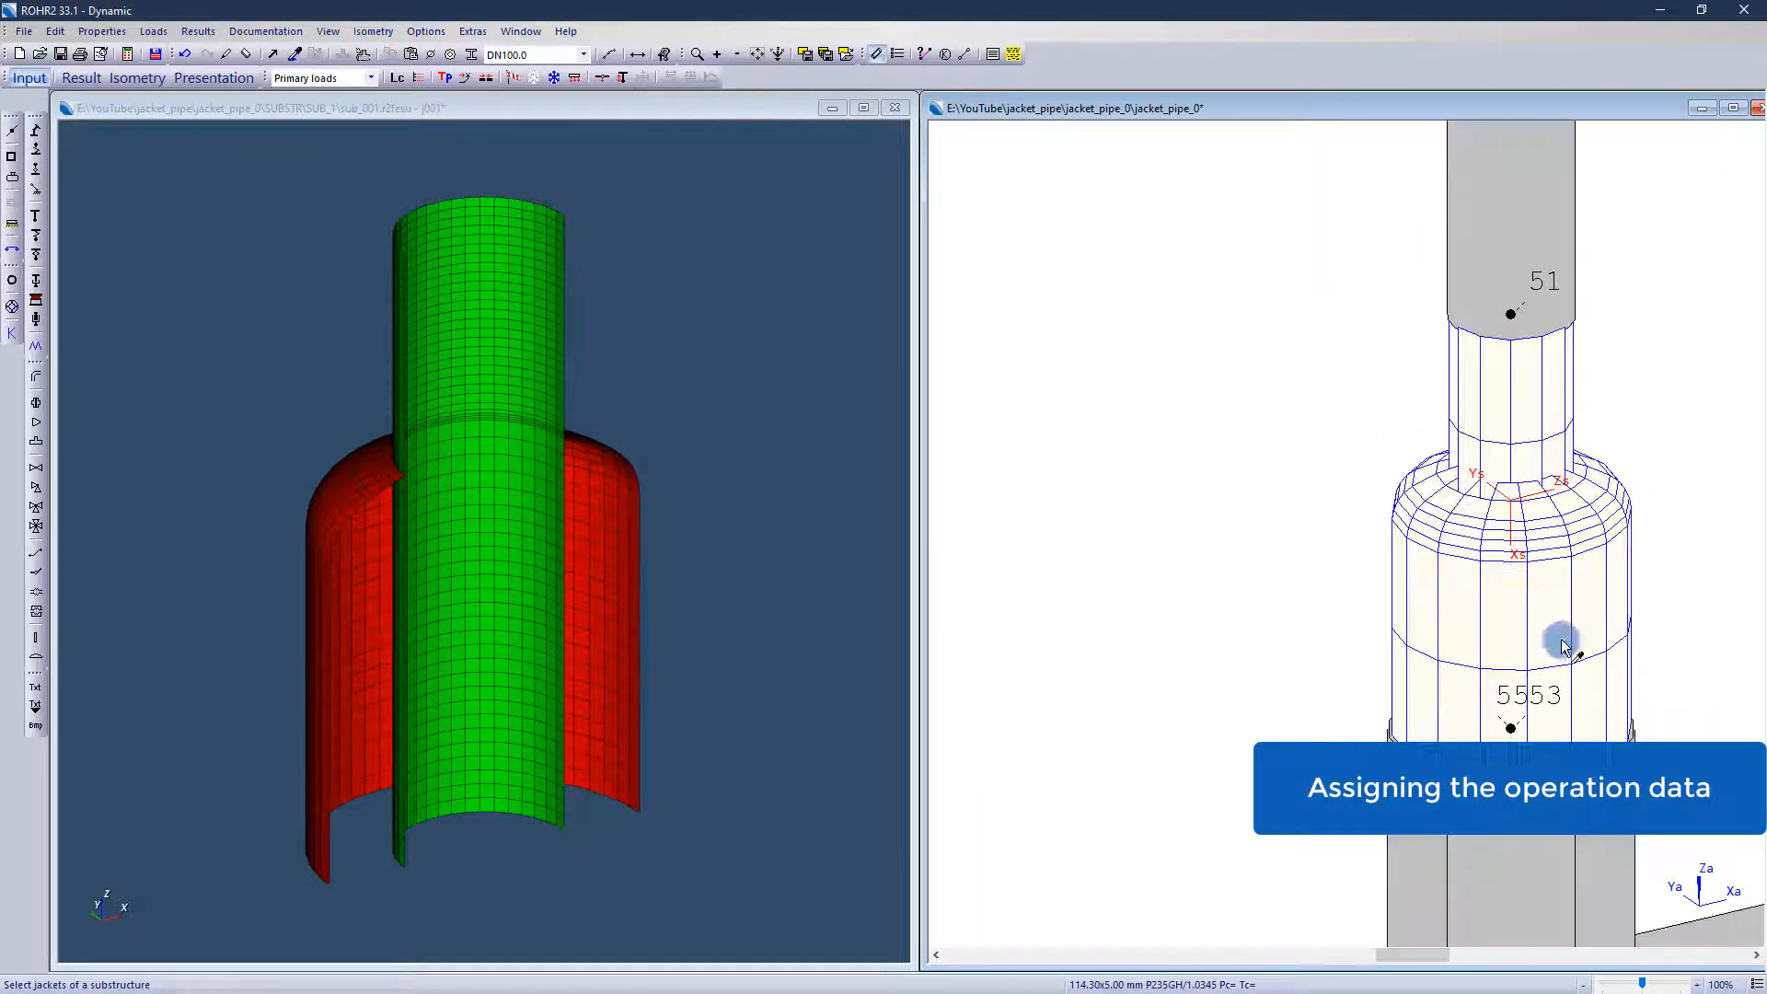
Assign 9.8 and 0.2 bar operating data to the substructure jackets and colour the model by it
left_click(488, 77)
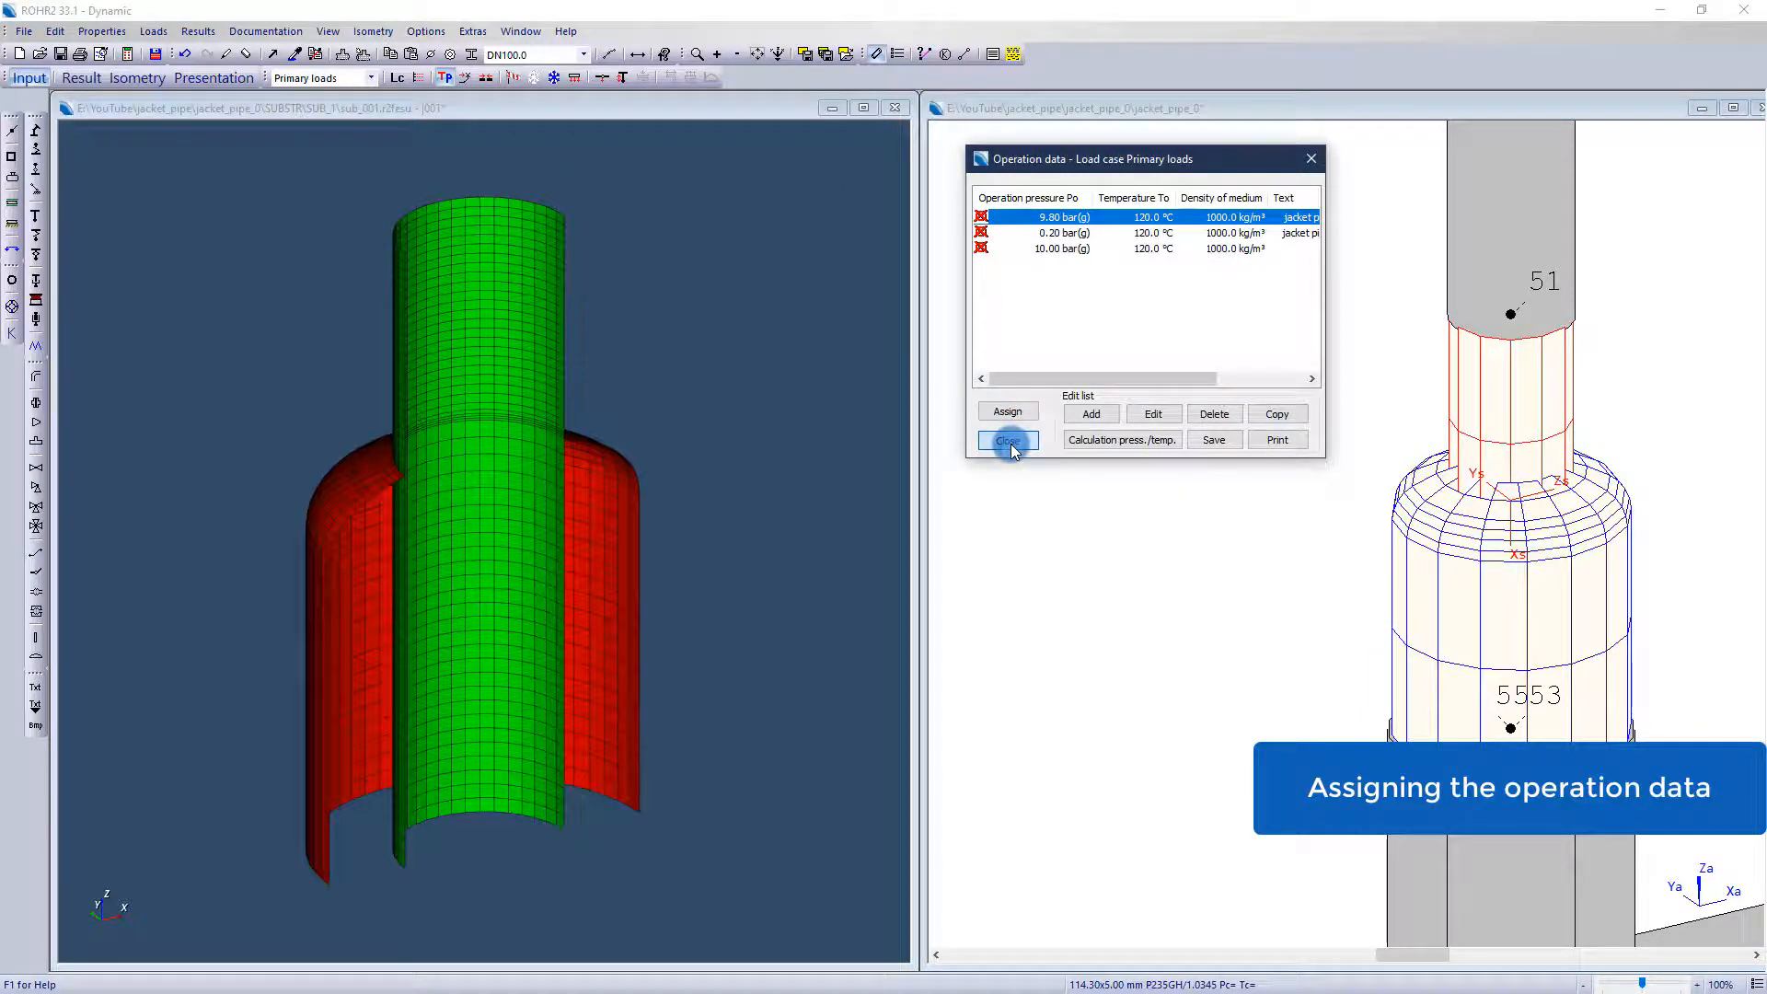
left_click(1005, 440)
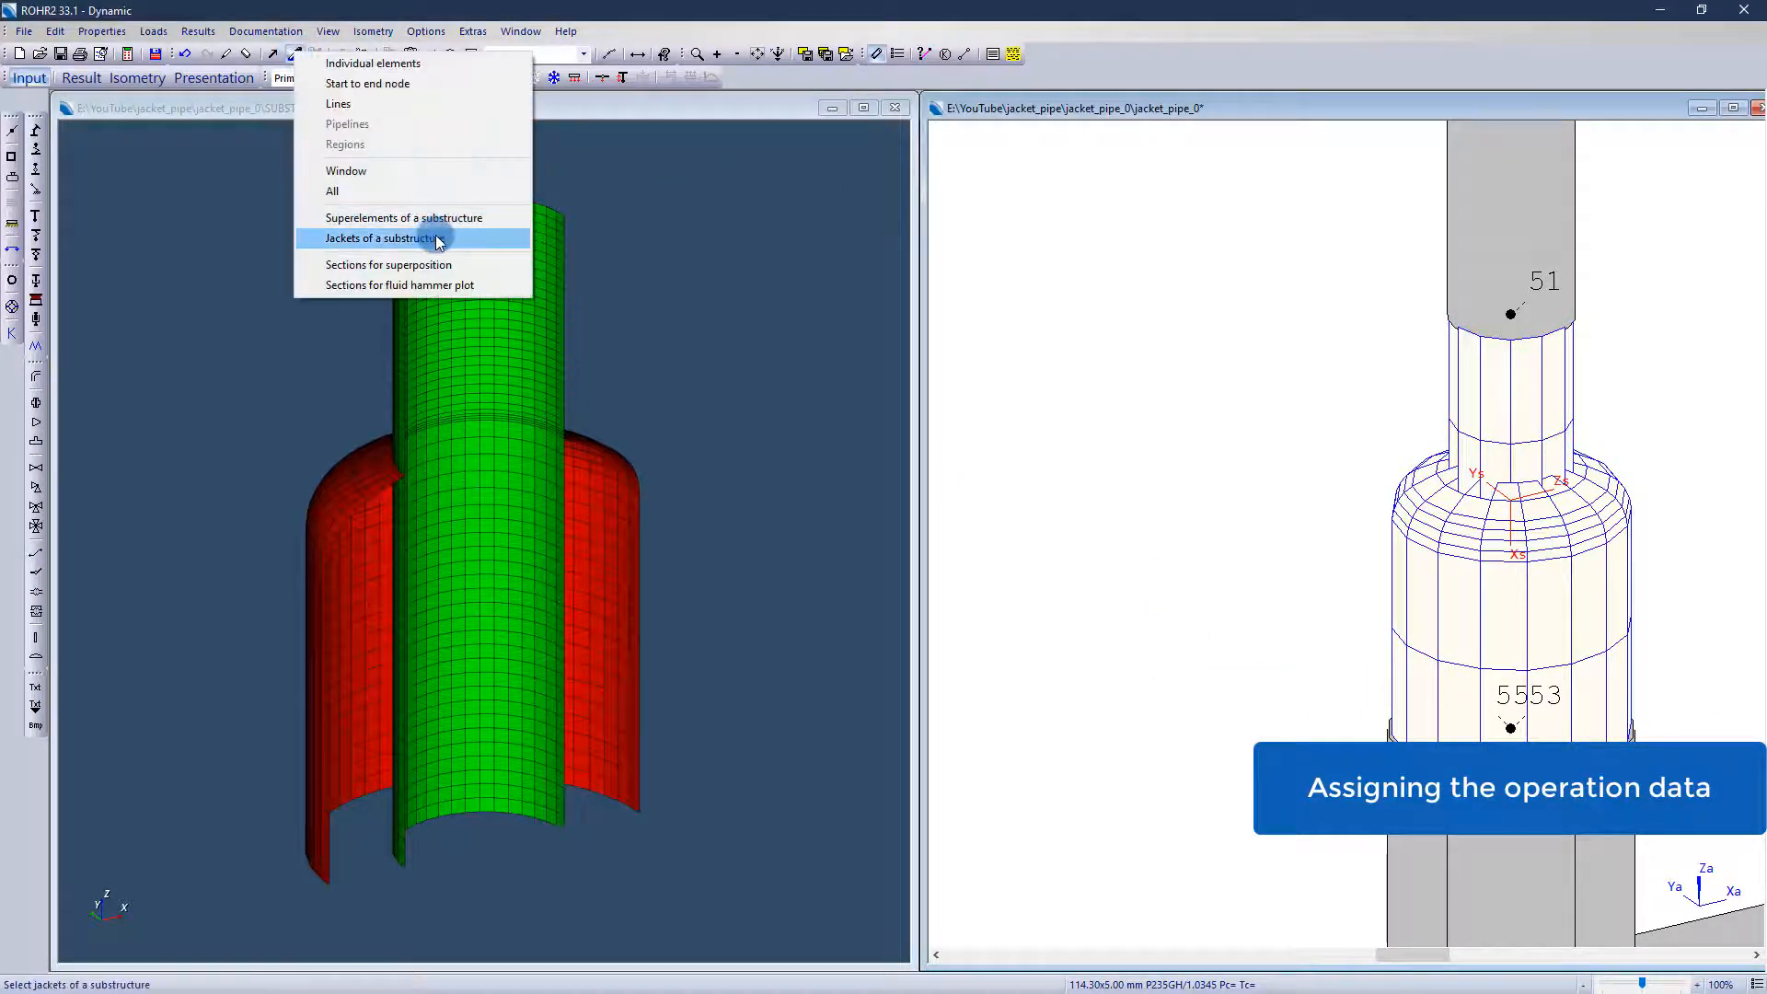
left_click(381, 238)
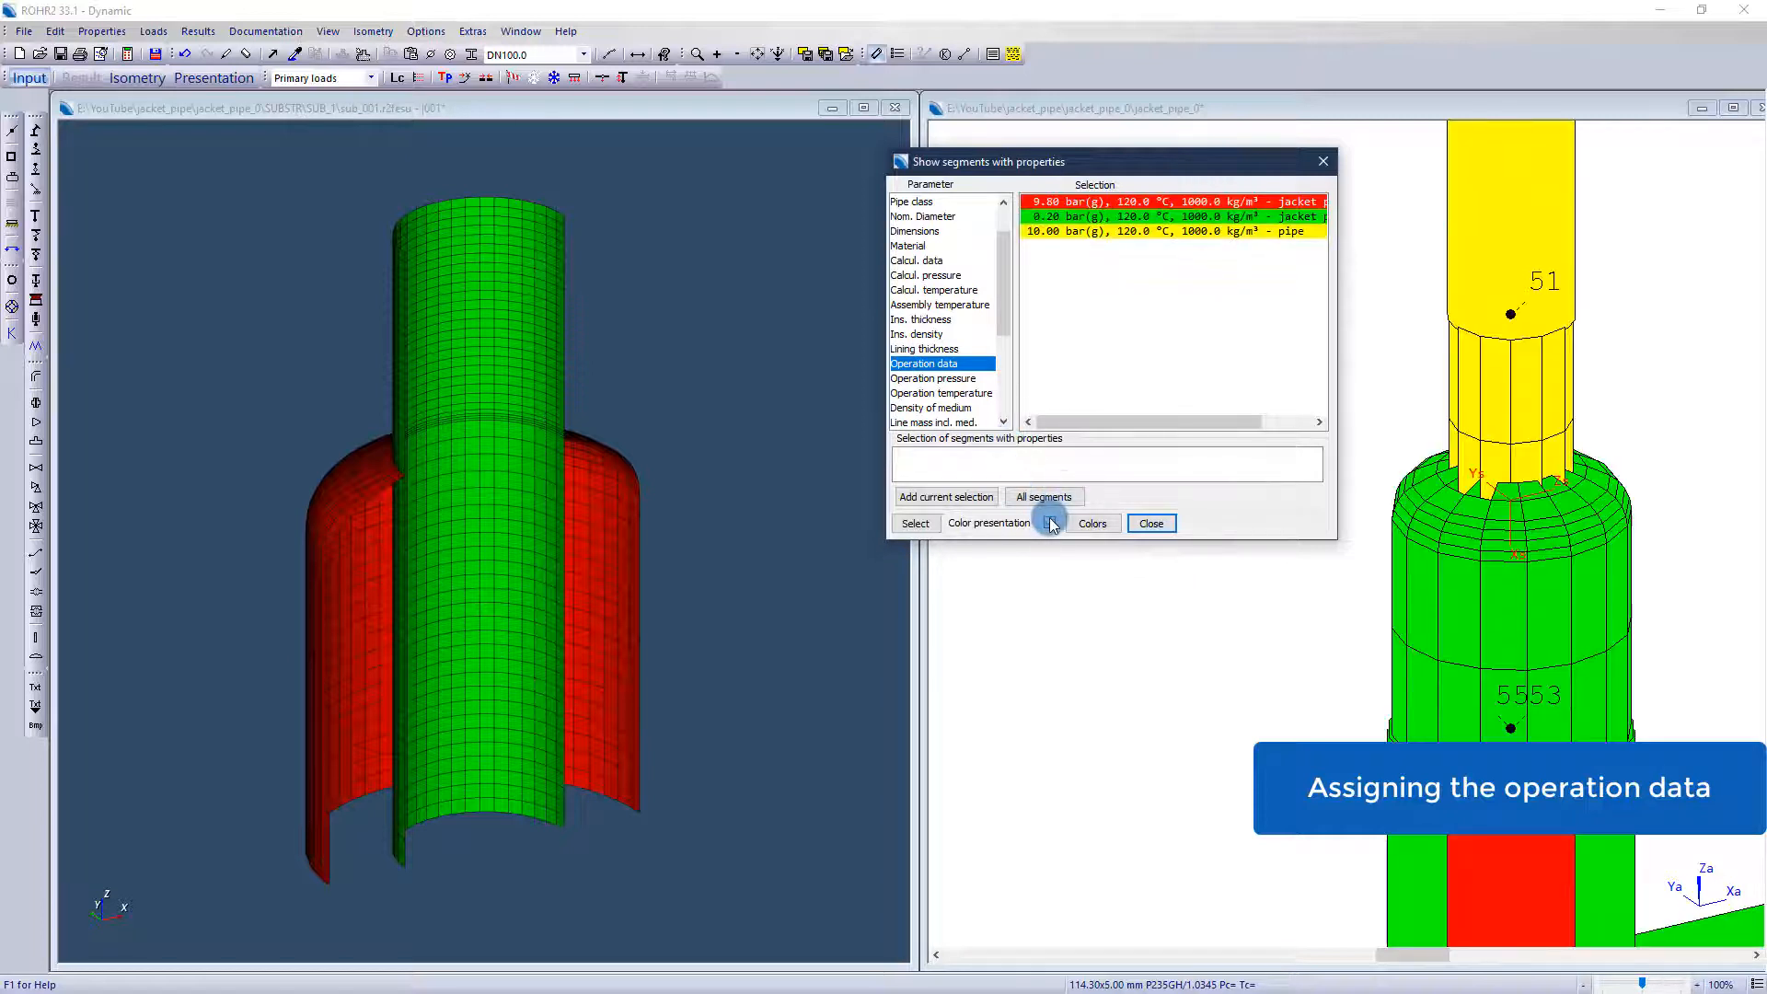
left_click(1048, 522)
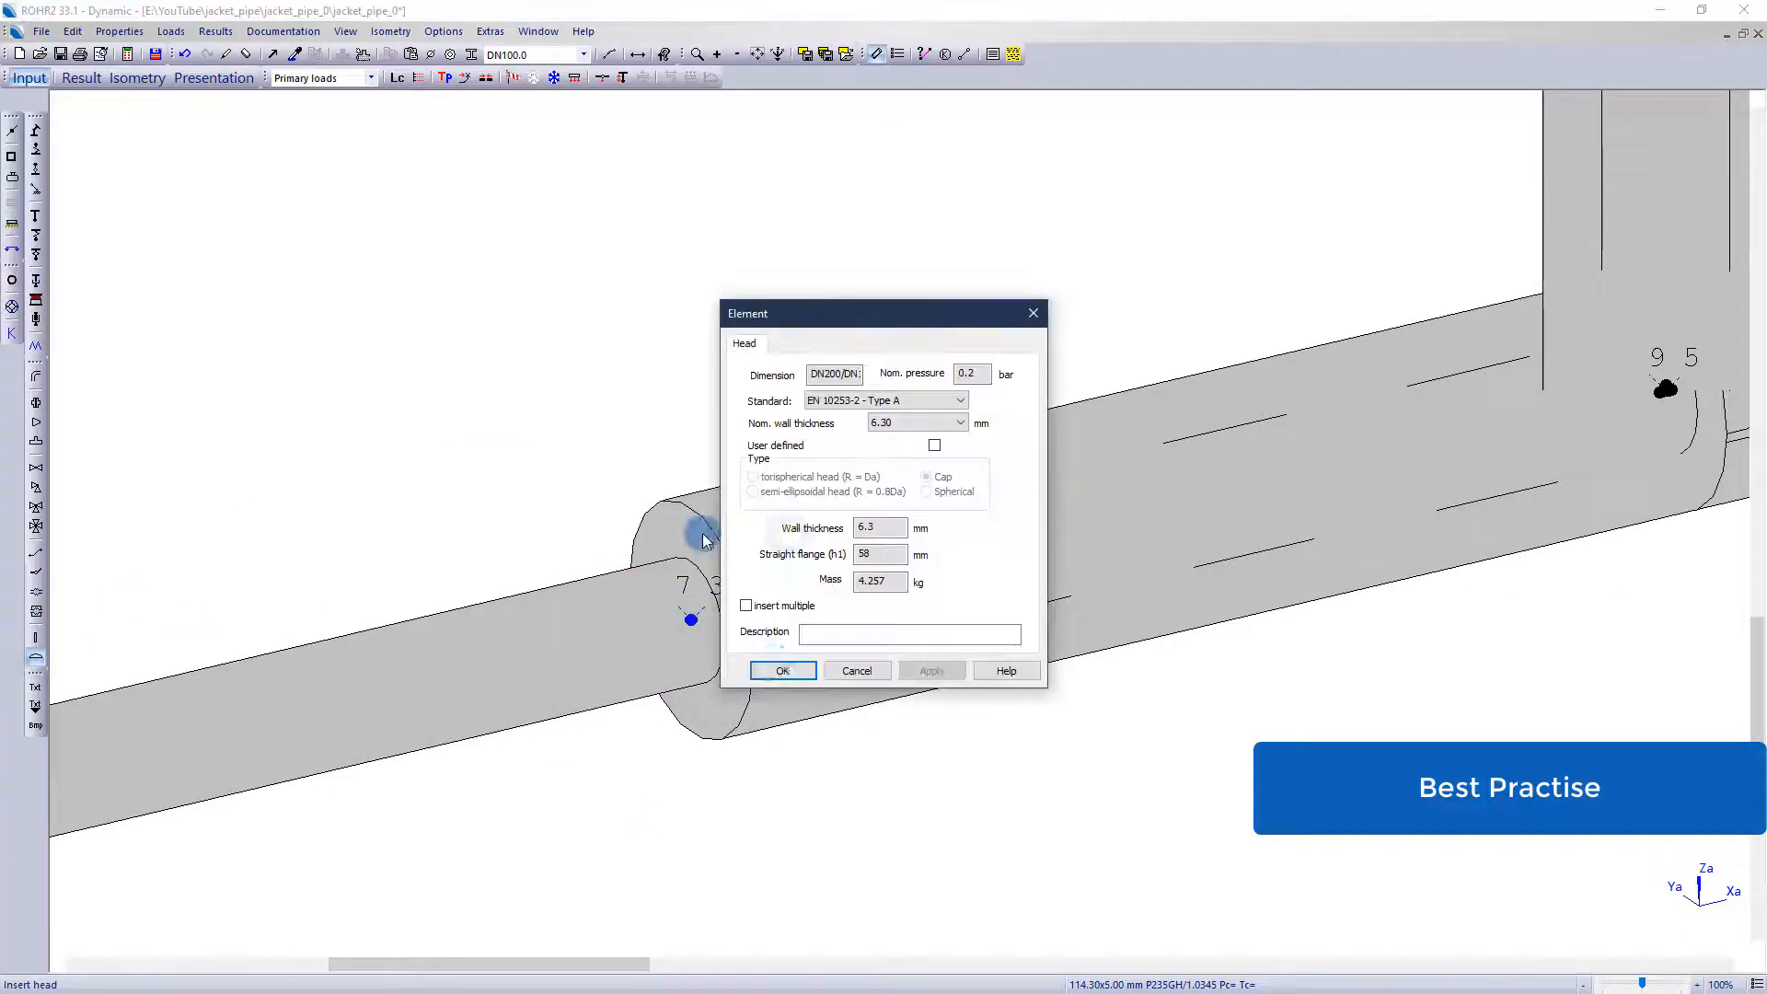
Confirm an EN 10253-2 Type A cap head at the jacket pipe end
left_click(782, 671)
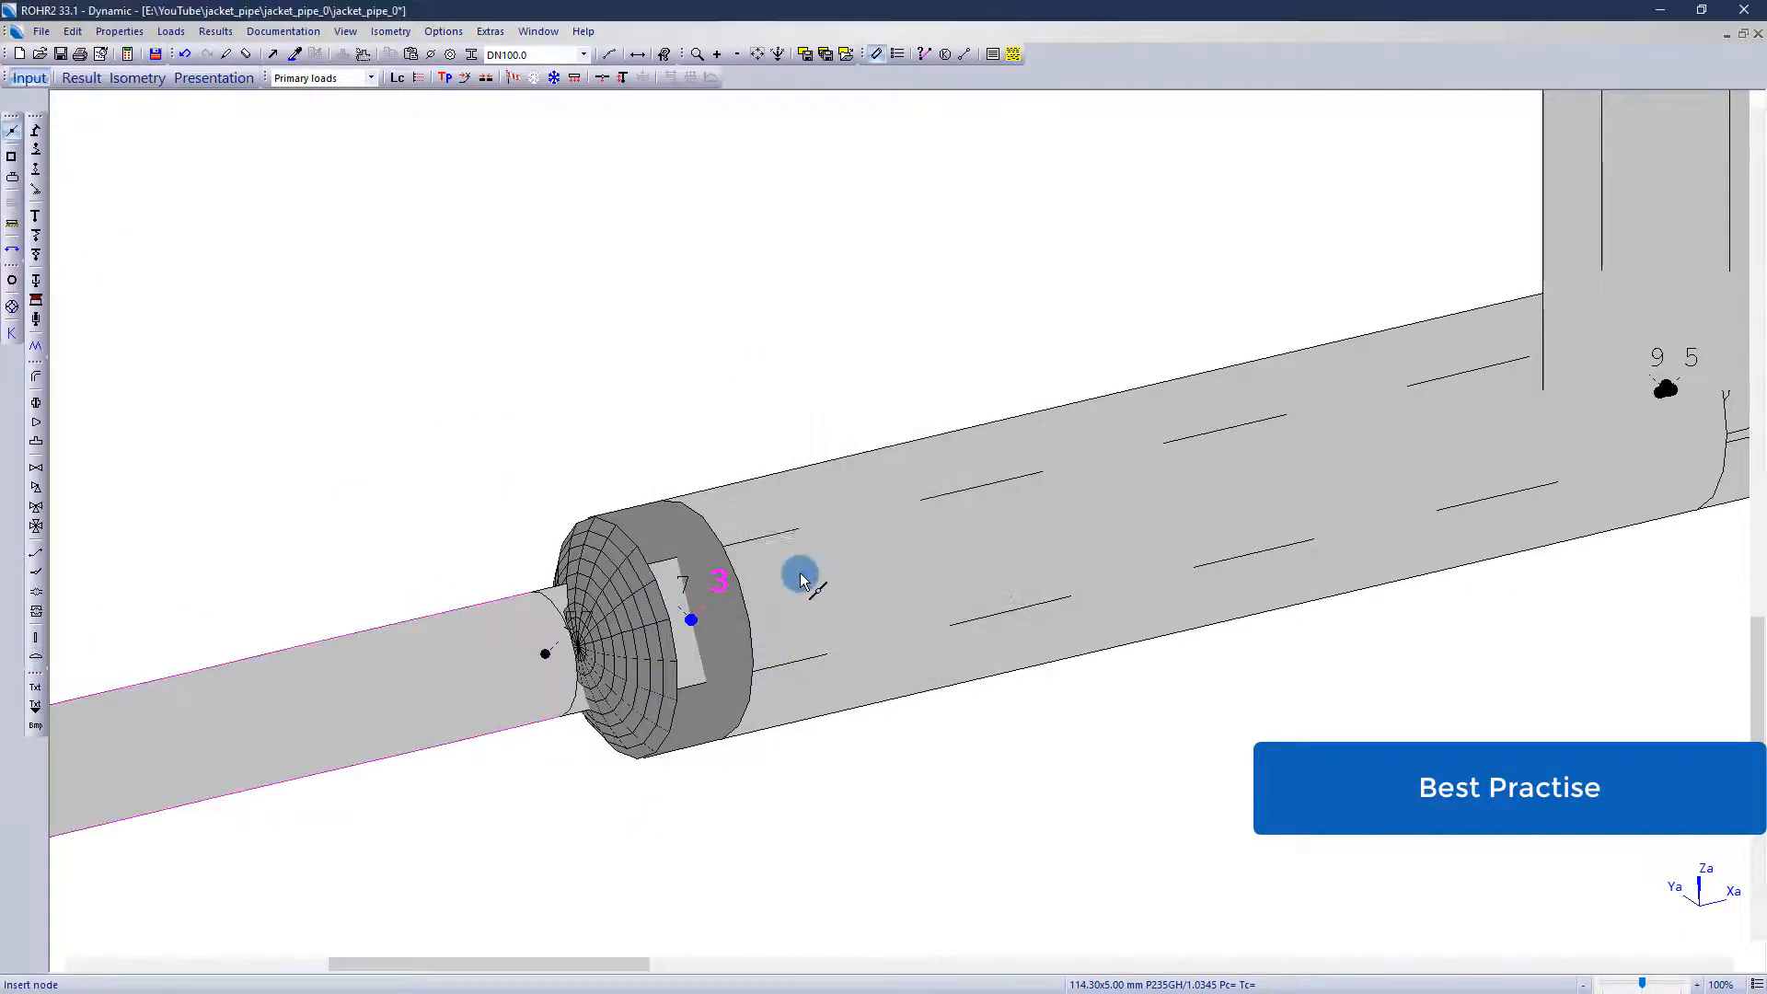